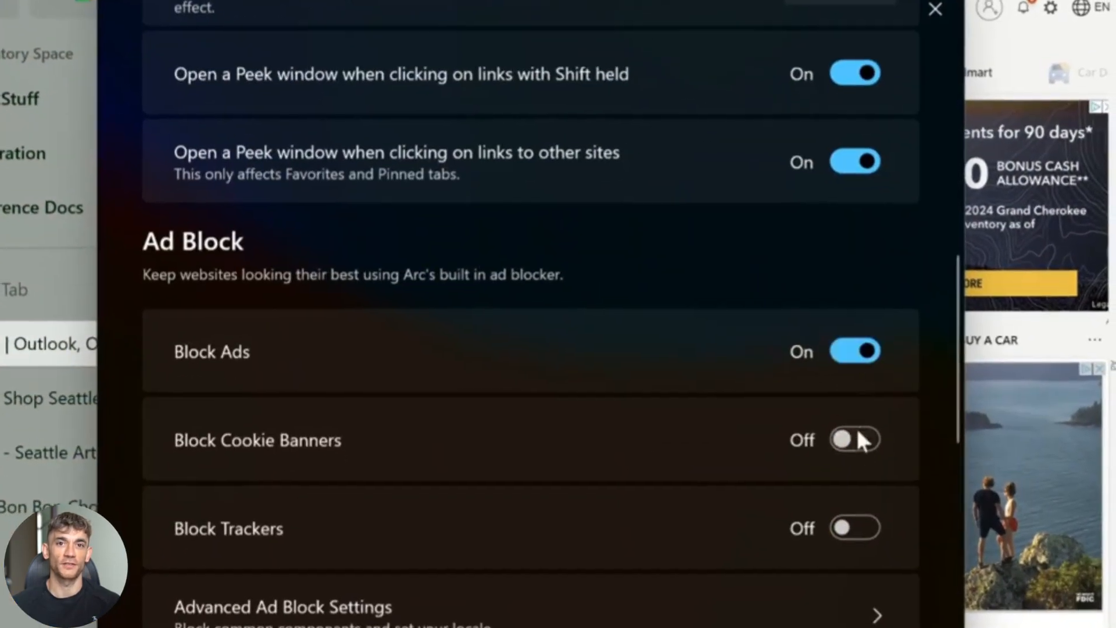
Step: Scroll The Browser Company's X profile down to its reposted Dia team posts
{"action": "left_click", "coordinate": [935, 9]}
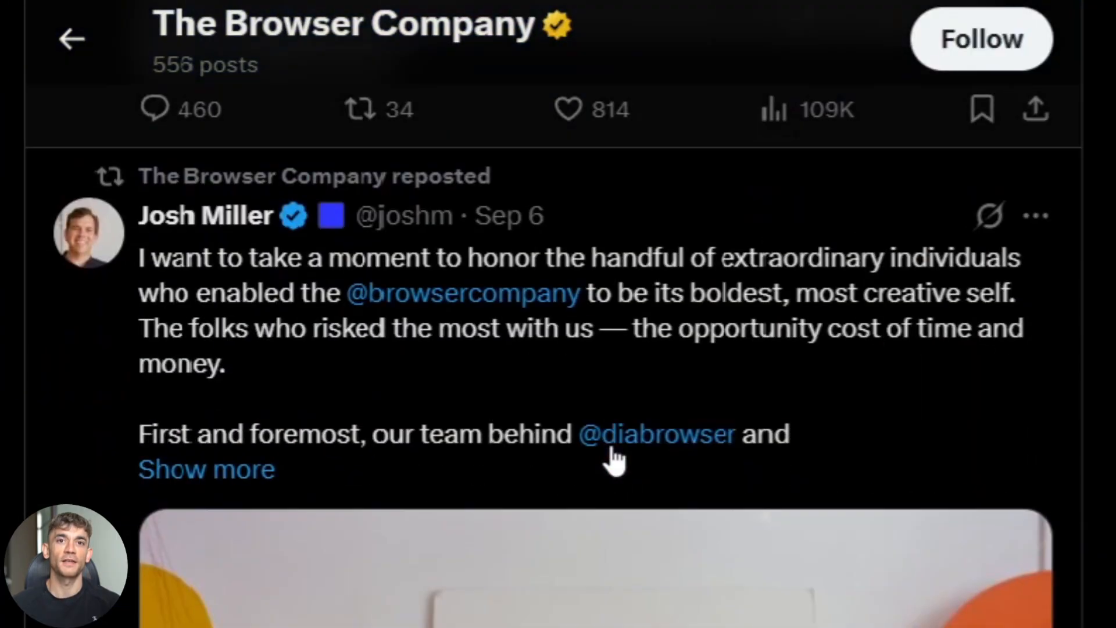
{"action": "scroll", "scroll_direction": "down", "scroll_amount": 3}
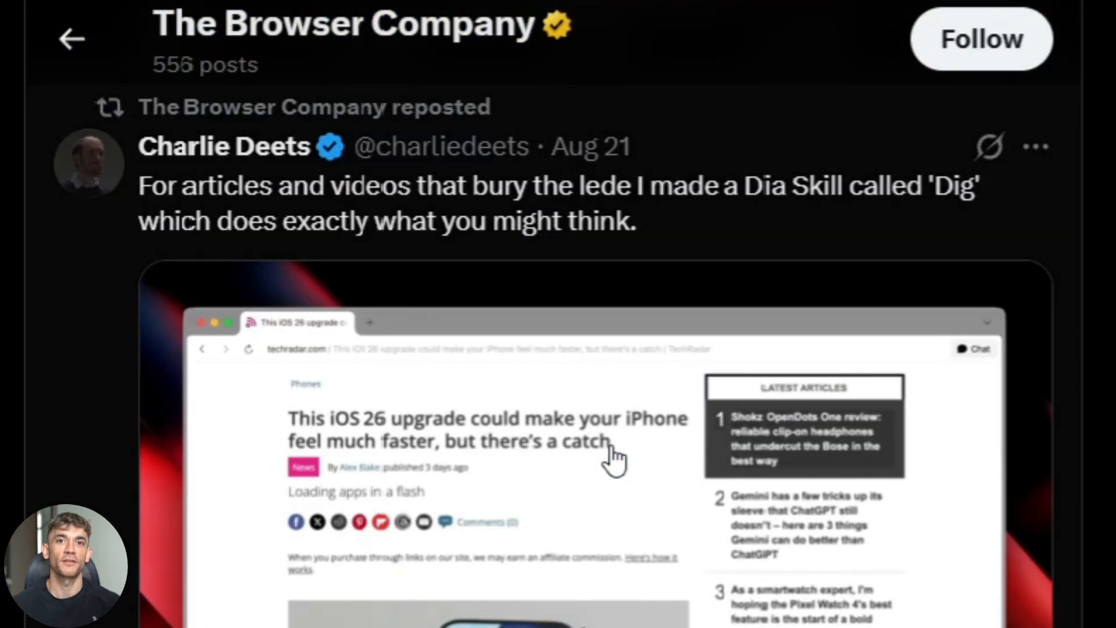
{"action": "scroll", "scroll_direction": "down", "scroll_amount": 3}
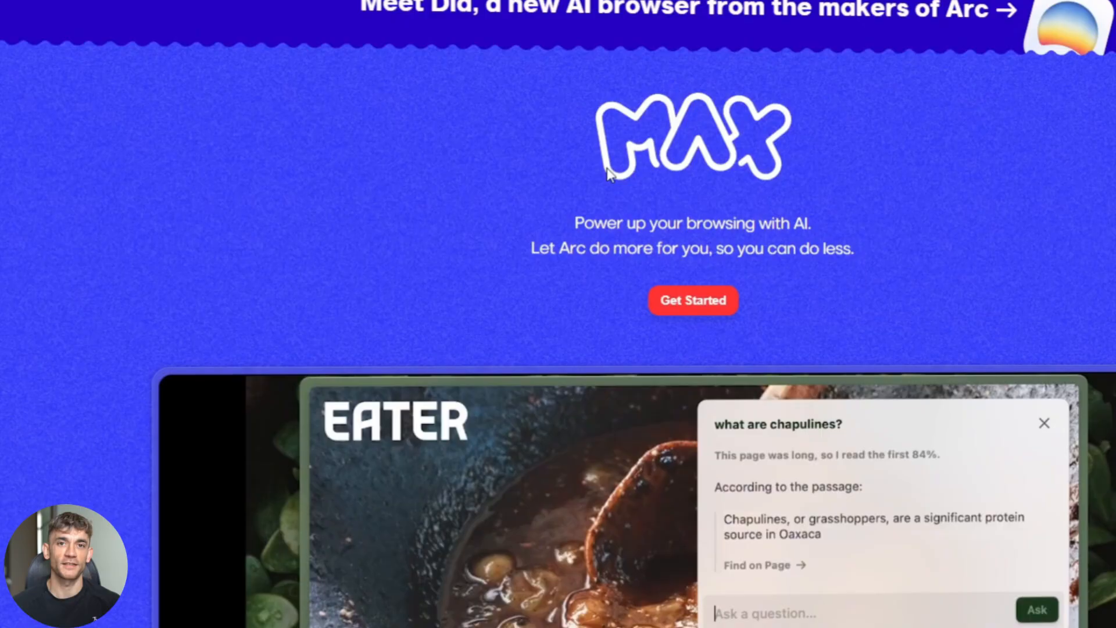
{"action": "scroll", "scroll_direction": "down", "scroll_amount": 3}
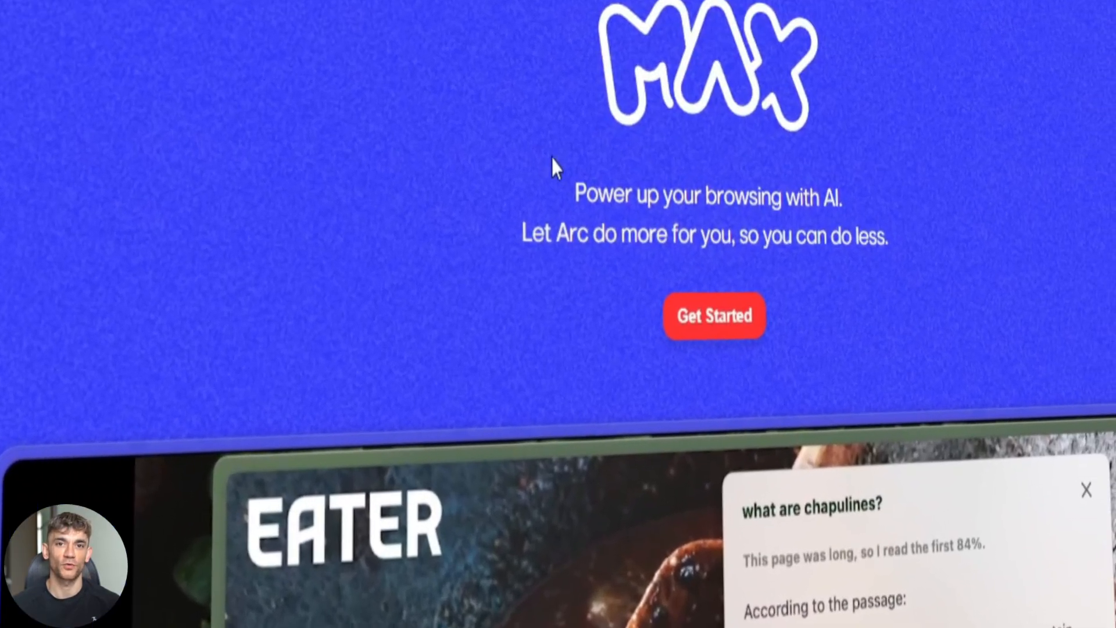
{"action": "scroll", "scroll_direction": "up", "scroll_amount": 3}
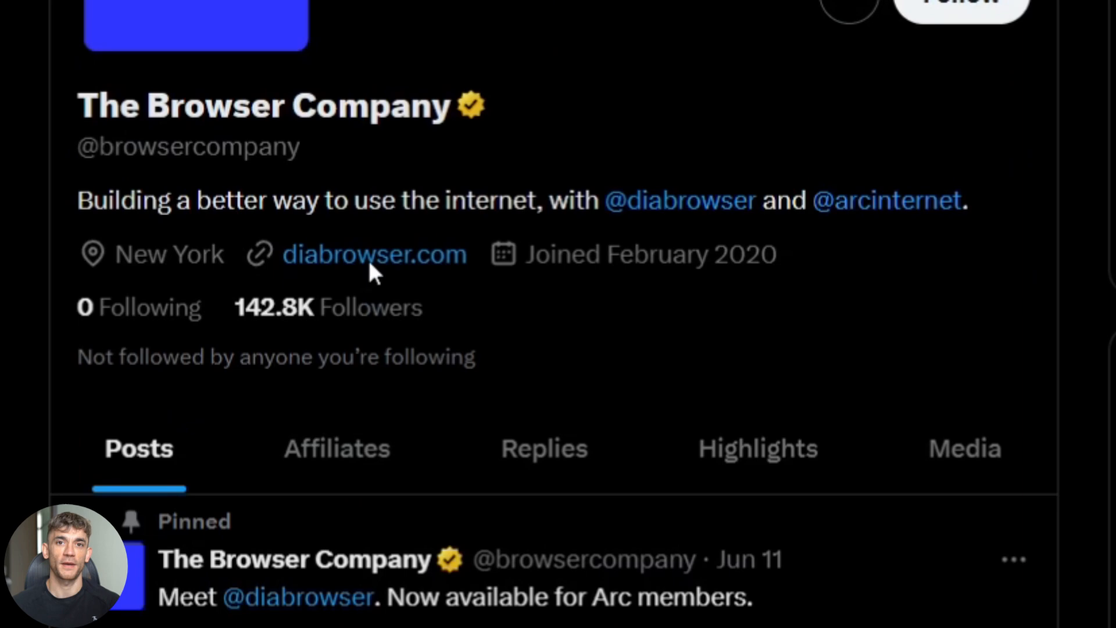
Step: Scroll past the pinned Dia post to the Sep 4 $610M Atlassian acquisition announcement
{"action": "scroll", "scroll_direction": "down", "scroll_amount": 3}
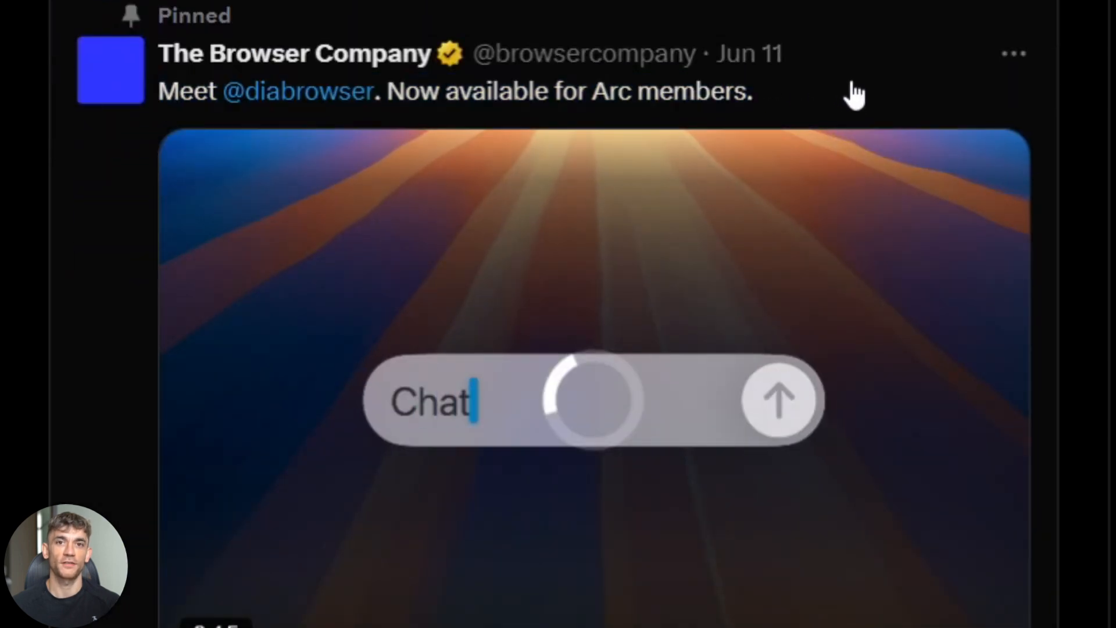
{"action": "scroll", "scroll_direction": "down", "scroll_amount": 3}
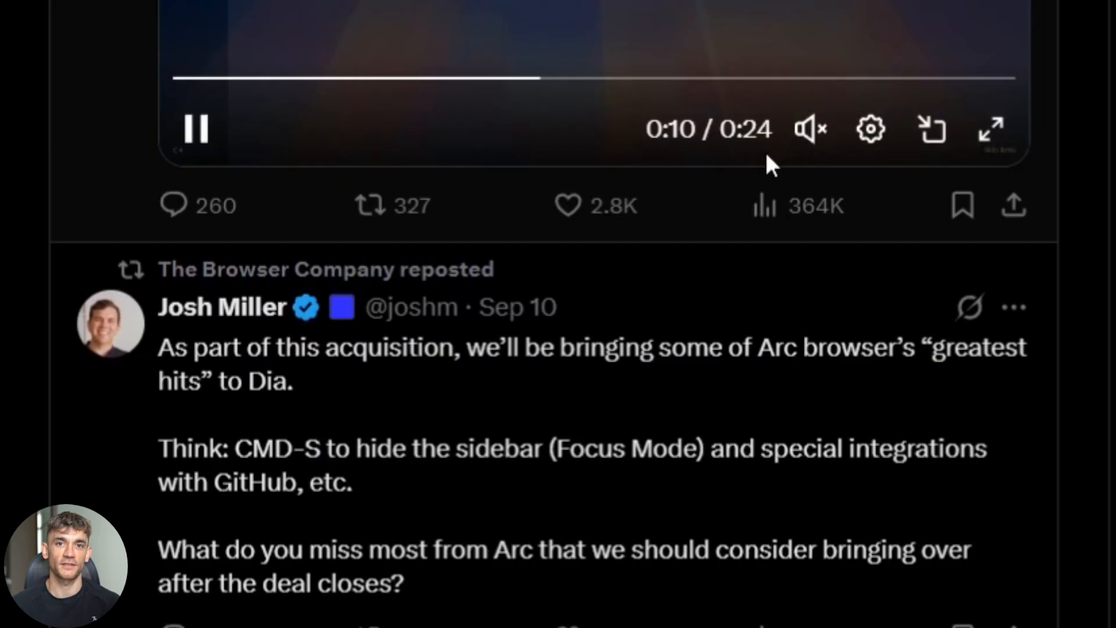
{"action": "scroll", "scroll_direction": "down", "scroll_amount": 3}
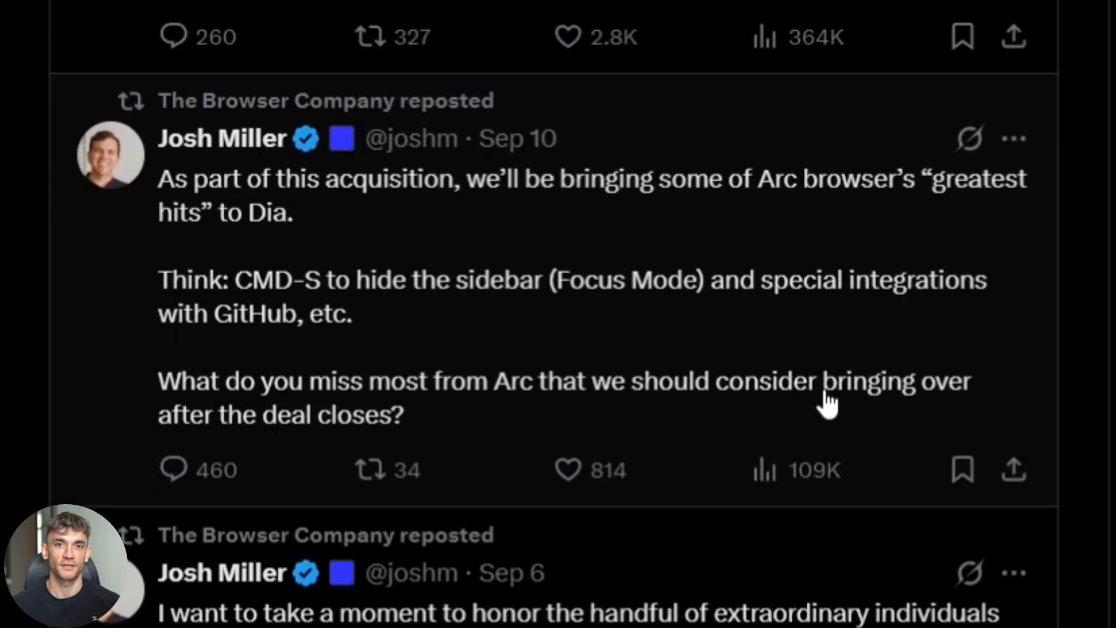
{"action": "scroll", "scroll_direction": "down", "scroll_amount": 3}
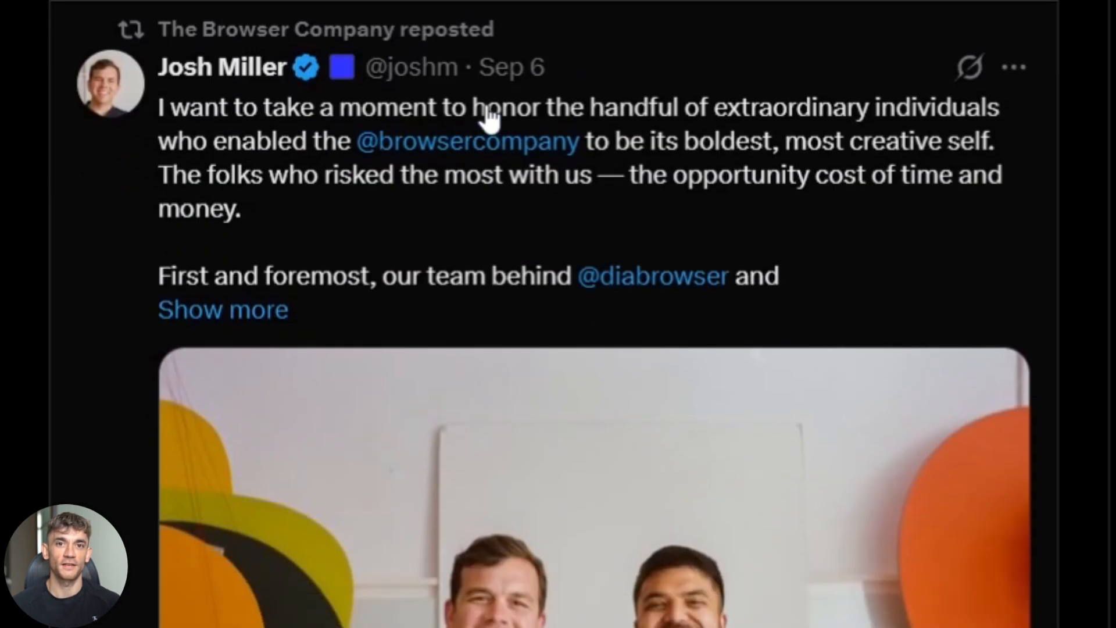
{"action": "scroll", "scroll_direction": "down", "scroll_amount": 3}
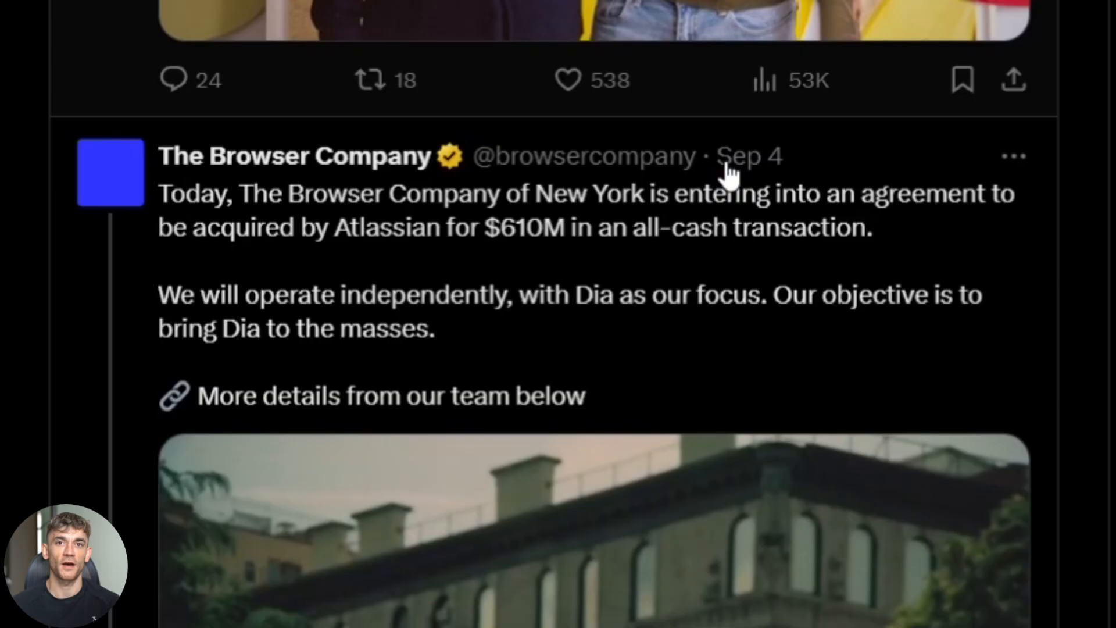
{"action": "scroll", "scroll_direction": "down", "scroll_amount": 3}
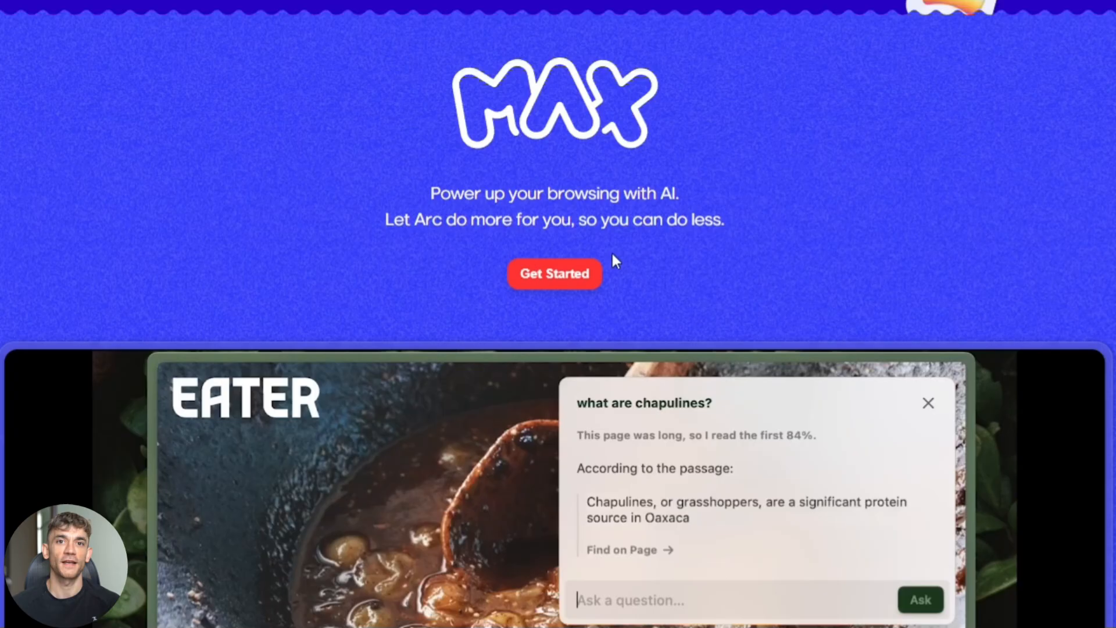
Step: Bring up Arc's command bar for a new tab with Cmd+T
{"action": "scroll", "scroll_direction": "down", "scroll_amount": 3}
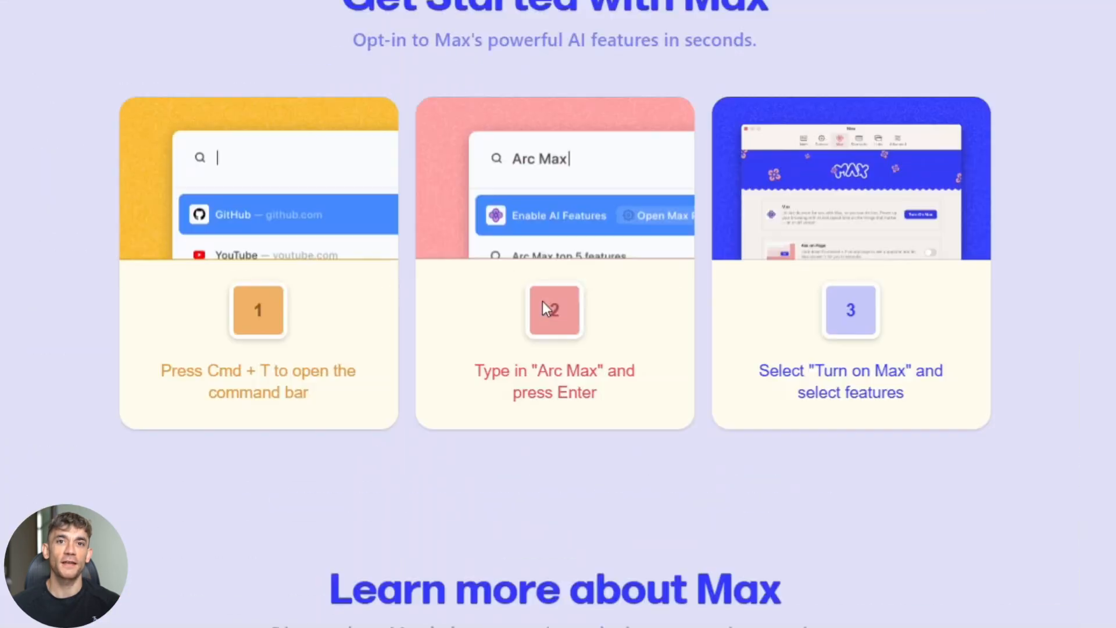
{"action": "key", "text": "Cmd+T"}
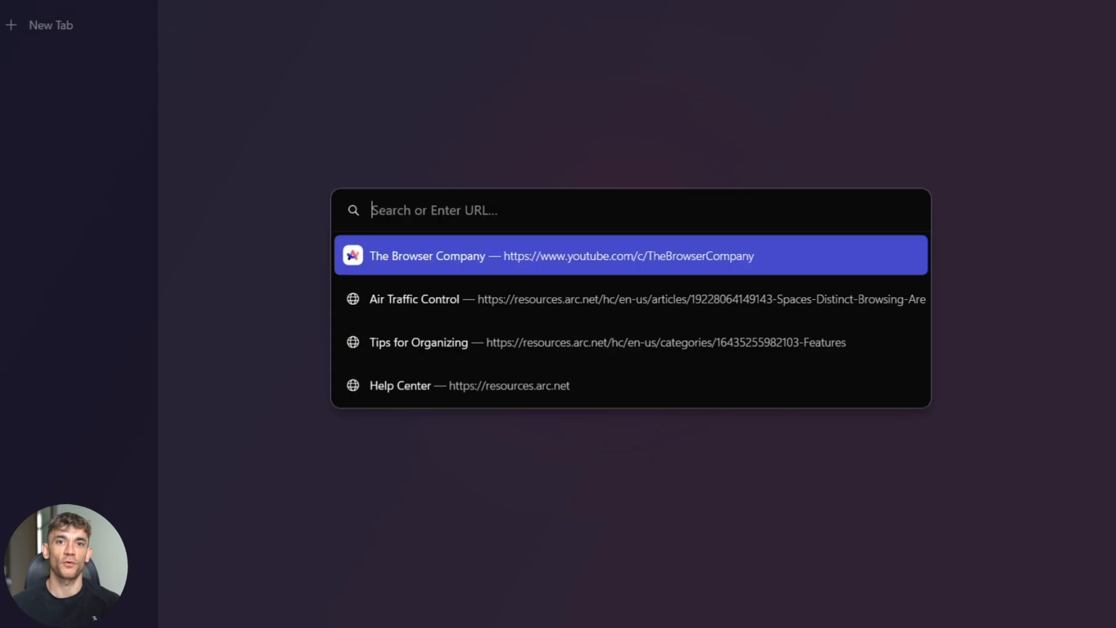
{"action": "mouse_move", "coordinate": [475, 360]}
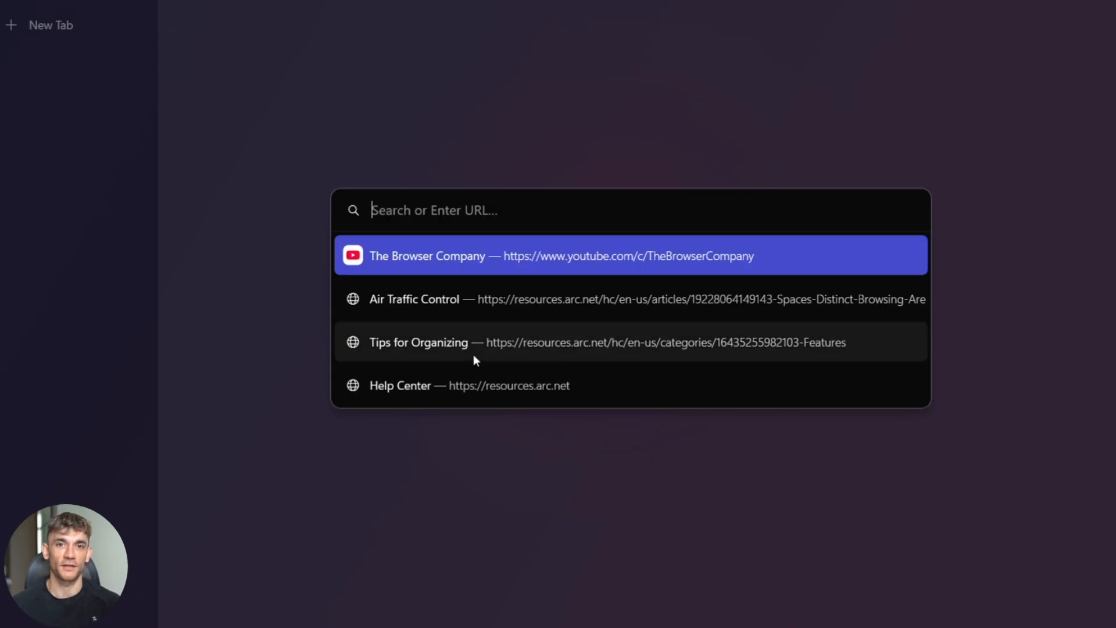
{"action": "mouse_move", "coordinate": [495, 231]}
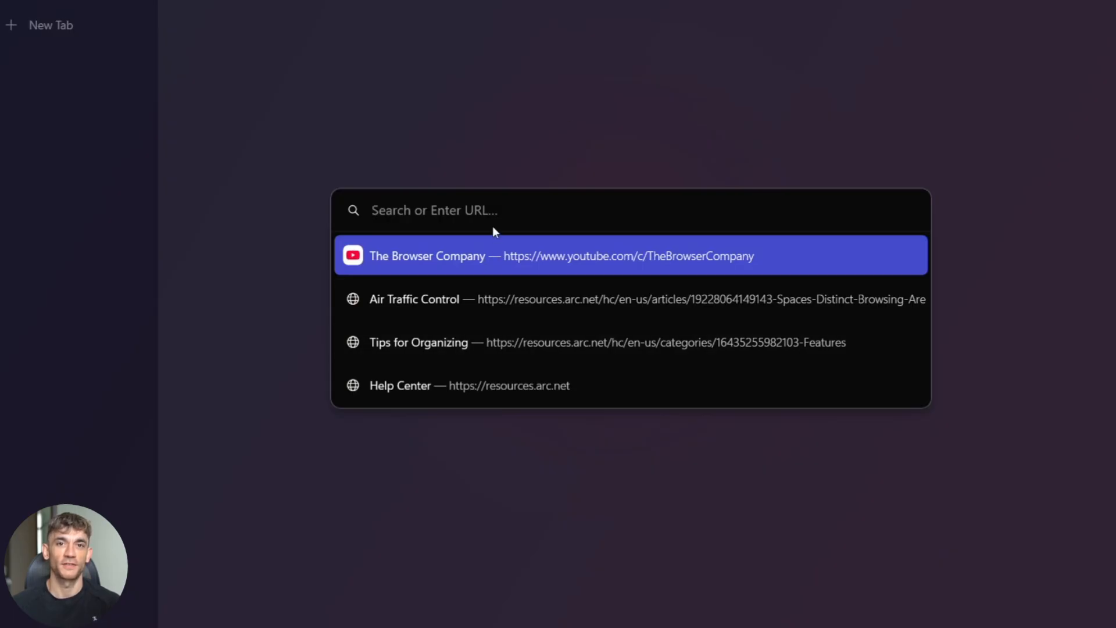
{"action": "mouse_move", "coordinate": [97, 198]}
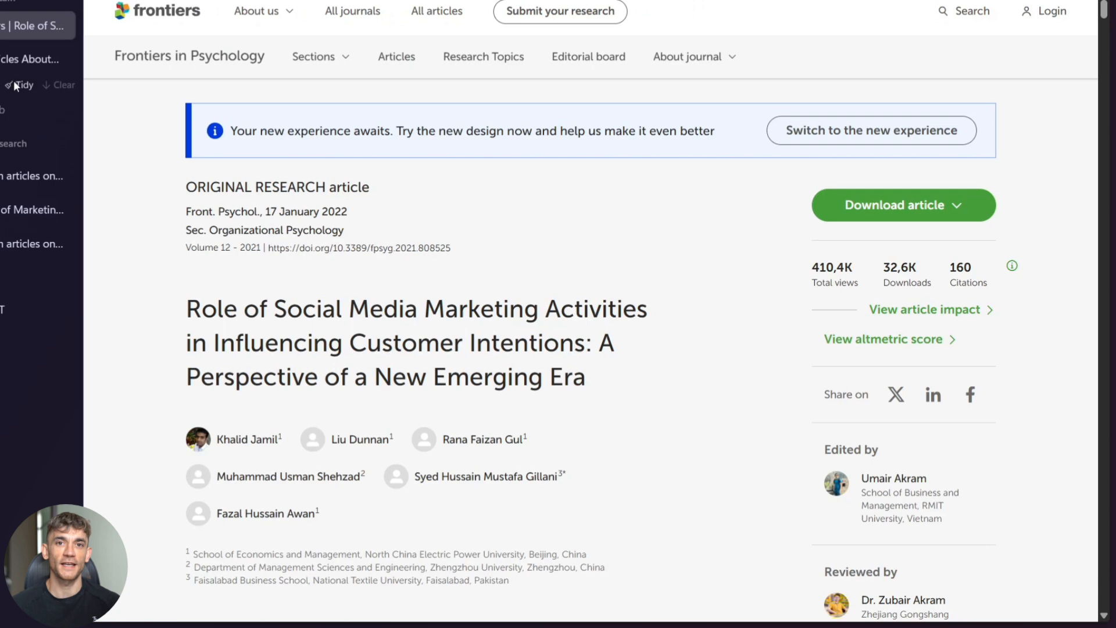
Step: Switch from the Google Scholar research tabs back to the Arc Max landing page tab
{"action": "right_click", "coordinate": [28, 24]}
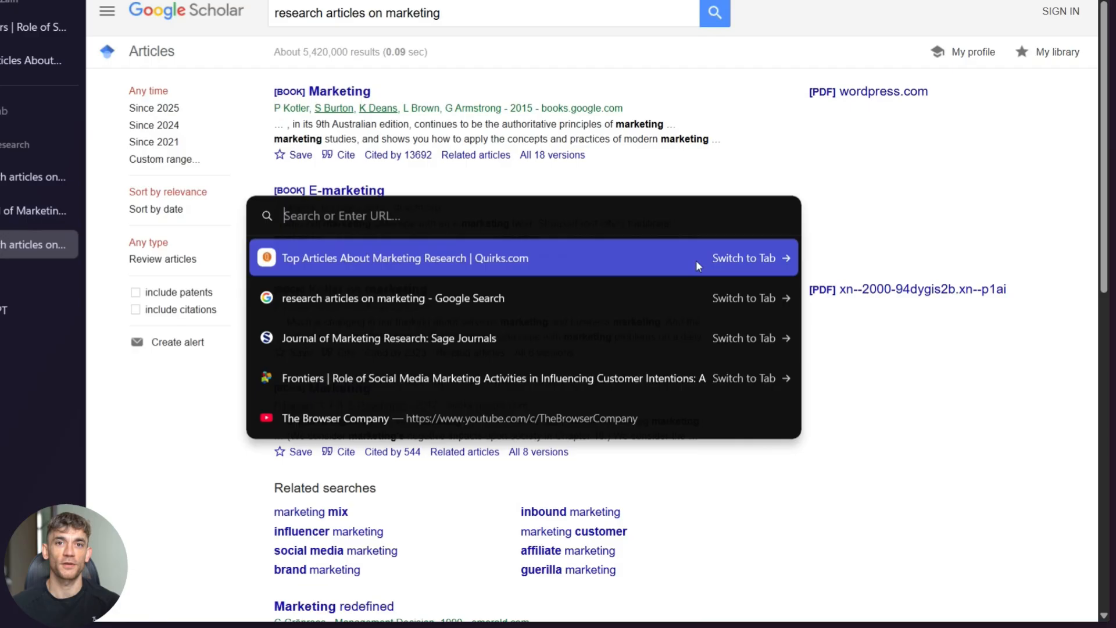
{"action": "key", "text": "Escape"}
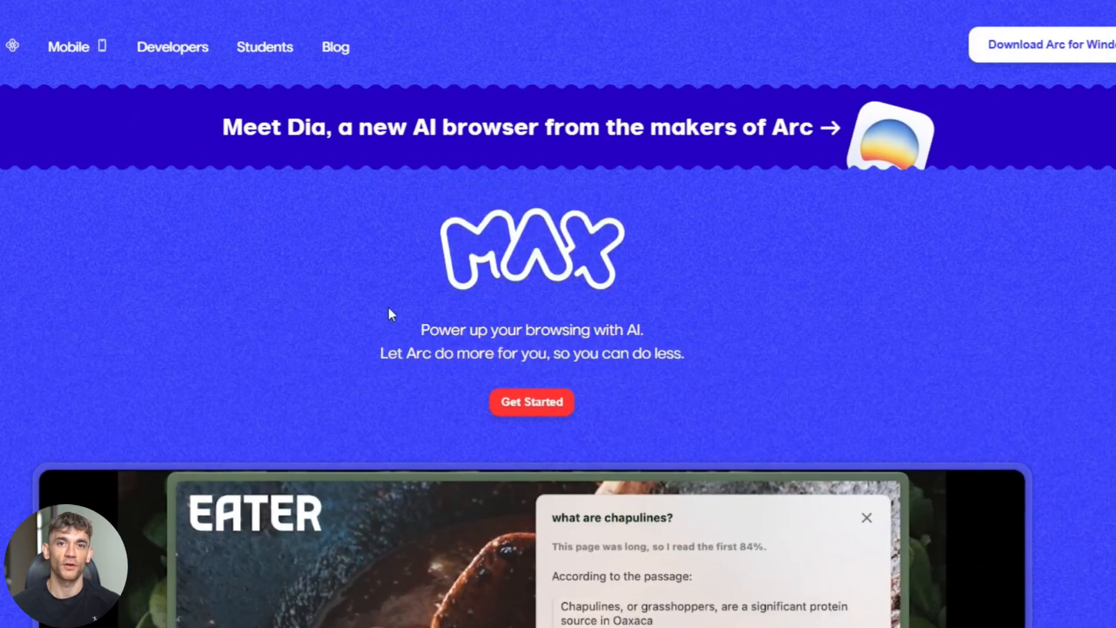
{"action": "mouse_move", "coordinate": [548, 328]}
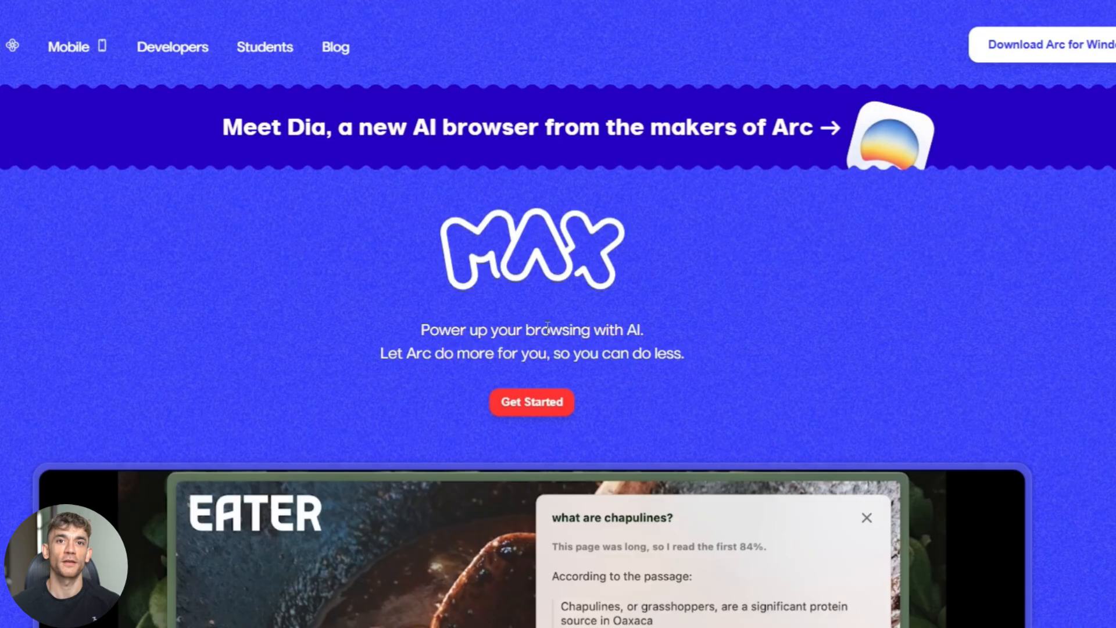
Step: Scroll the Arc Max page to the three-step Get Started with Max opt-in guide
{"action": "scroll", "scroll_direction": "down", "scroll_amount": 3}
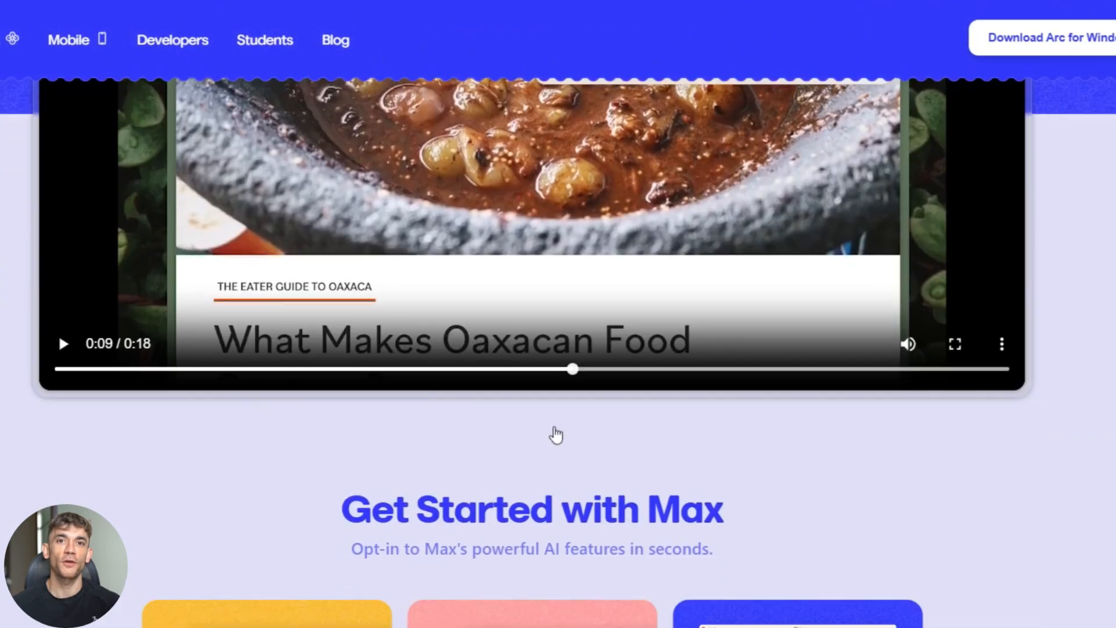
{"action": "scroll", "scroll_direction": "down", "scroll_amount": 3}
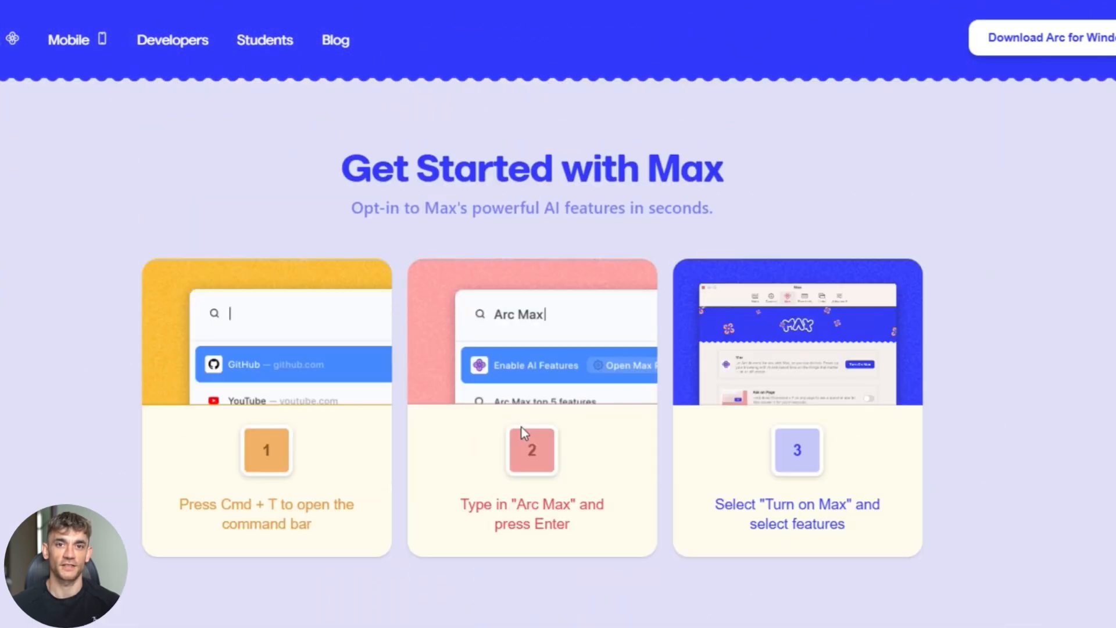
{"action": "scroll", "scroll_direction": "down", "scroll_amount": 3}
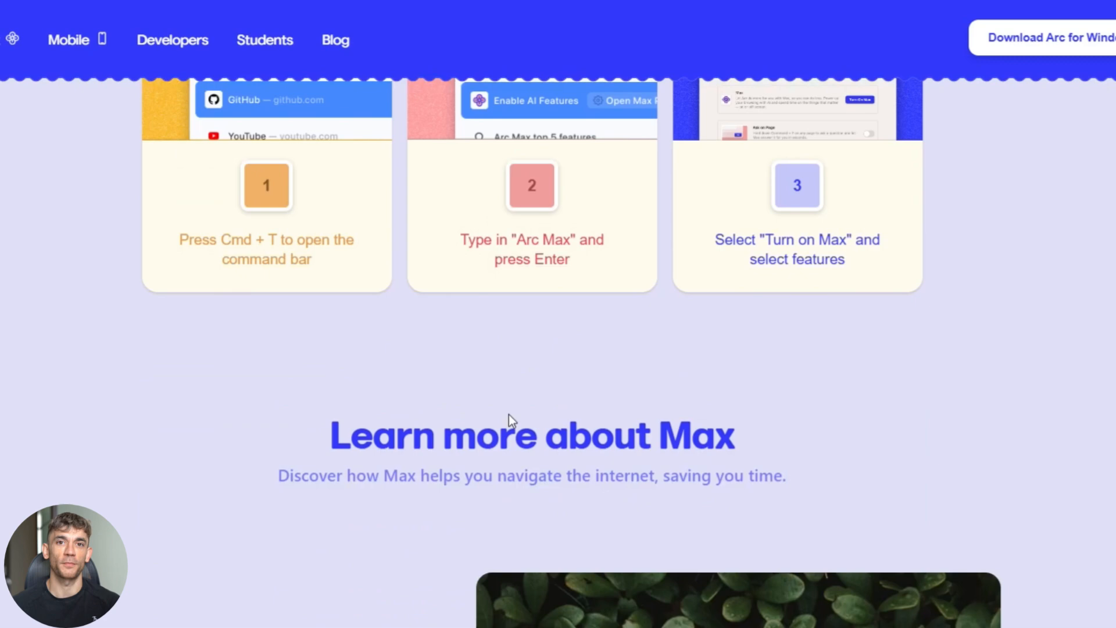
{"action": "scroll", "scroll_direction": "up", "scroll_amount": 3}
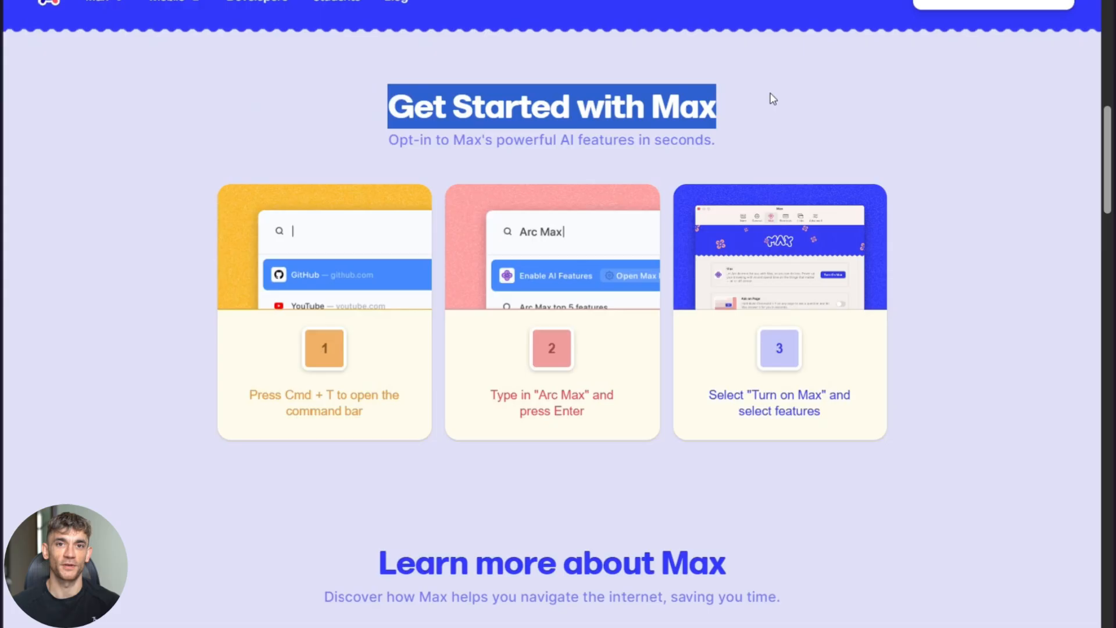
{"action": "mouse_move", "coordinate": [737, 117]}
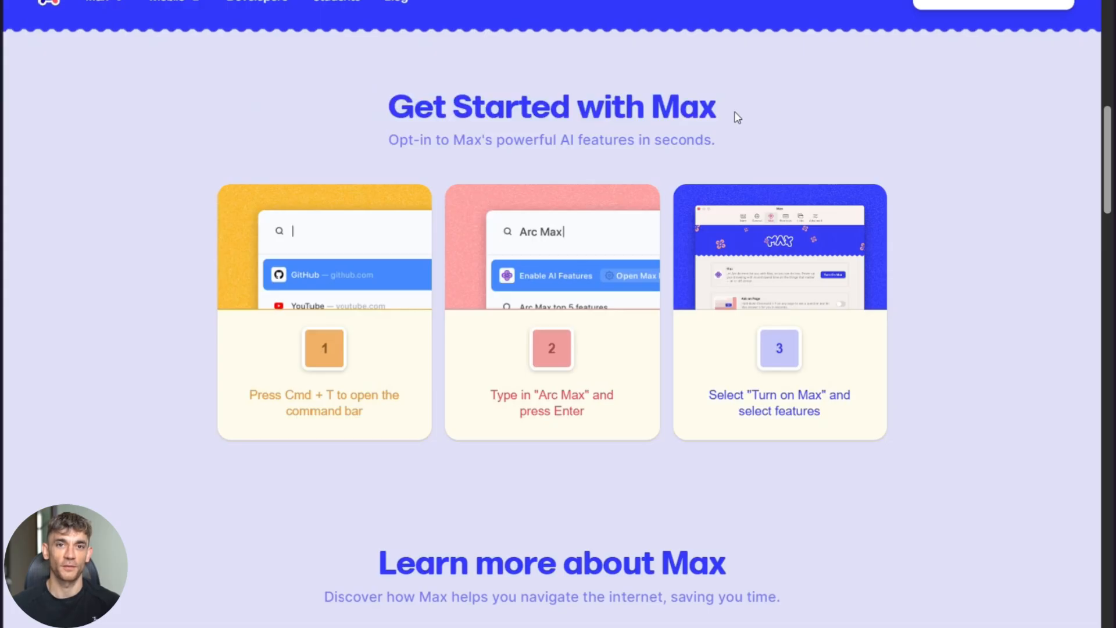
{"action": "mouse_move", "coordinate": [374, 151]}
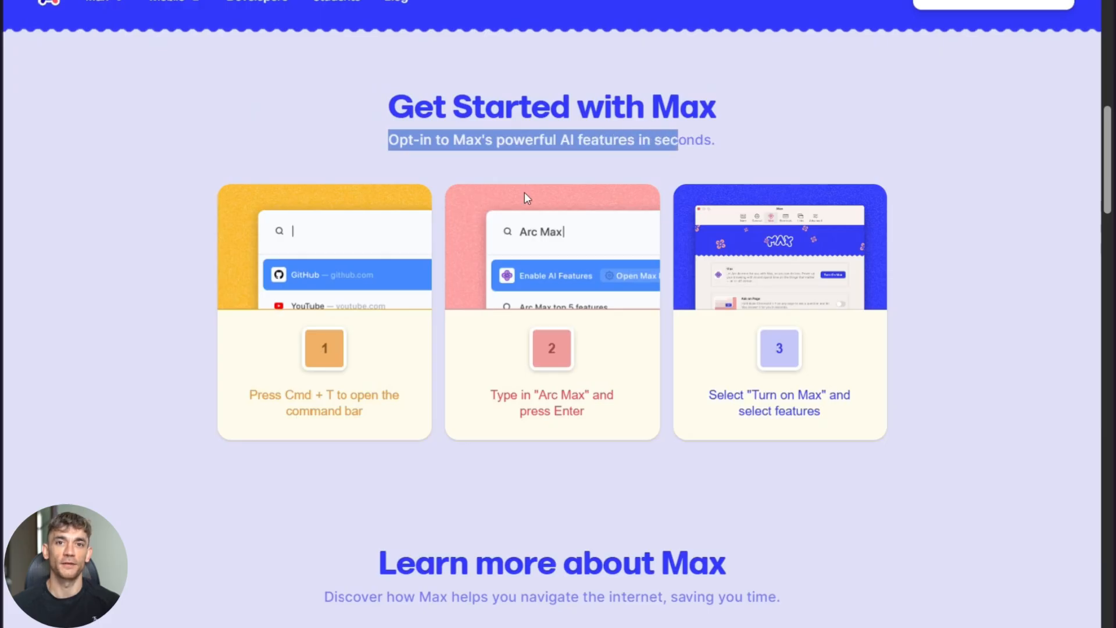
{"action": "mouse_move", "coordinate": [326, 276]}
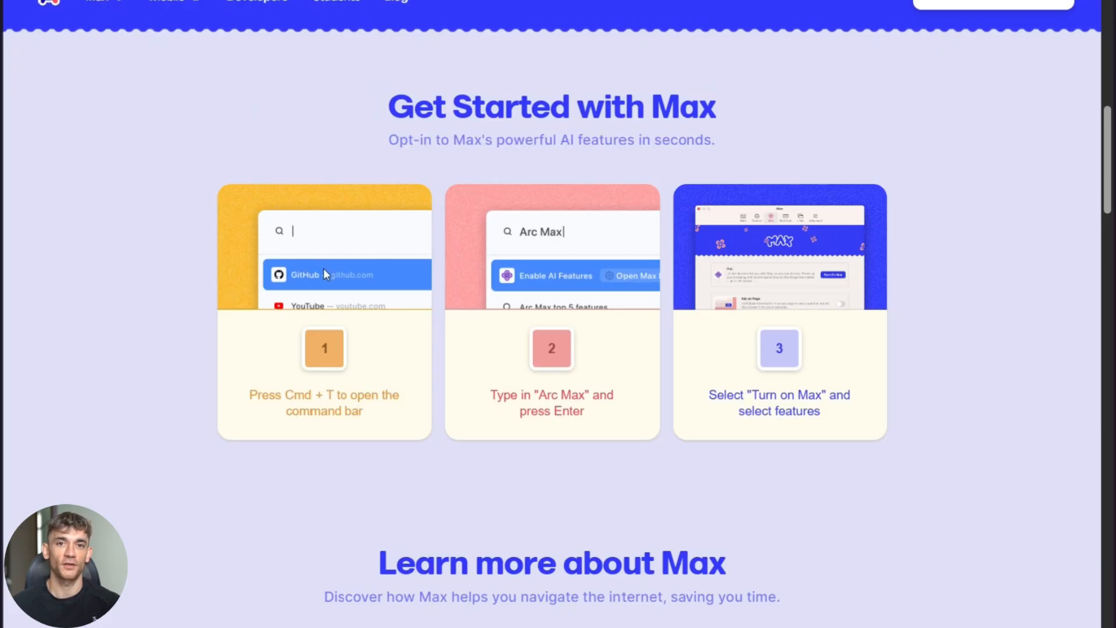
{"action": "mouse_move", "coordinate": [316, 374]}
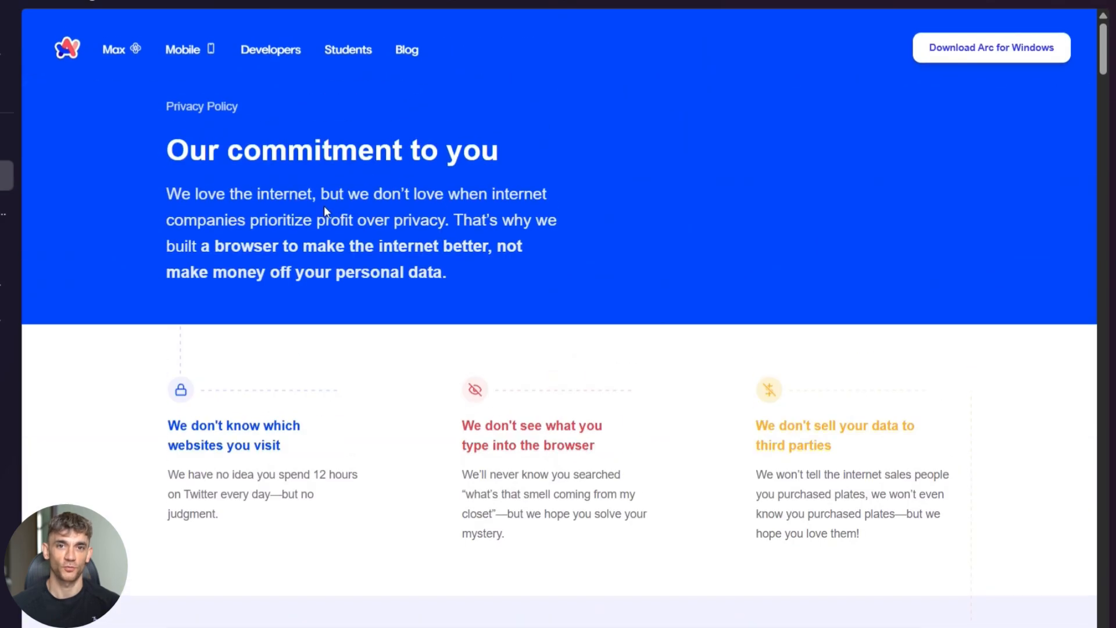
Step: Scroll down through Arc's Privacy Policy page
{"action": "scroll", "scroll_direction": "down", "scroll_amount": 3}
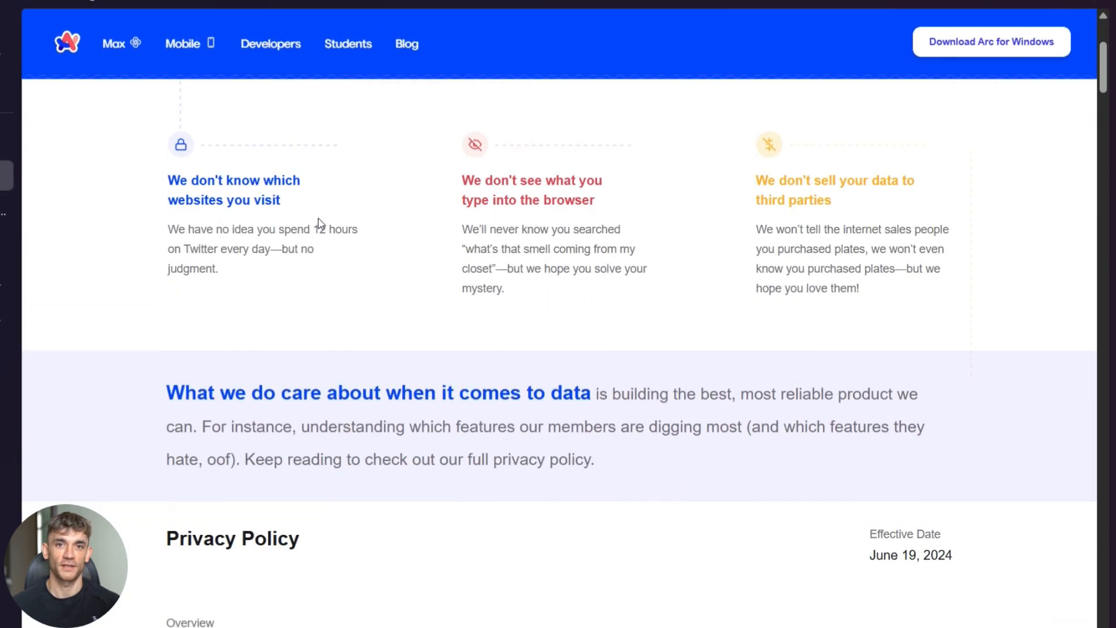
{"action": "scroll", "scroll_direction": "down", "scroll_amount": 3}
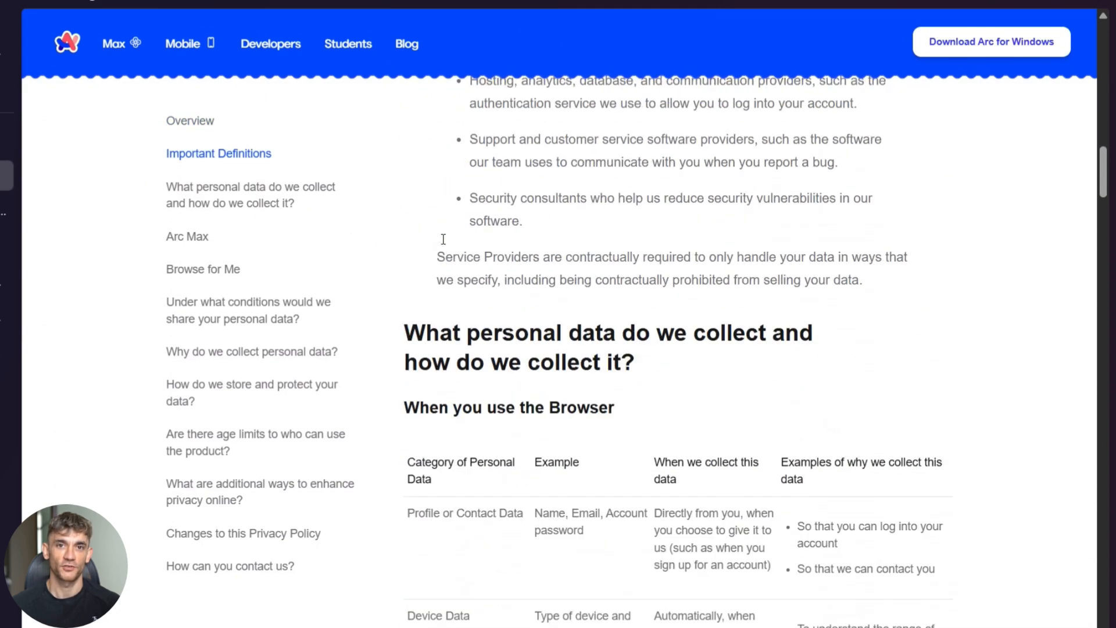
{"action": "scroll", "scroll_direction": "down", "scroll_amount": 3}
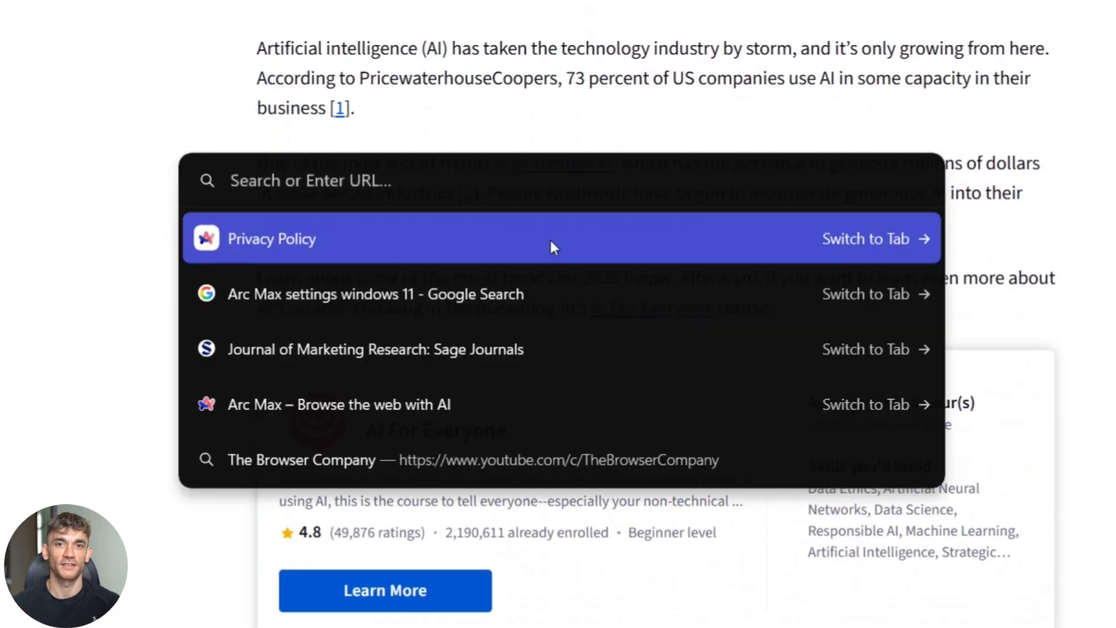
Step: Enter 'summarize' in the command bar to bring up the summarize suggestion
{"action": "type", "text": "s"}
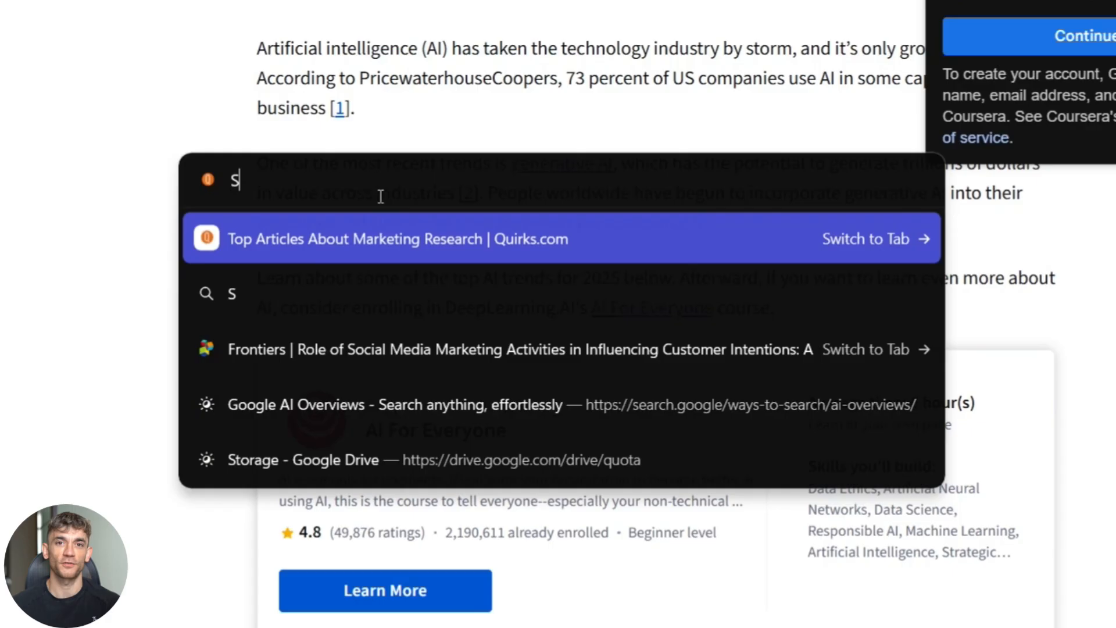
{"action": "type", "text": "ummari"}
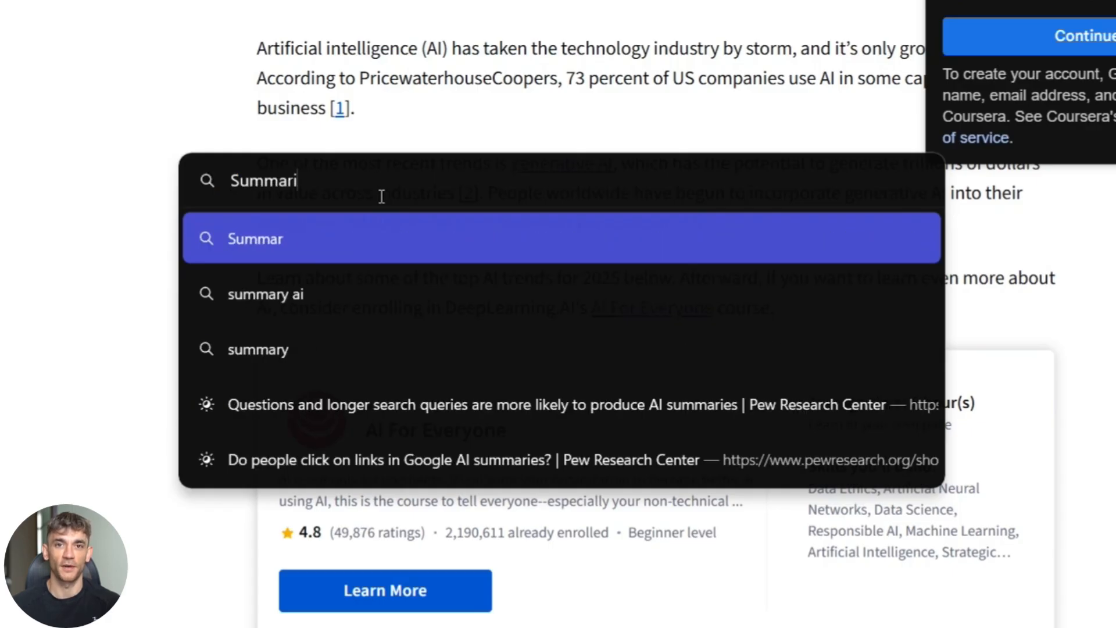
{"action": "type", "text": "ze"}
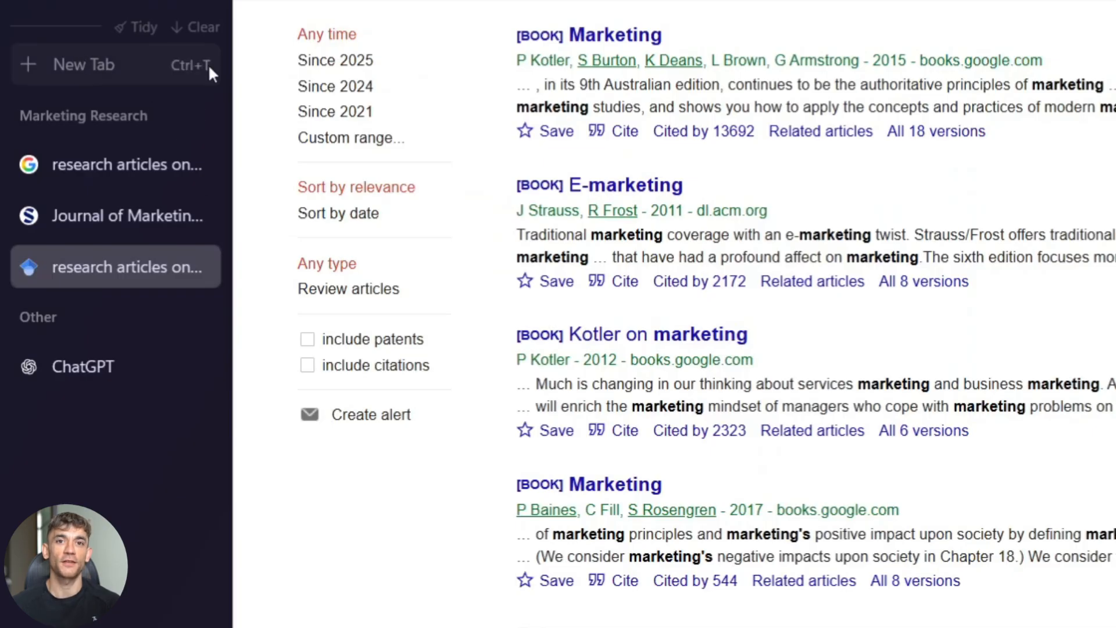
{"action": "mouse_move", "coordinate": [499, 198]}
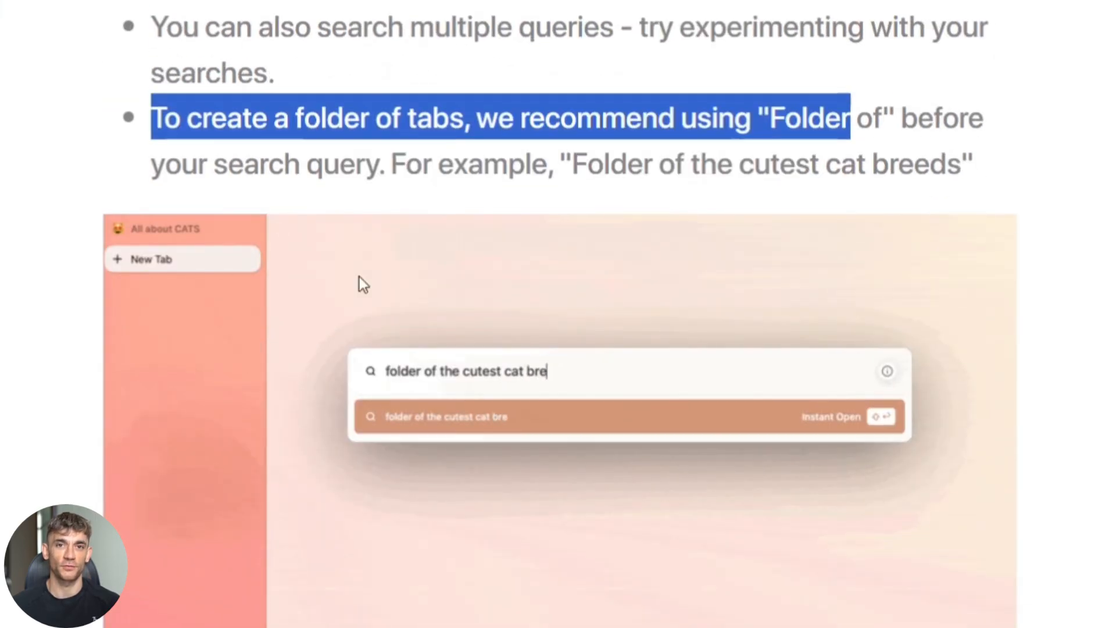
Step: Open the Arc Max features help article and skim its opening sections
{"action": "type", "text": "eds"}
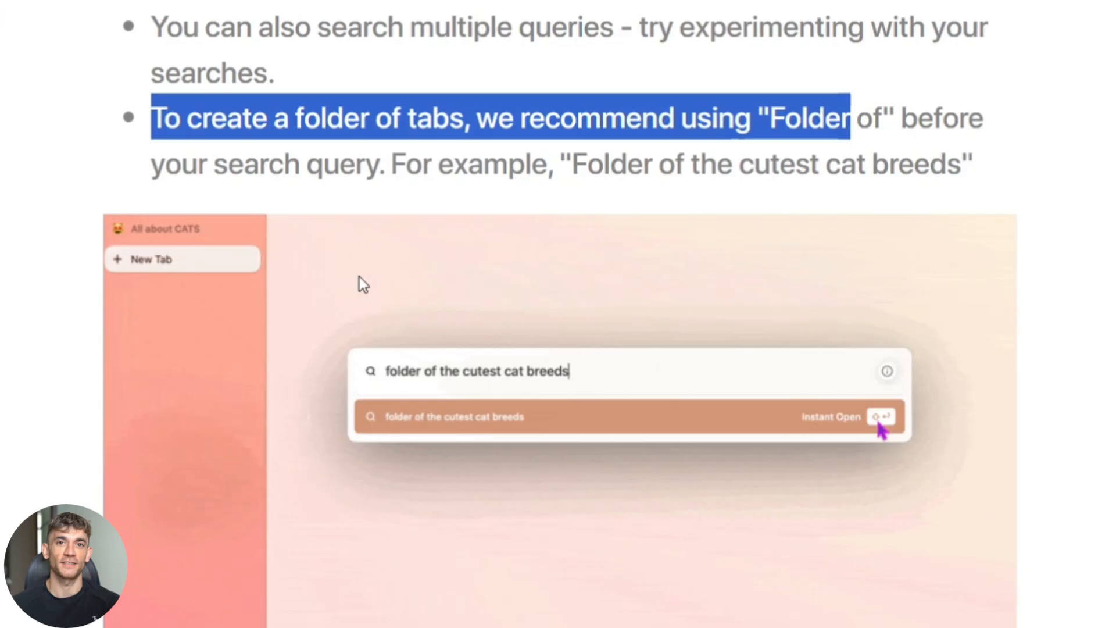
{"action": "left_click", "coordinate": [881, 416]}
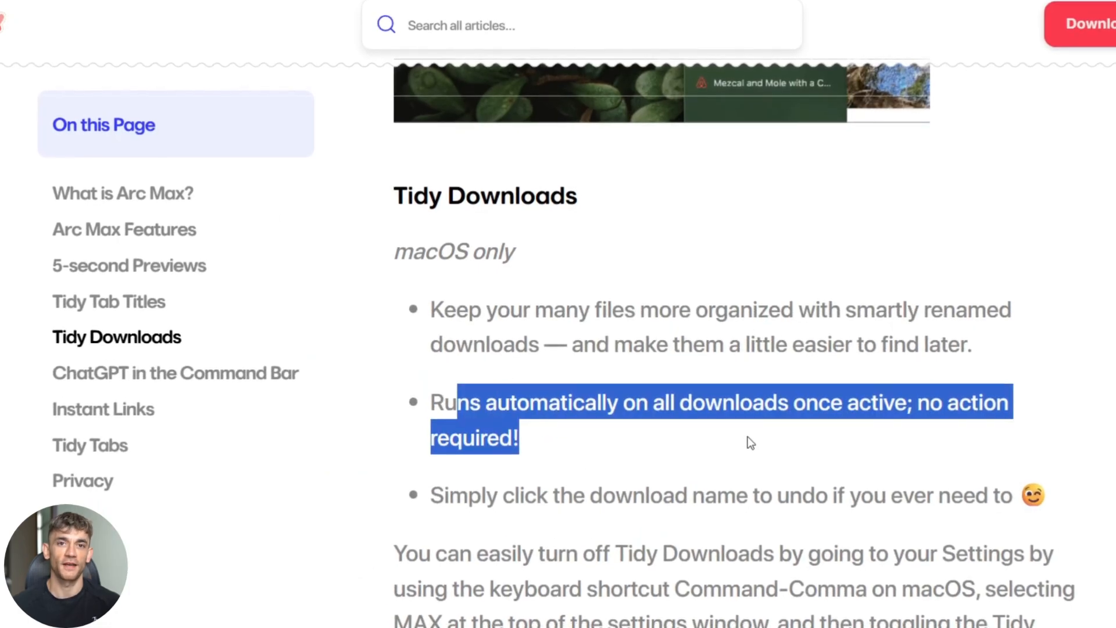
{"action": "scroll", "scroll_direction": "down", "scroll_amount": 3}
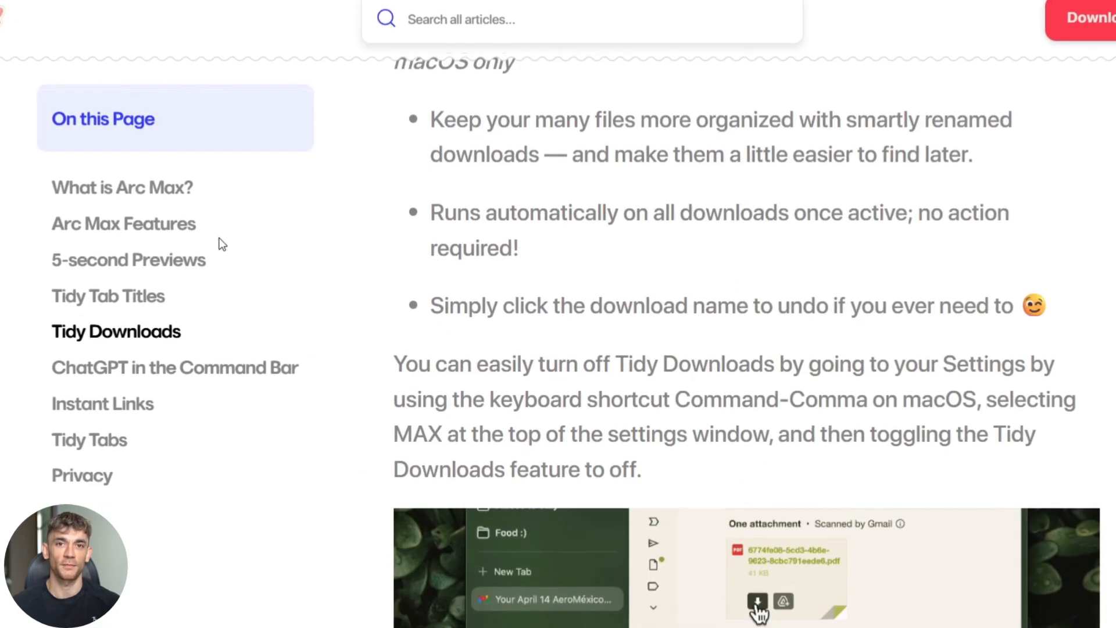
{"action": "scroll", "scroll_direction": "up", "scroll_amount": 3}
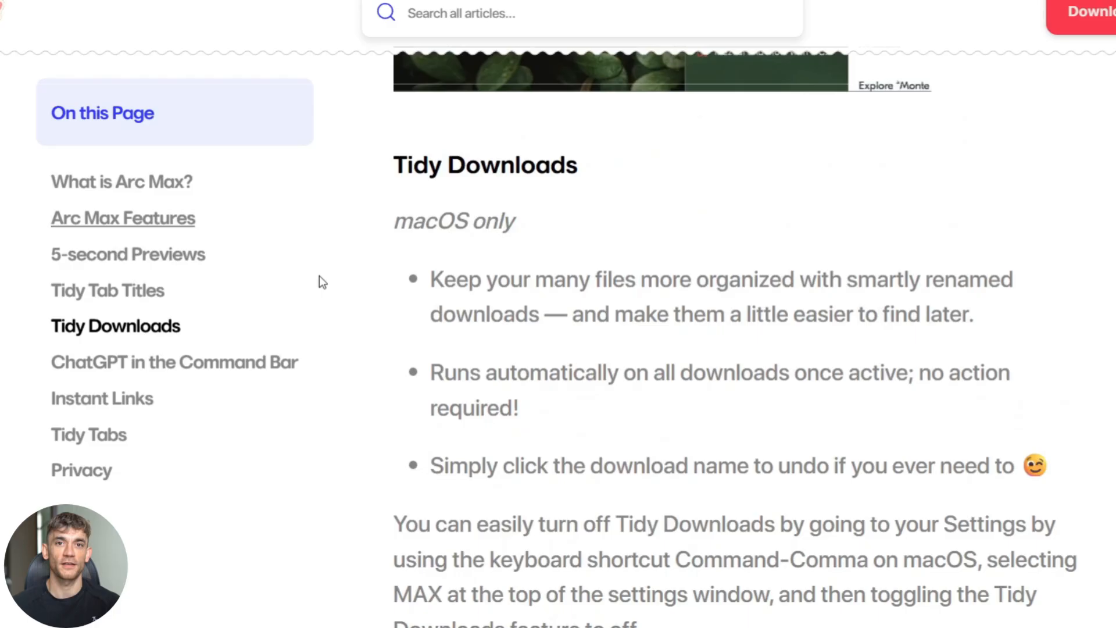
{"action": "scroll", "scroll_direction": "up", "scroll_amount": 3}
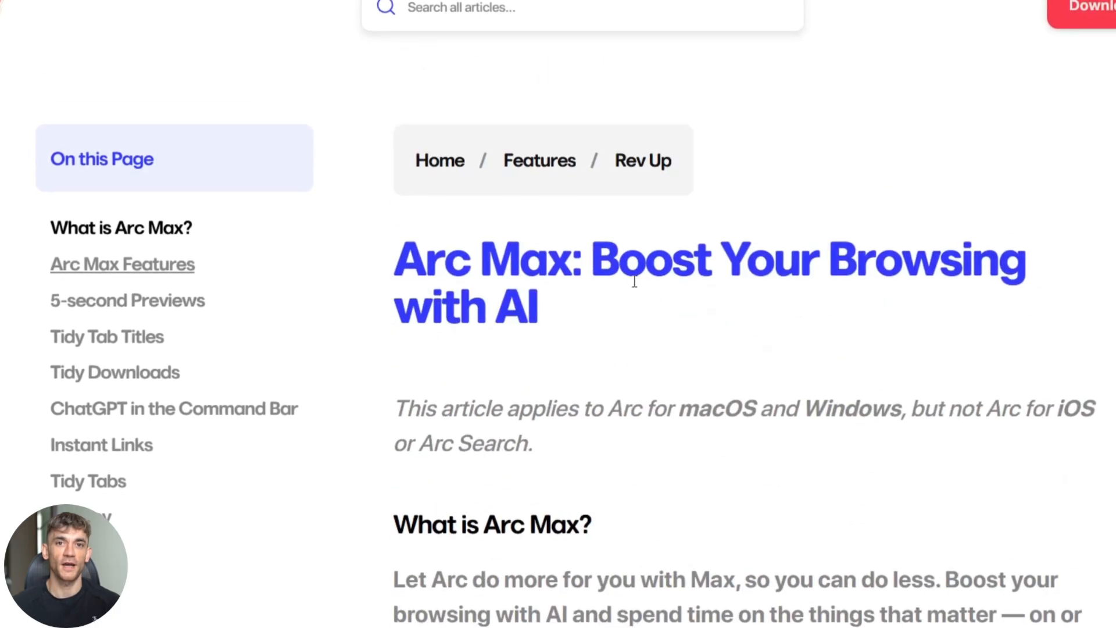
Step: Scroll through Tidy Tab Titles, Tidy Downloads and ChatGPT in the Command Bar descriptions
{"action": "scroll", "scroll_direction": "down", "scroll_amount": 3}
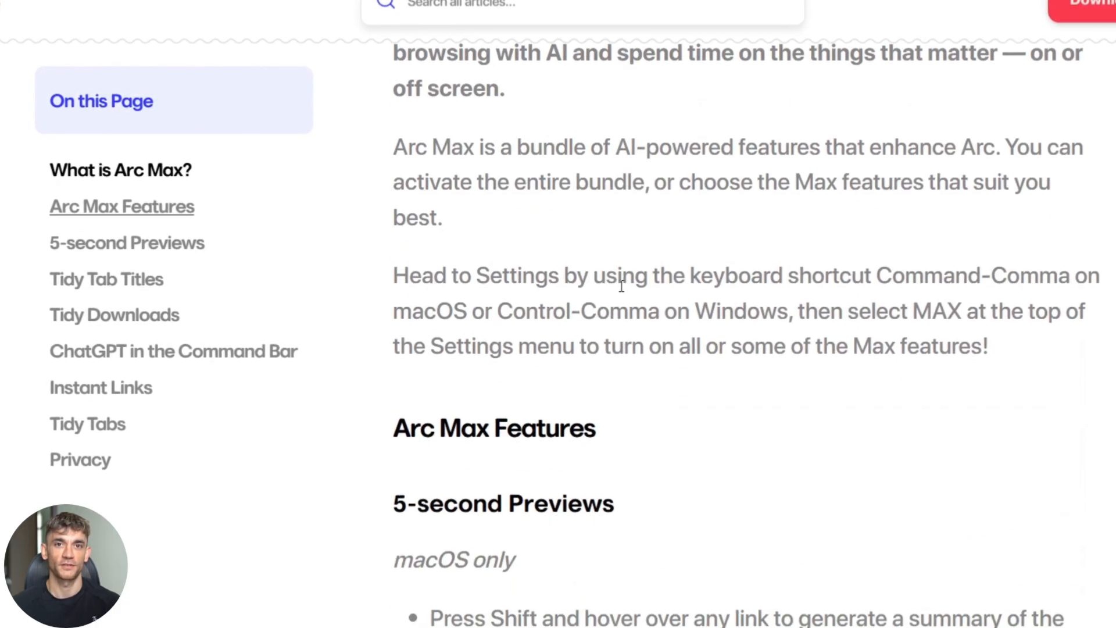
{"action": "scroll", "scroll_direction": "down", "scroll_amount": 3}
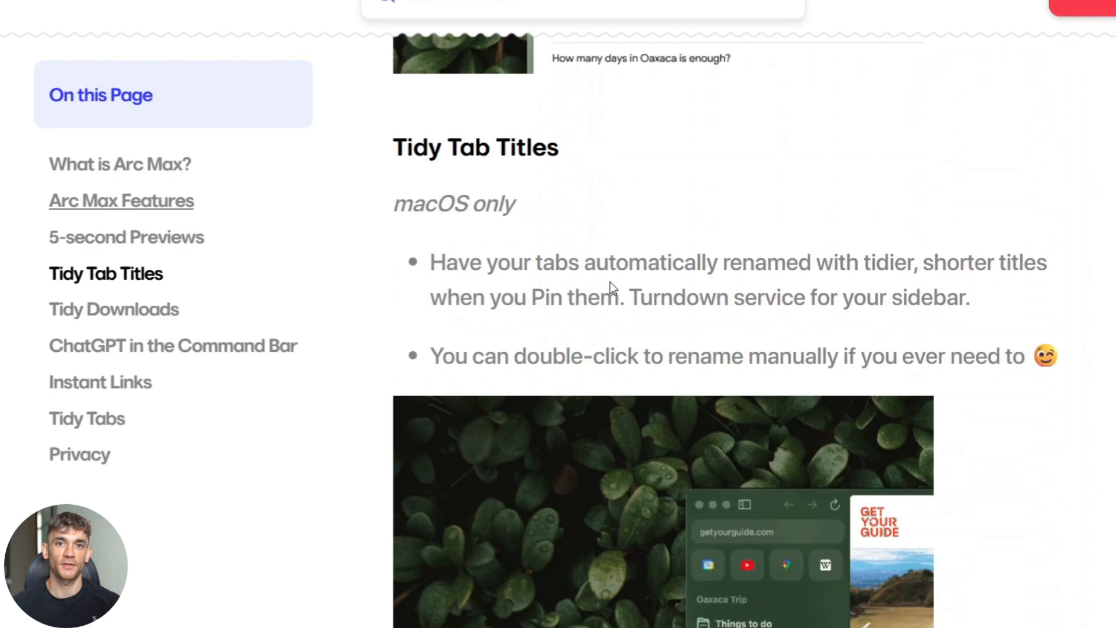
{"action": "scroll", "scroll_direction": "down", "scroll_amount": 3}
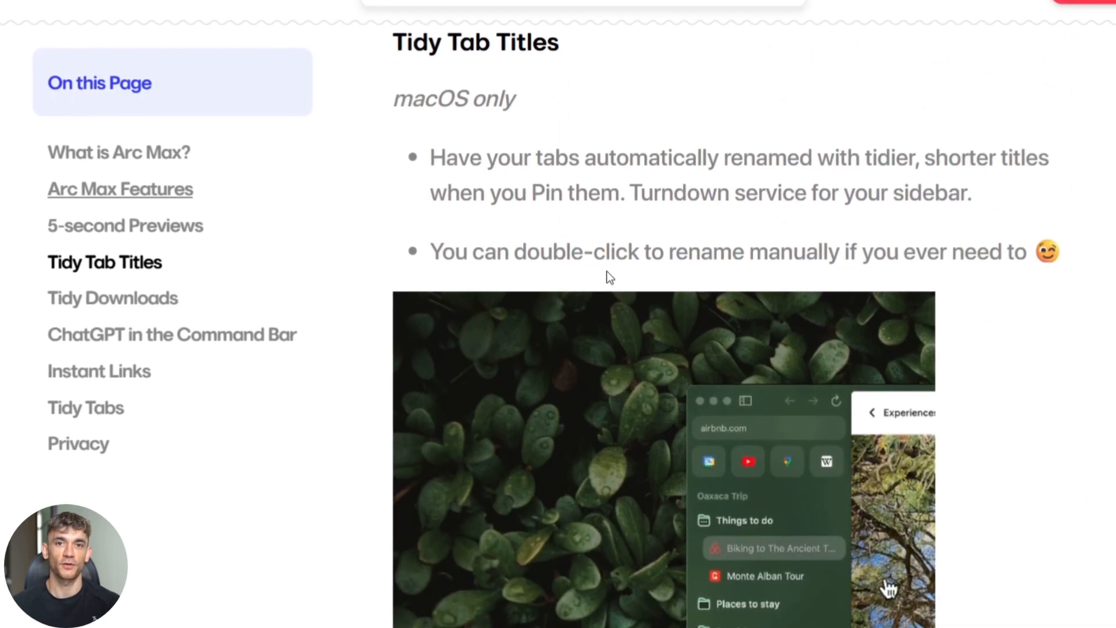
{"action": "scroll", "scroll_direction": "down", "scroll_amount": 3}
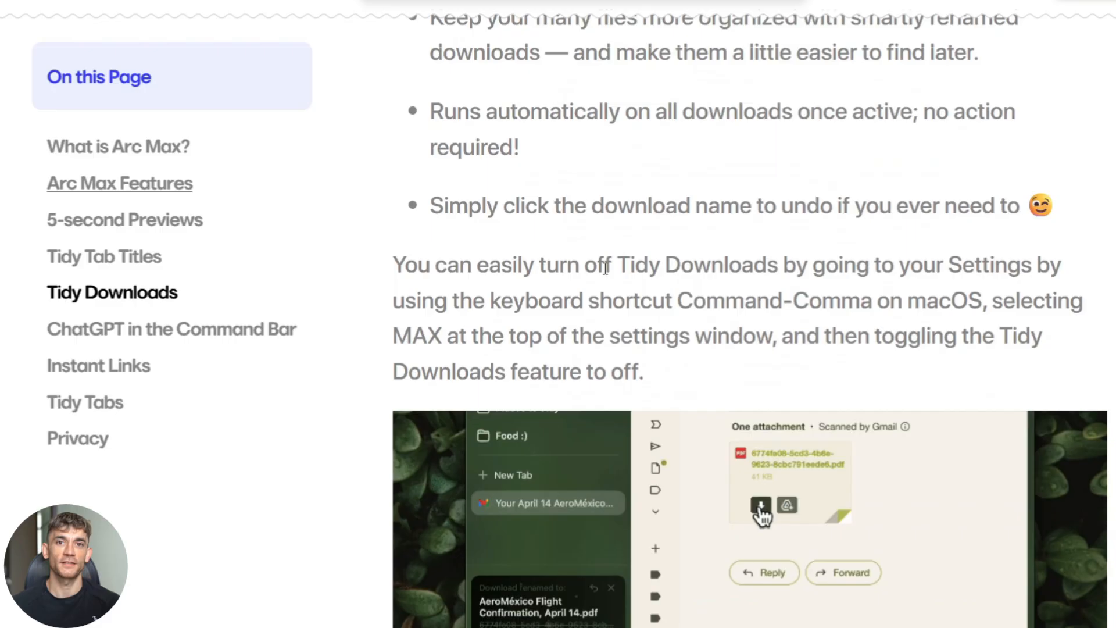
{"action": "scroll", "scroll_direction": "down", "scroll_amount": 3}
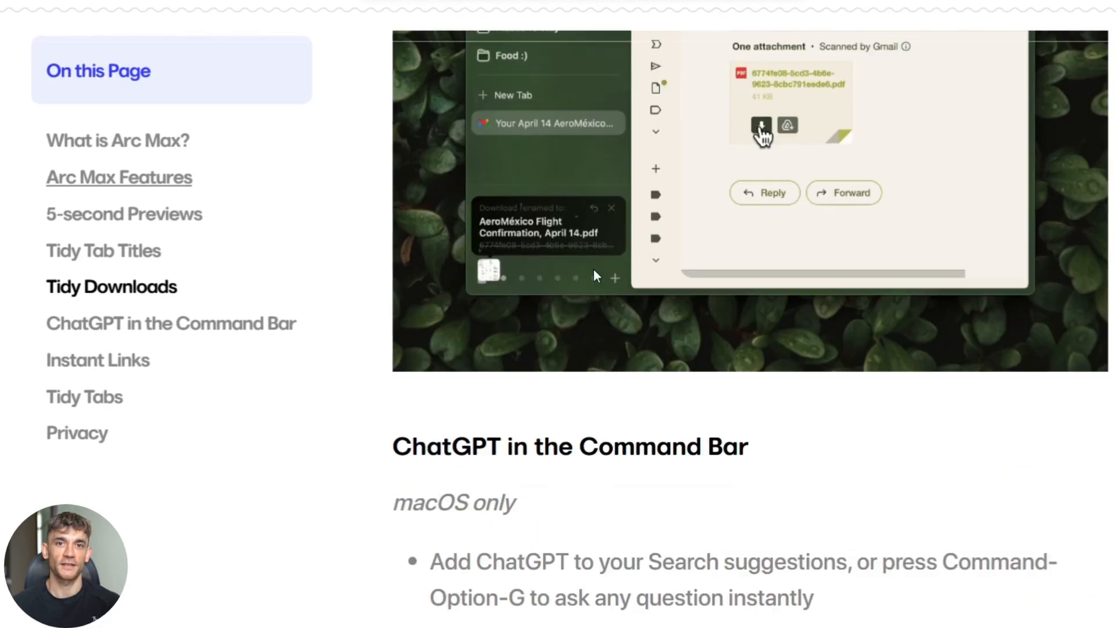
{"action": "scroll", "scroll_direction": "down", "scroll_amount": 3}
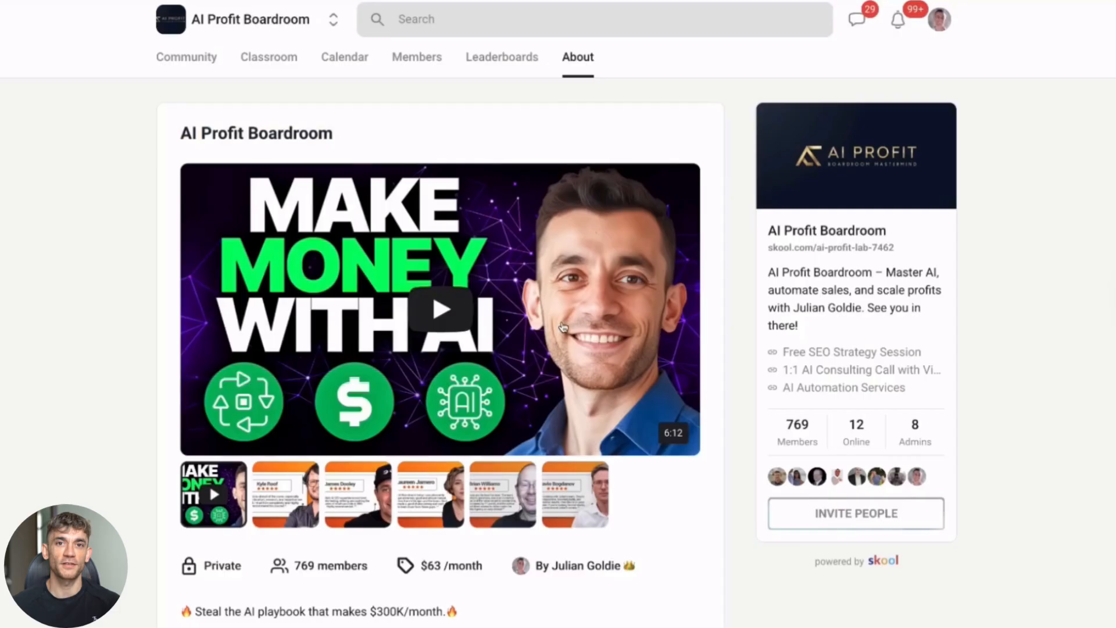
{"action": "mouse_move", "coordinate": [269, 57]}
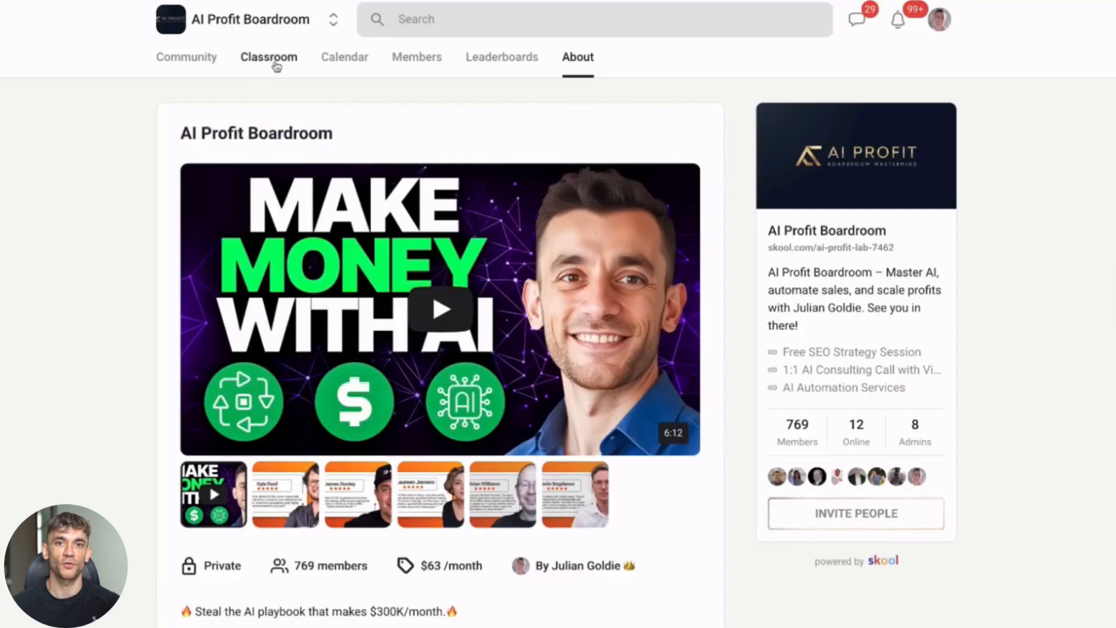
Step: Browse the AI Profit Boardroom classroom and its N8N Templates & Workflows course, then return to the community feed
{"action": "left_click", "coordinate": [268, 57]}
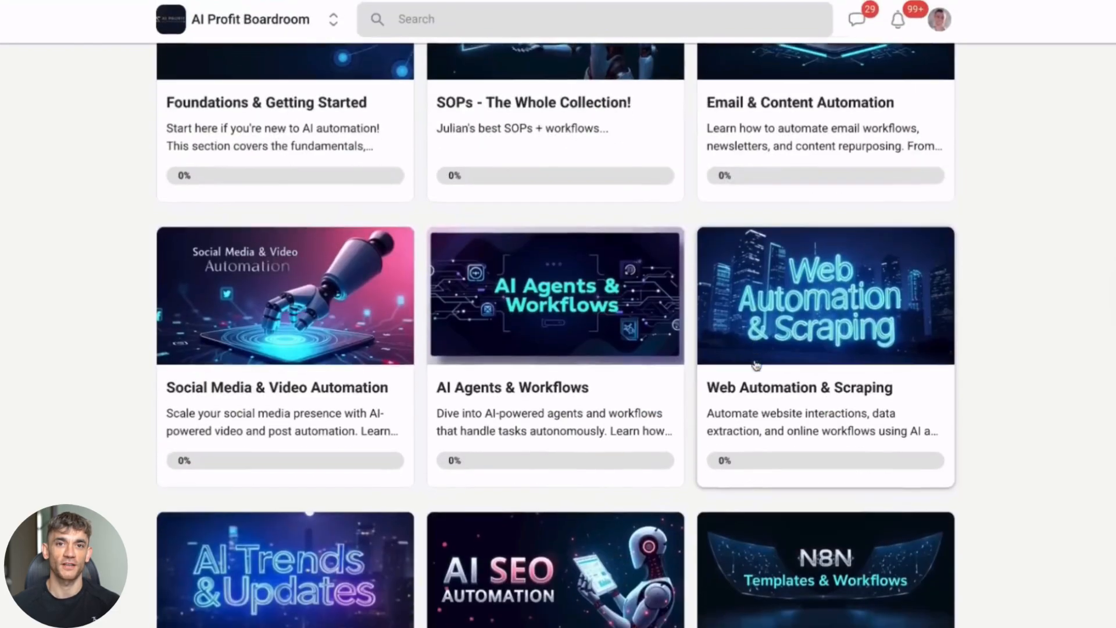
{"action": "left_click", "coordinate": [825, 570]}
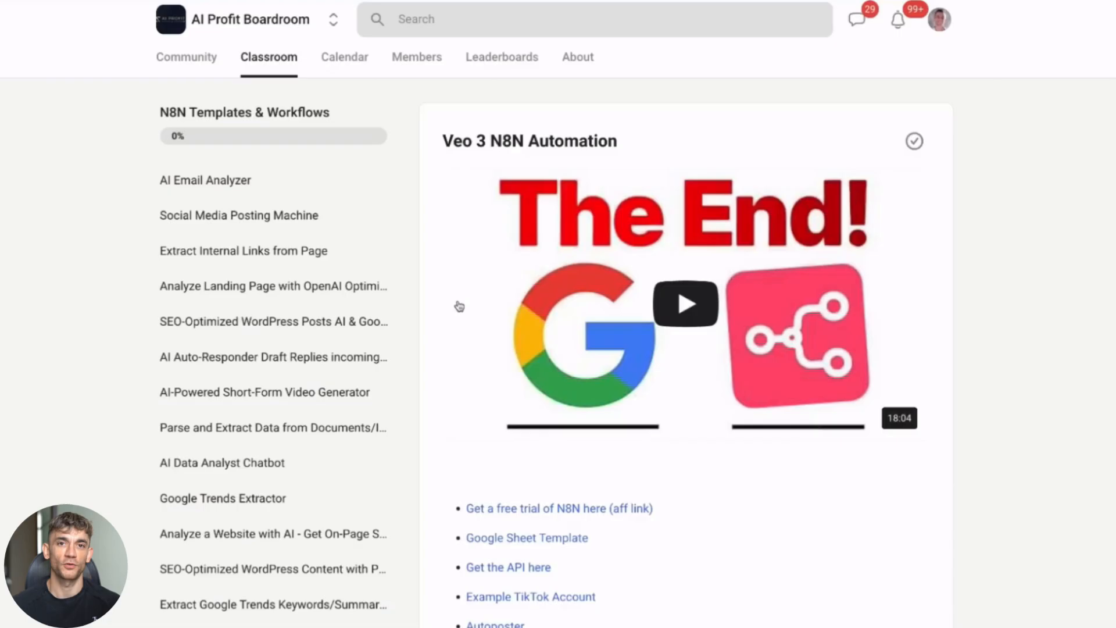
{"action": "scroll", "scroll_direction": "down", "scroll_amount": 3}
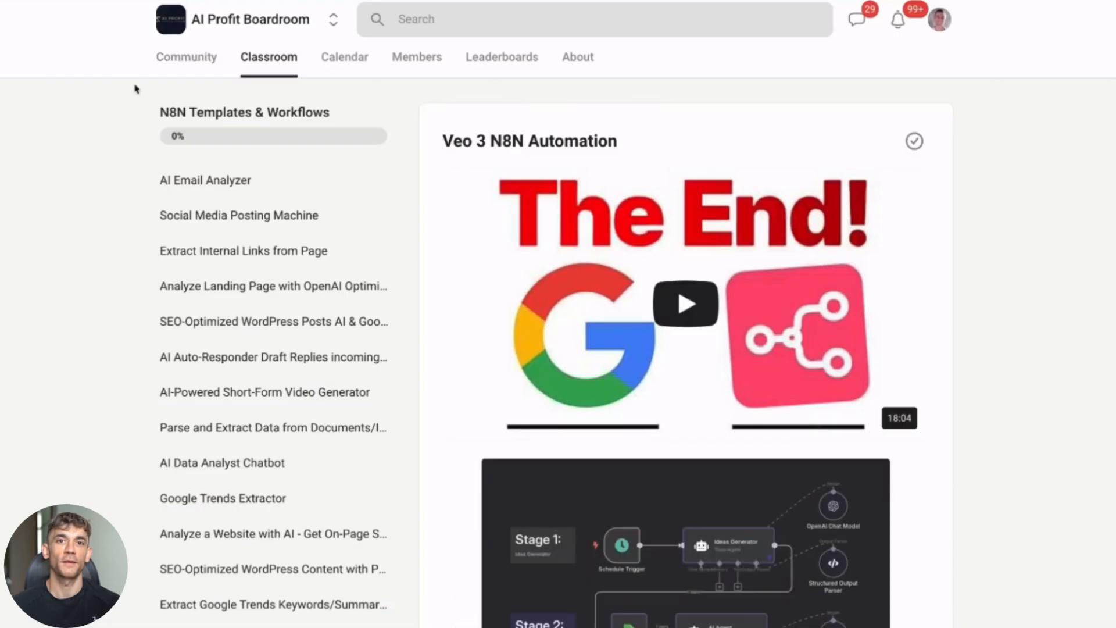
{"action": "left_click", "coordinate": [186, 57]}
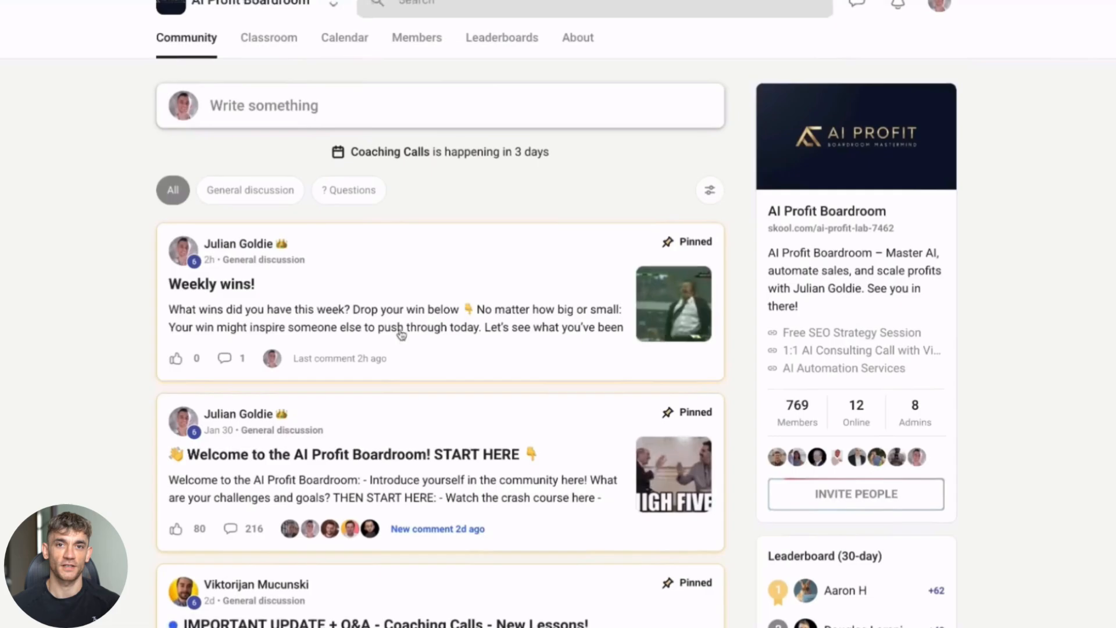
Step: Skim the pinned 'Welcome to the AI Profit Boardroom! START HERE' post, then go to AI Money Lab's About page
{"action": "left_click", "coordinate": [345, 454]}
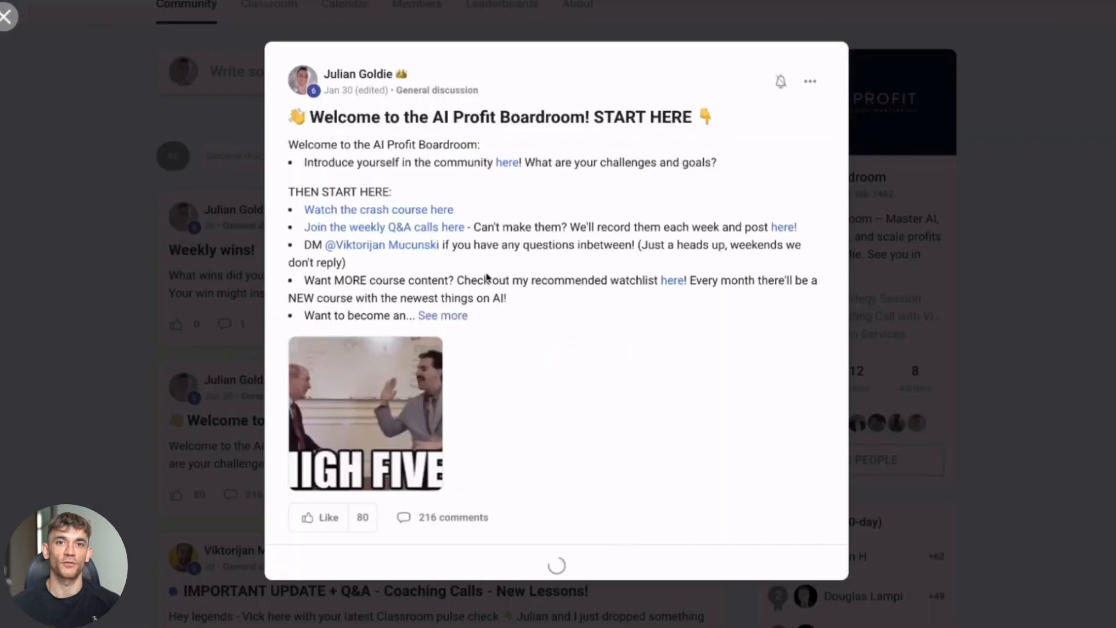
{"action": "scroll", "scroll_direction": "down", "scroll_amount": 3}
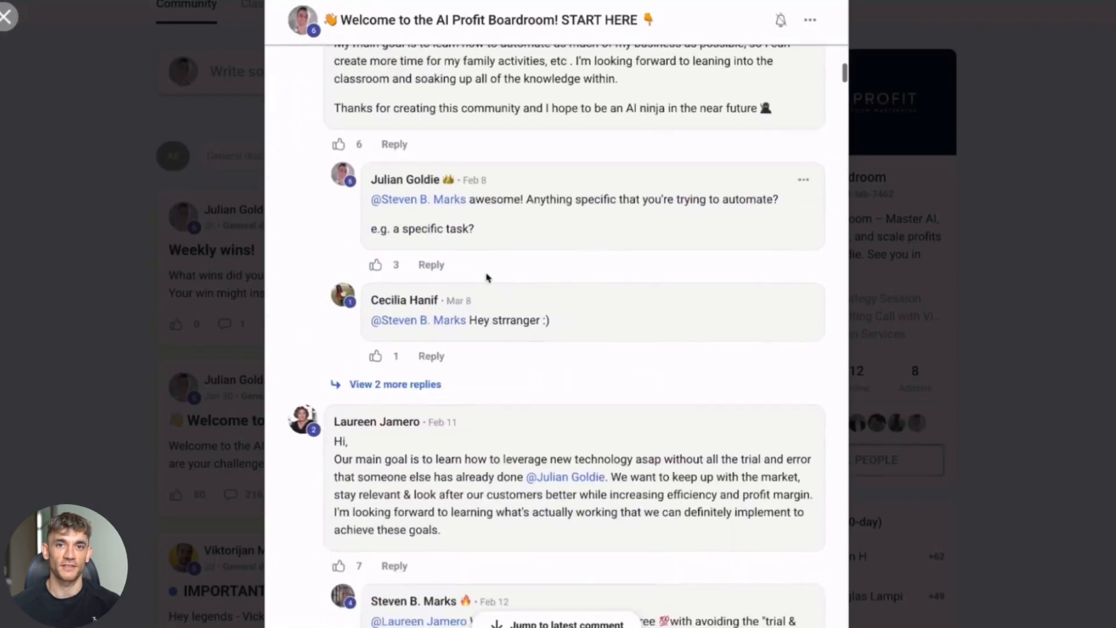
{"action": "left_click", "coordinate": [7, 14]}
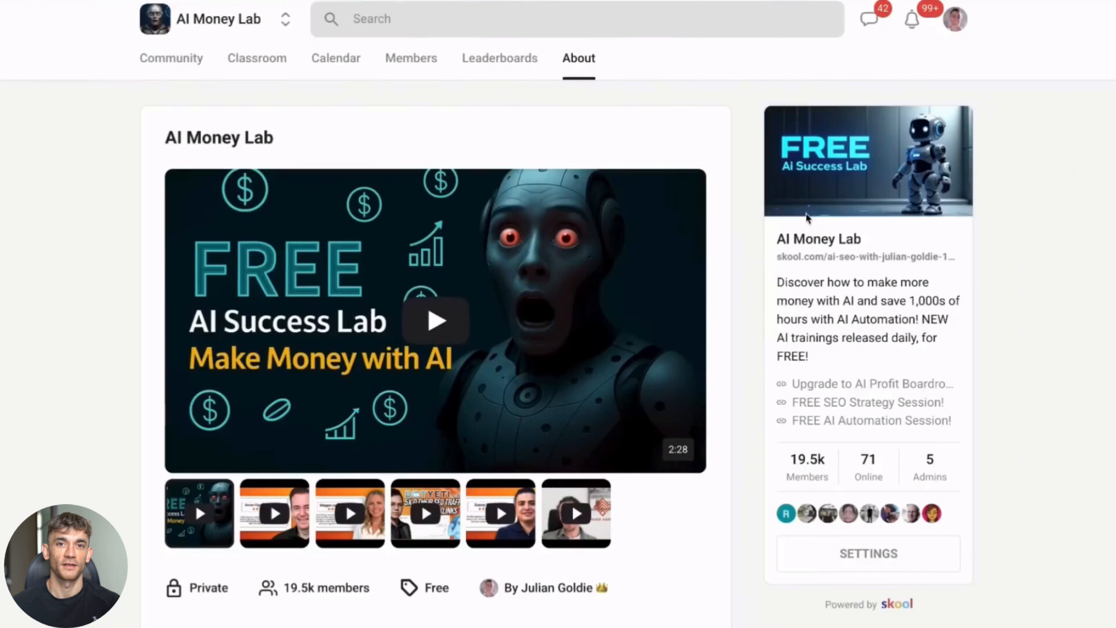
{"action": "mouse_move", "coordinate": [278, 100]}
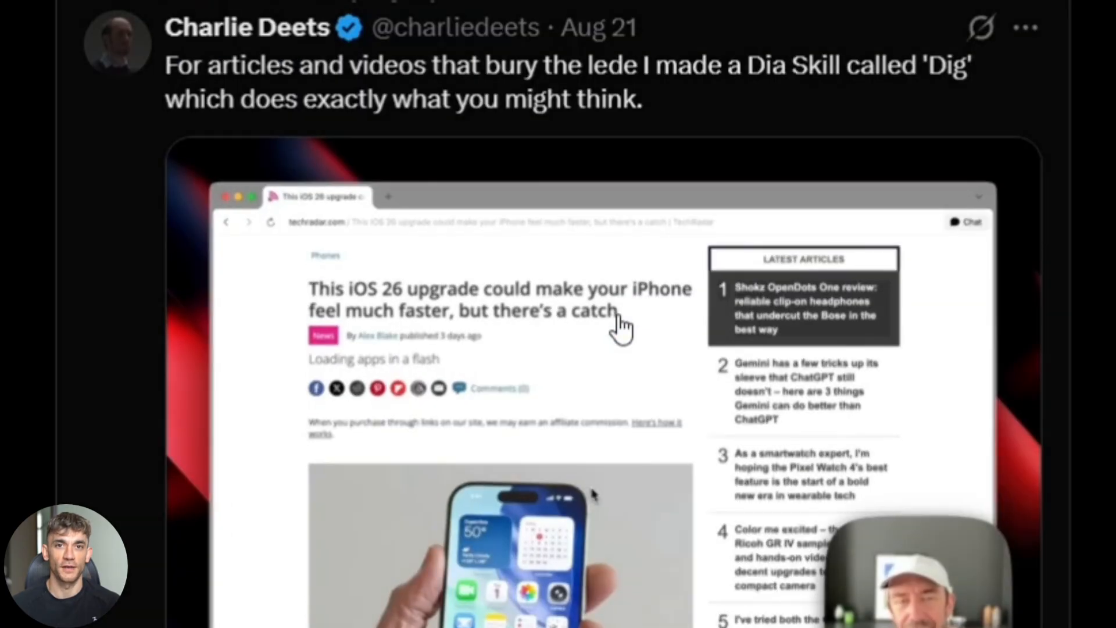
{"action": "scroll", "scroll_direction": "down", "scroll_amount": 3}
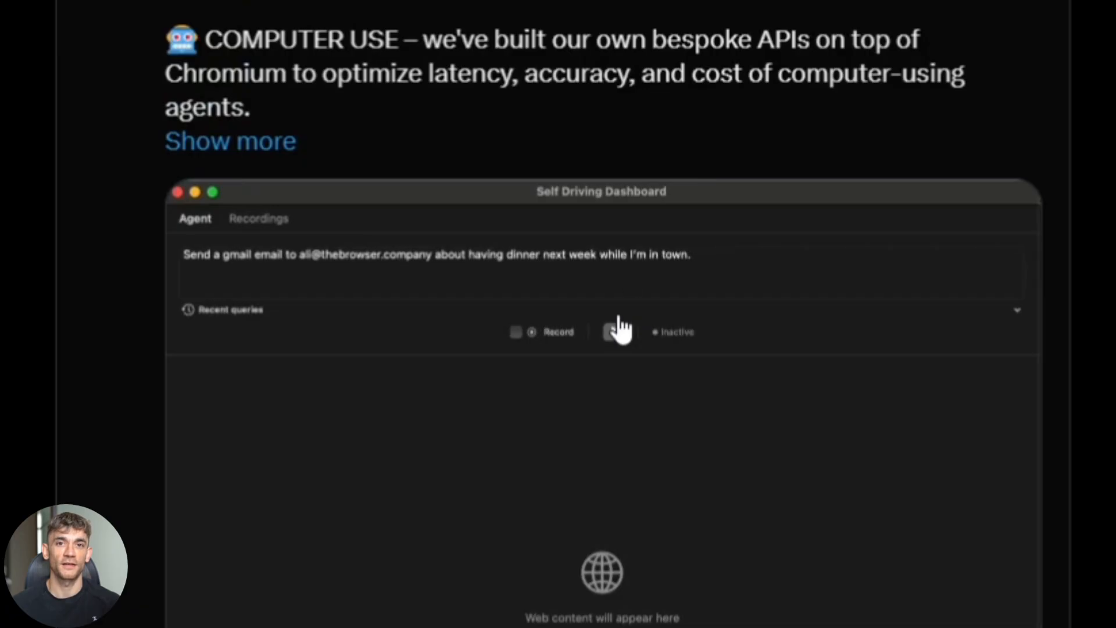
{"action": "left_click", "coordinate": [614, 332]}
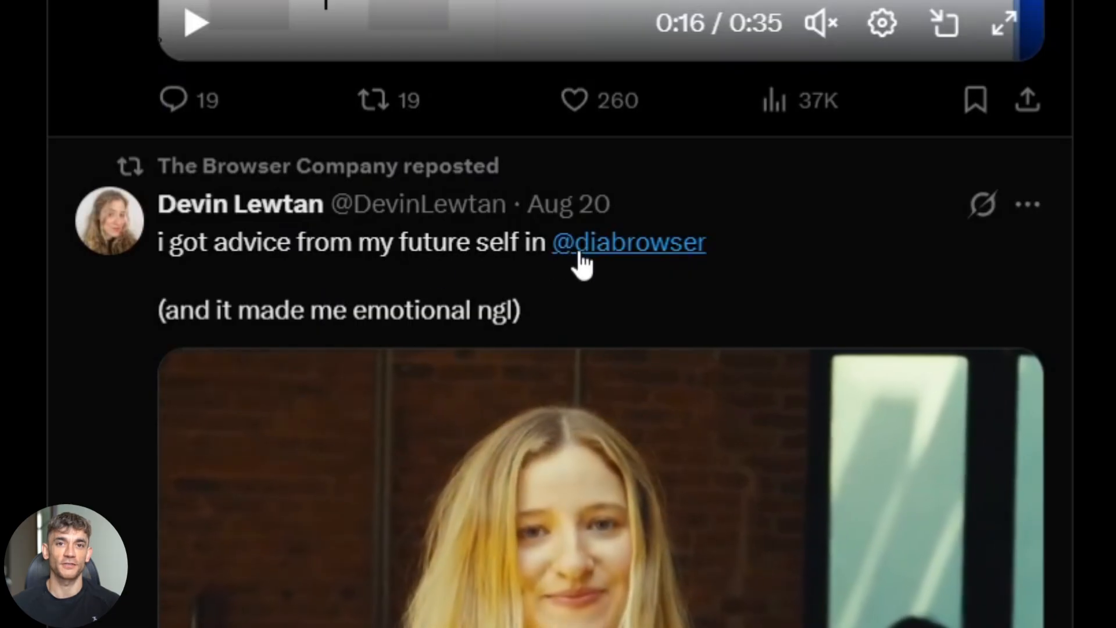
{"action": "left_click", "coordinate": [629, 242]}
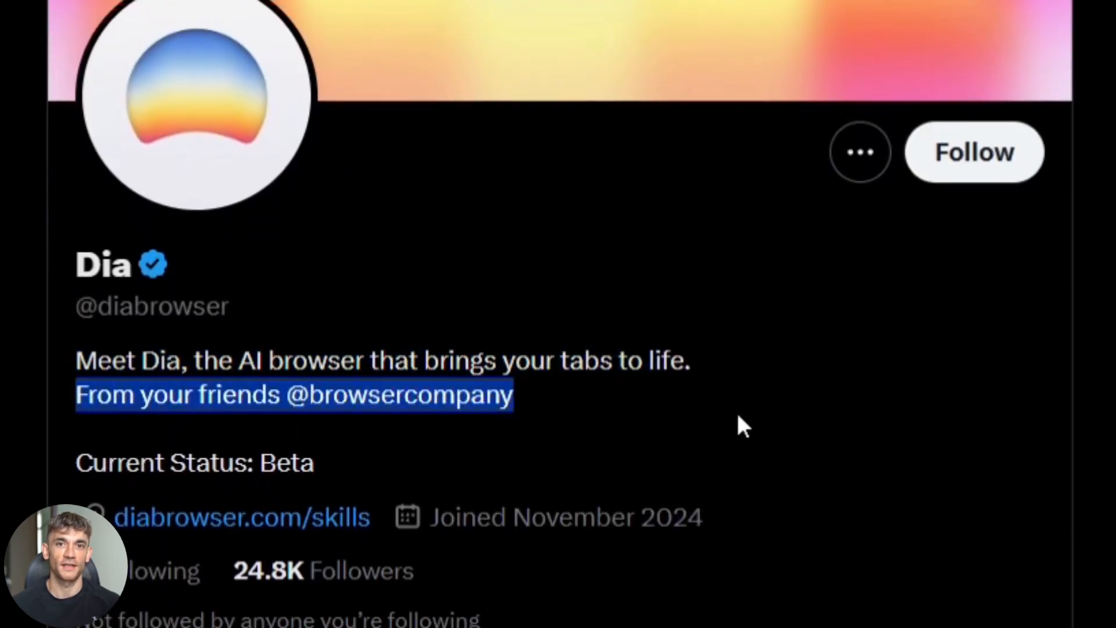
{"action": "scroll", "scroll_direction": "down", "scroll_amount": 3}
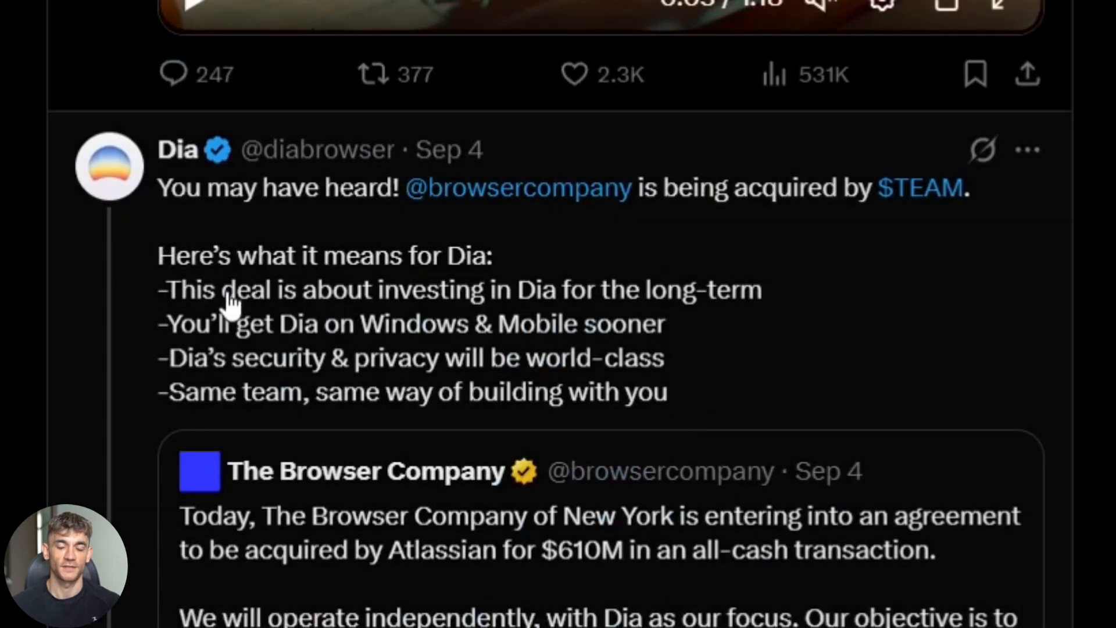
{"action": "scroll", "scroll_direction": "down", "scroll_amount": 3}
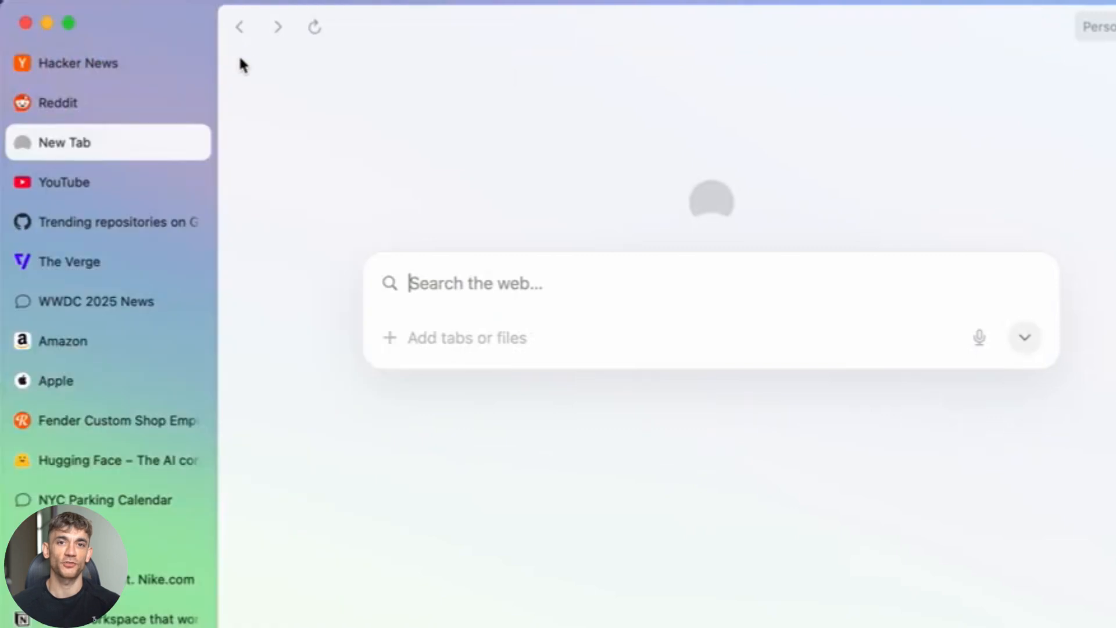
Step: Switch from the blank tab to The Verge, then to the Google restaurants results tab
{"action": "left_click", "coordinate": [70, 262]}
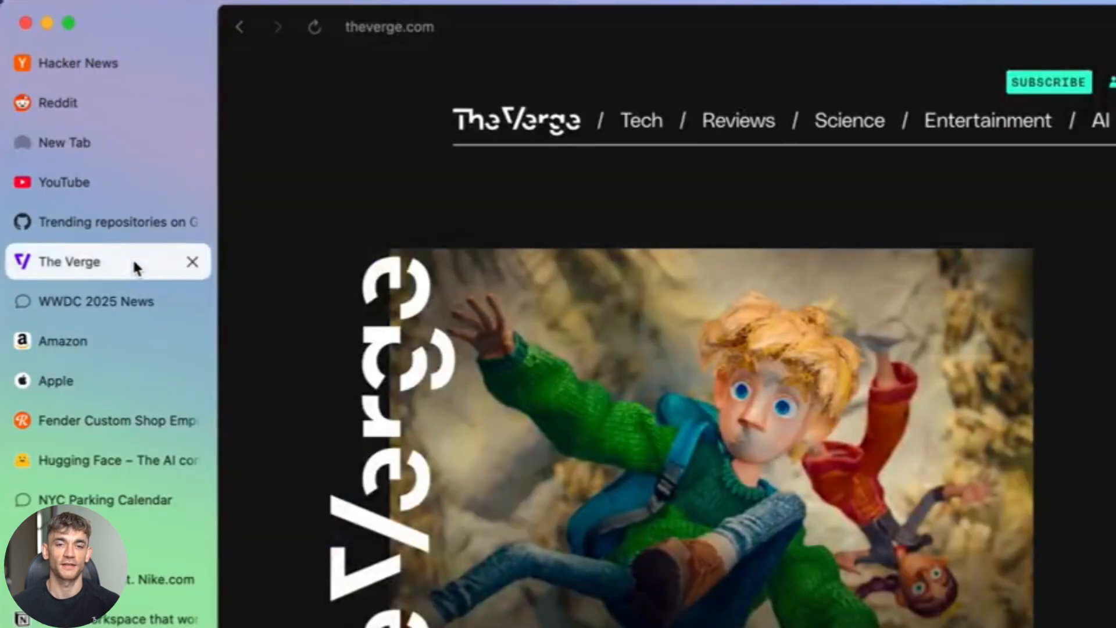
{"action": "left_click", "coordinate": [100, 301]}
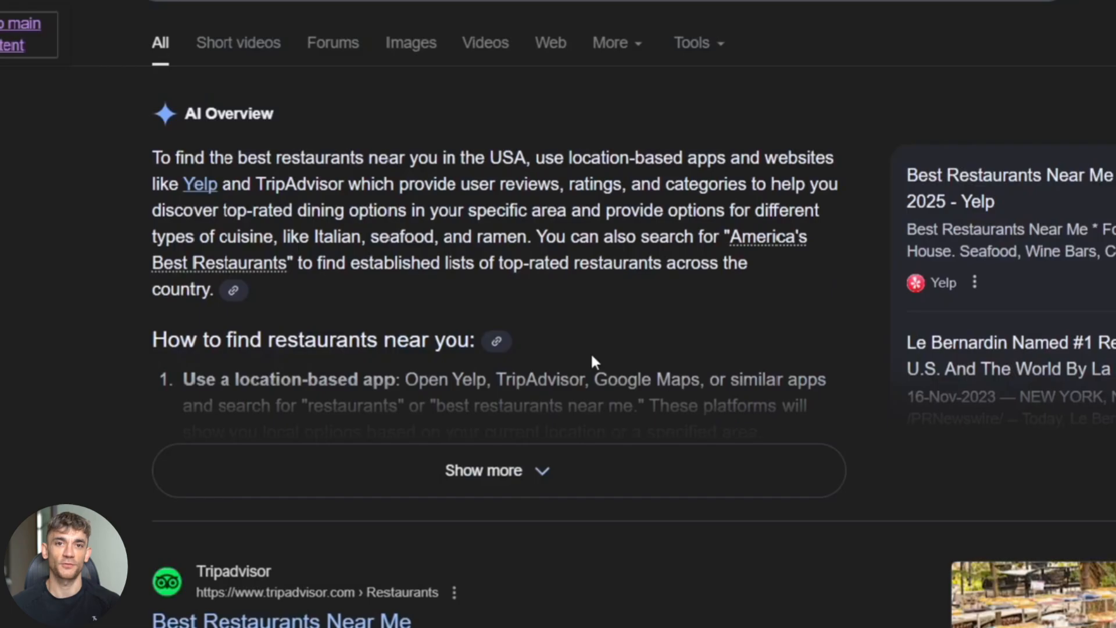
{"action": "scroll", "scroll_direction": "down", "scroll_amount": 3}
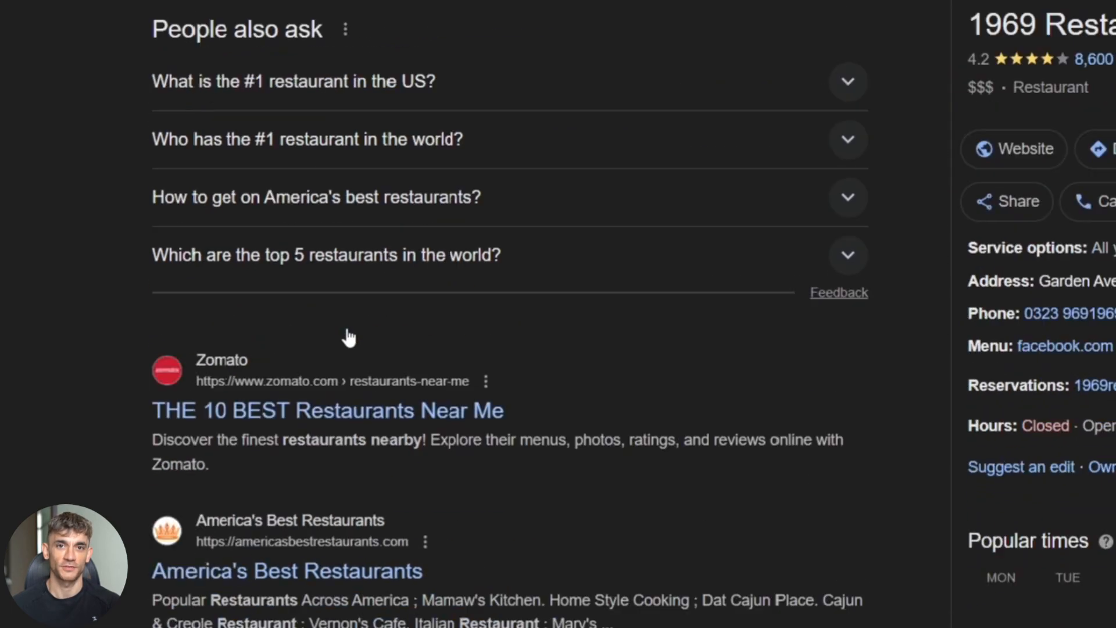
{"action": "scroll", "scroll_direction": "down", "scroll_amount": 3}
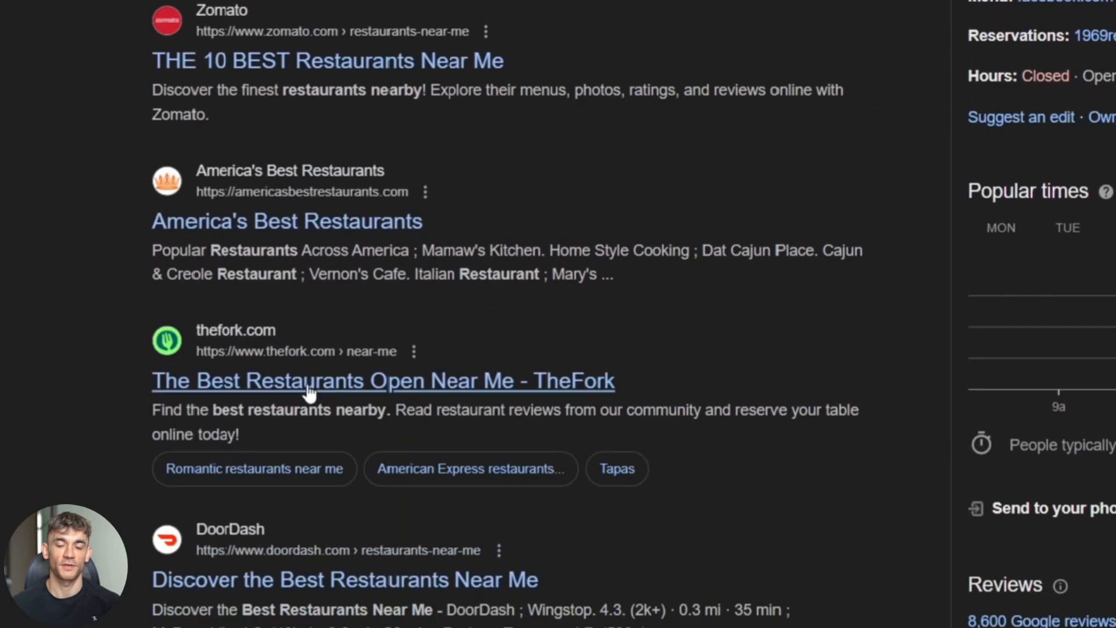
{"action": "scroll", "scroll_direction": "down", "scroll_amount": 3}
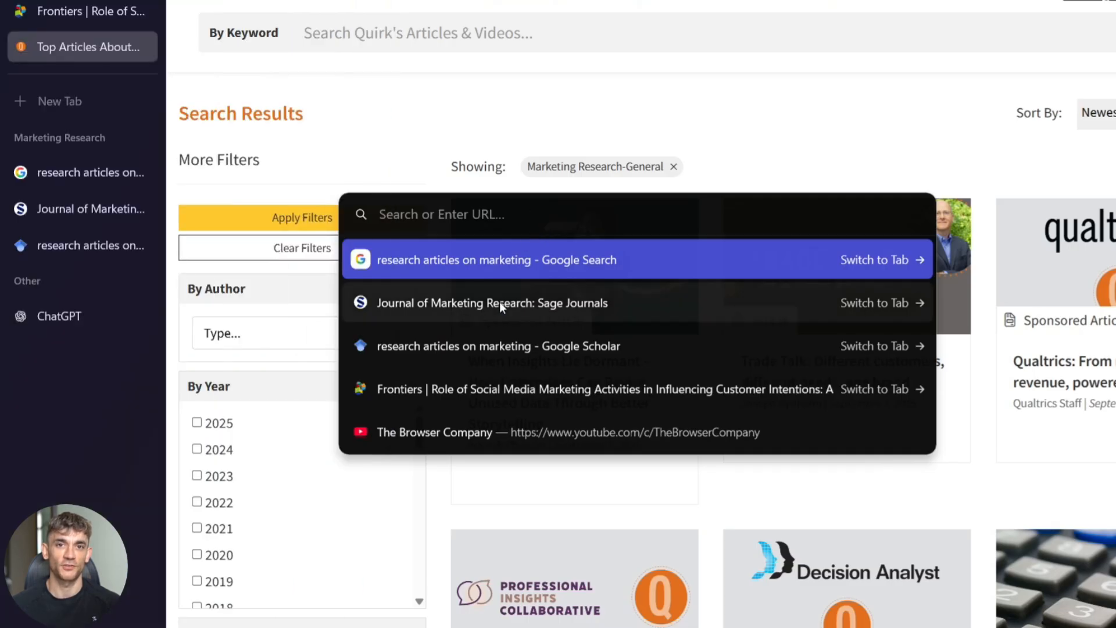
Step: Jump to the Google Scholar 'research articles on marketing' tab and dismiss the Command Bar
{"action": "left_click", "coordinate": [499, 346]}
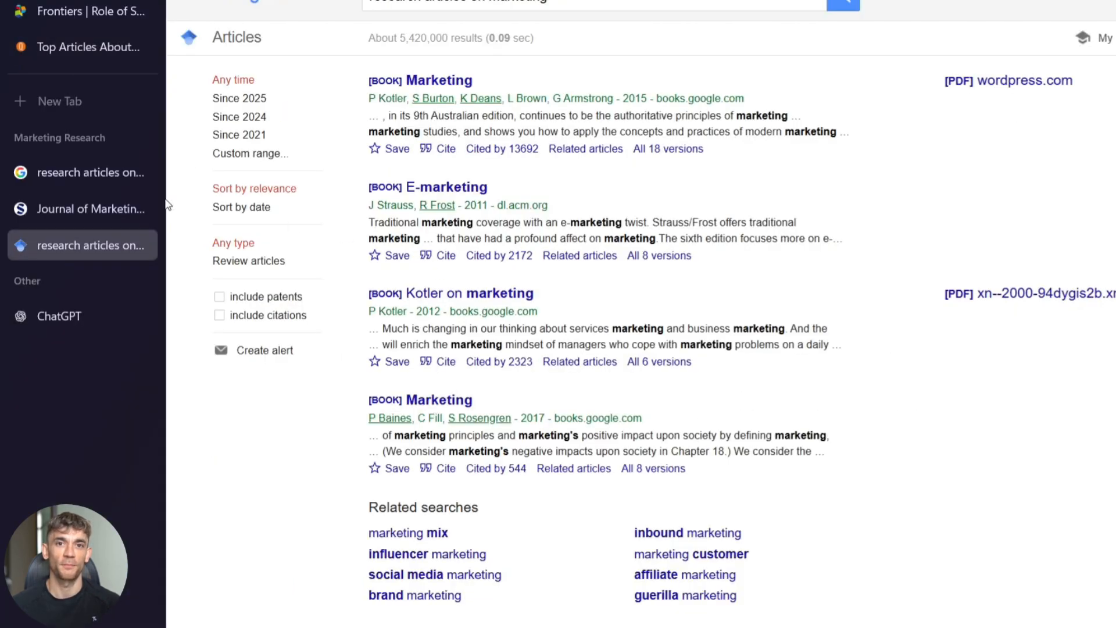
{"action": "mouse_move", "coordinate": [138, 102]}
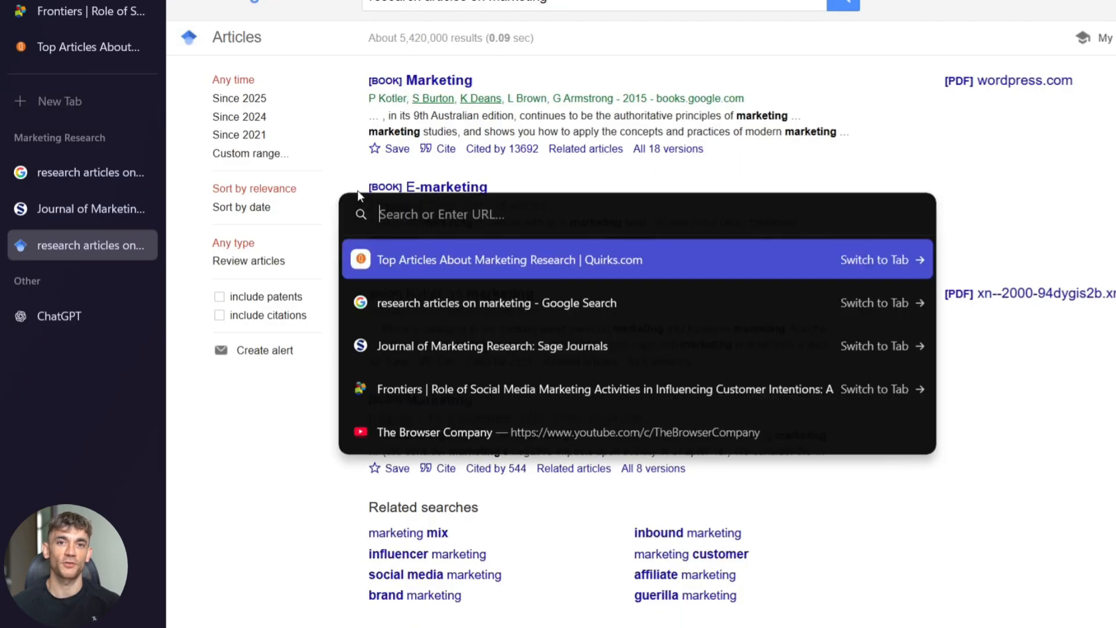
{"action": "mouse_move", "coordinate": [528, 241]}
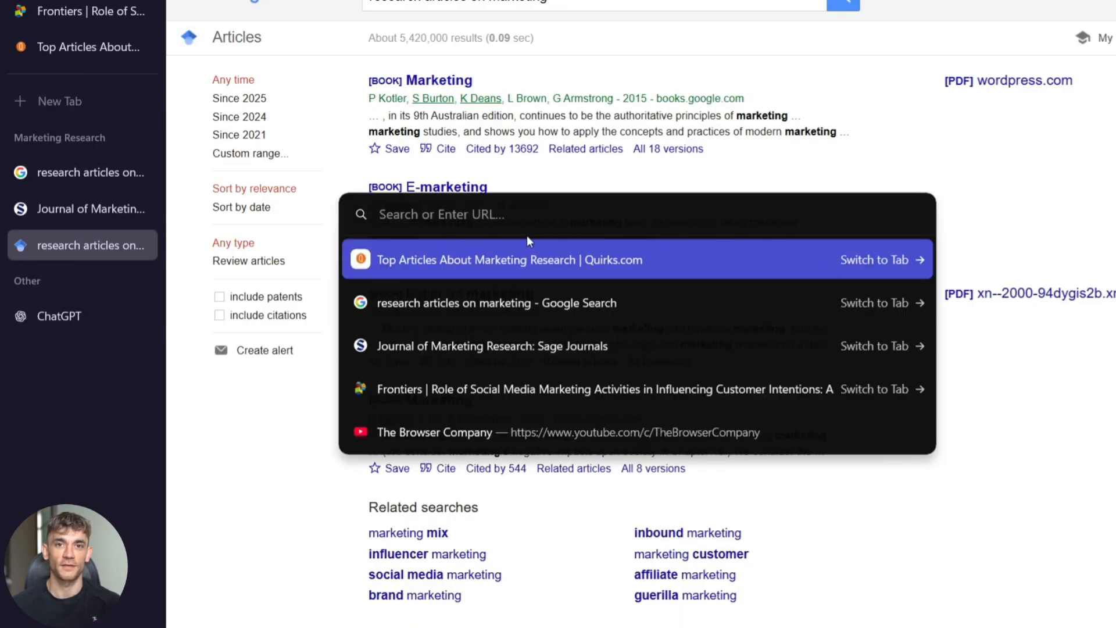
{"action": "key", "text": "Escape"}
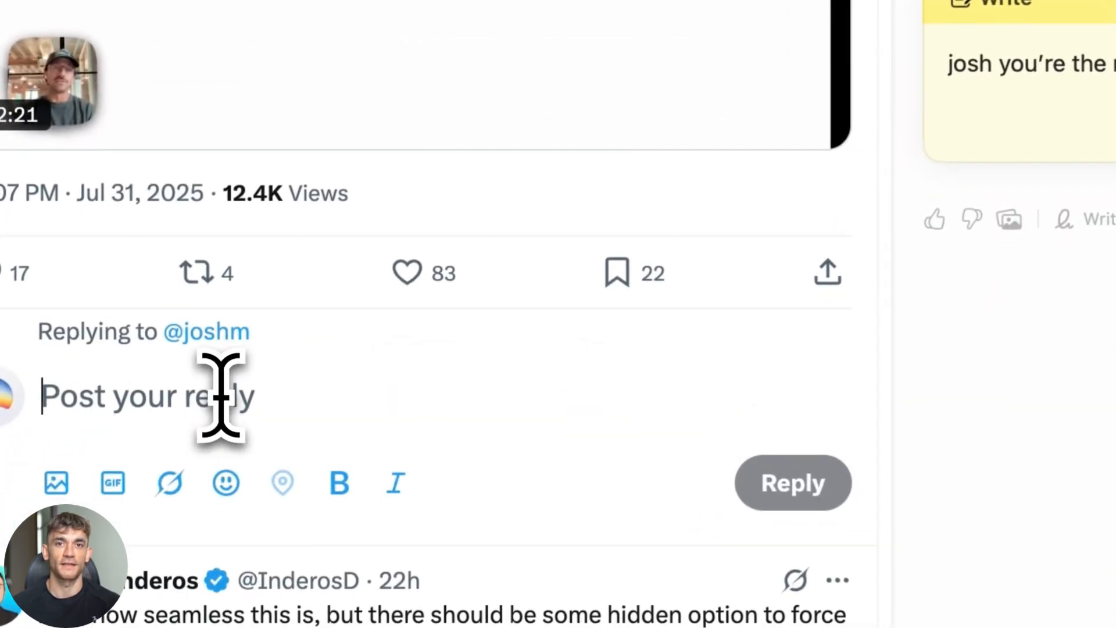
Step: Reply 'josh you're the reason my cmd t key is worn out', then read down the privacy policy
{"action": "type", "text": "josh you're the reason my cmd t key is worn out"}
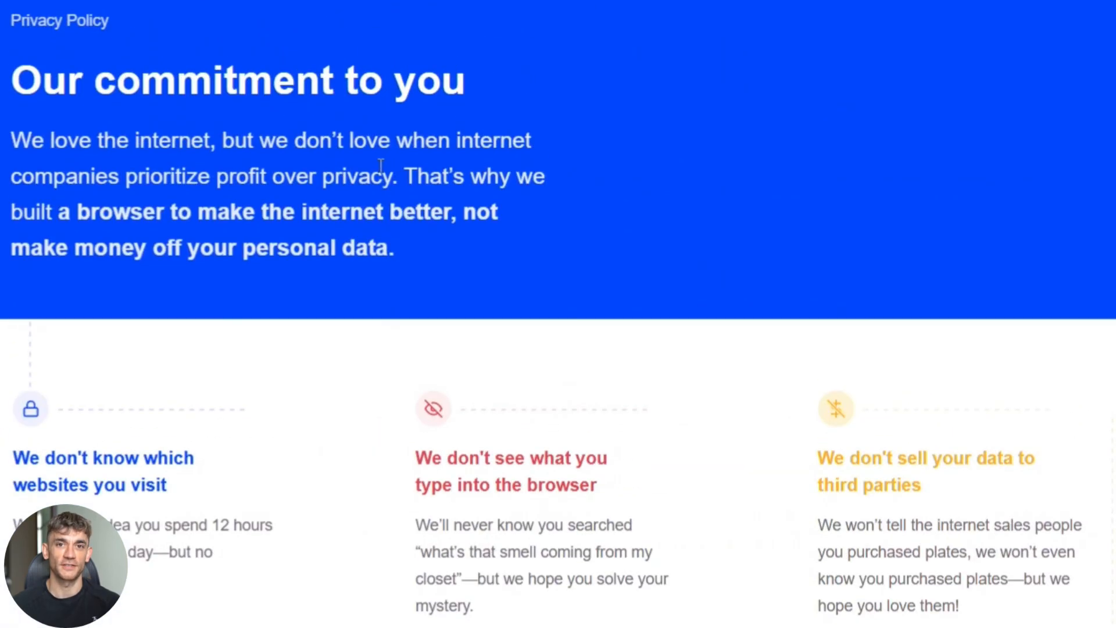
{"action": "scroll", "scroll_direction": "down", "scroll_amount": 3}
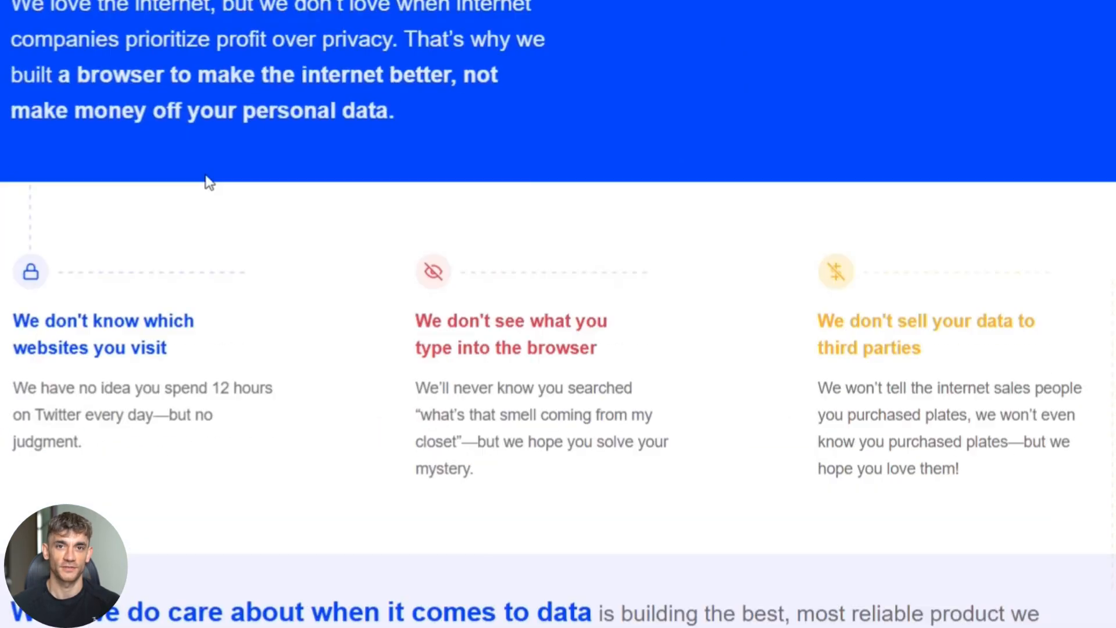
{"action": "scroll", "scroll_direction": "down", "scroll_amount": 3}
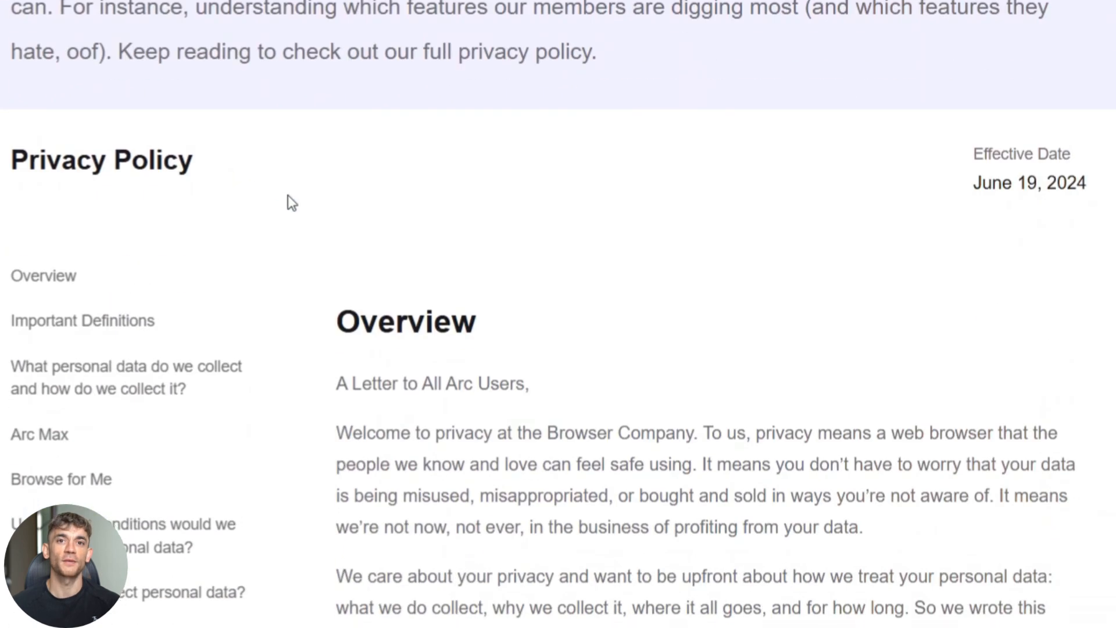
{"action": "scroll", "scroll_direction": "down", "scroll_amount": 3}
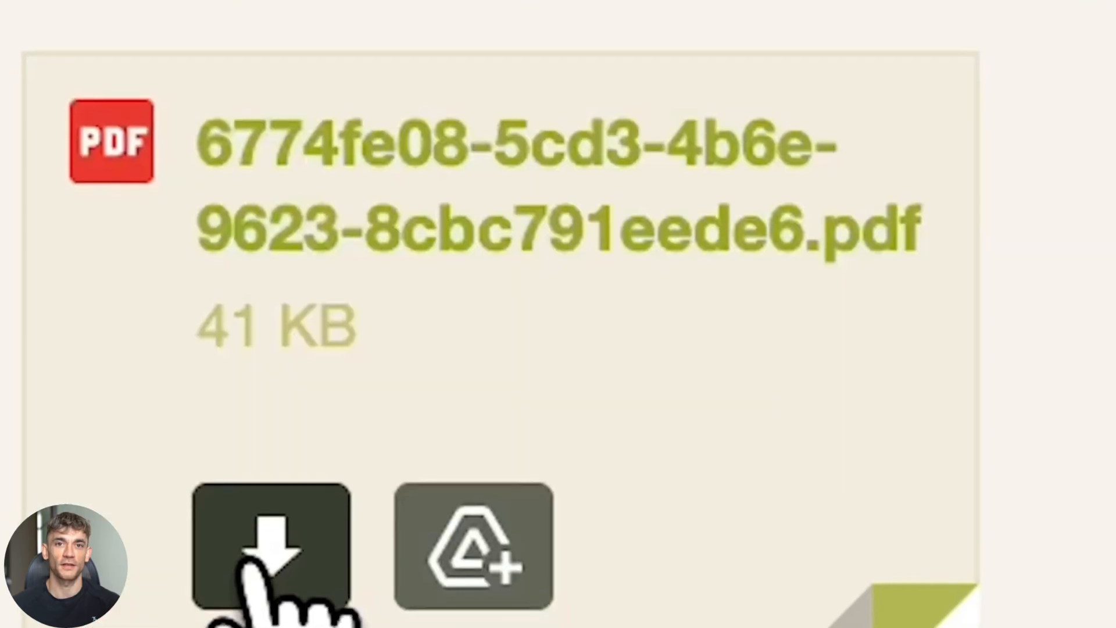
Step: Download the 41 KB PDF attachment and look through the Arc Max help article
{"action": "left_click", "coordinate": [271, 547]}
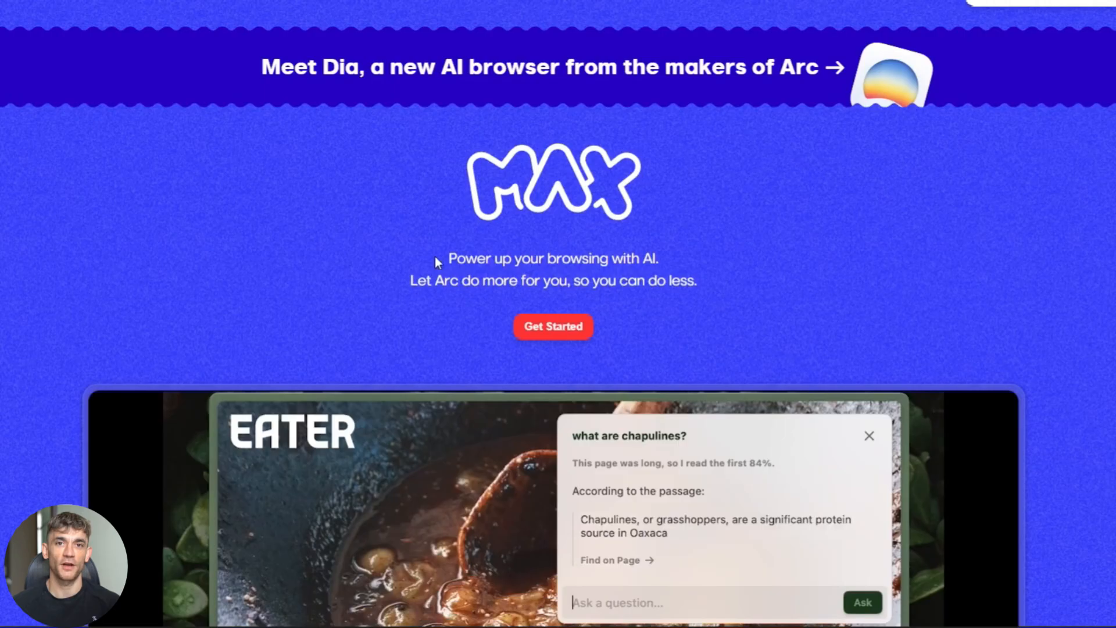
{"action": "scroll", "scroll_direction": "down", "scroll_amount": 3}
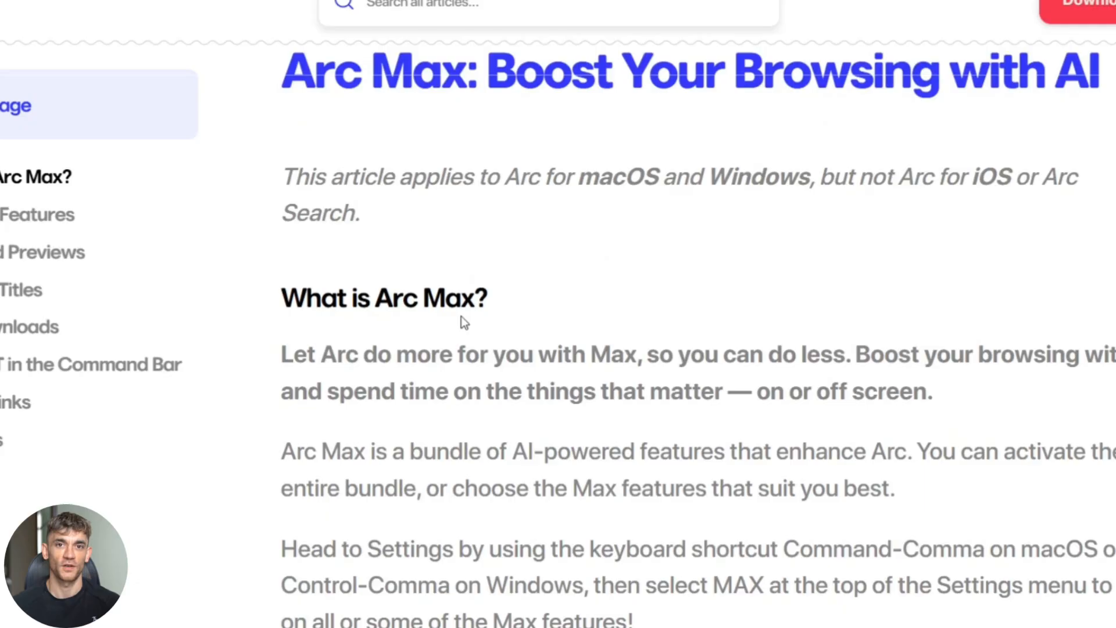
{"action": "scroll", "scroll_direction": "down", "scroll_amount": 3}
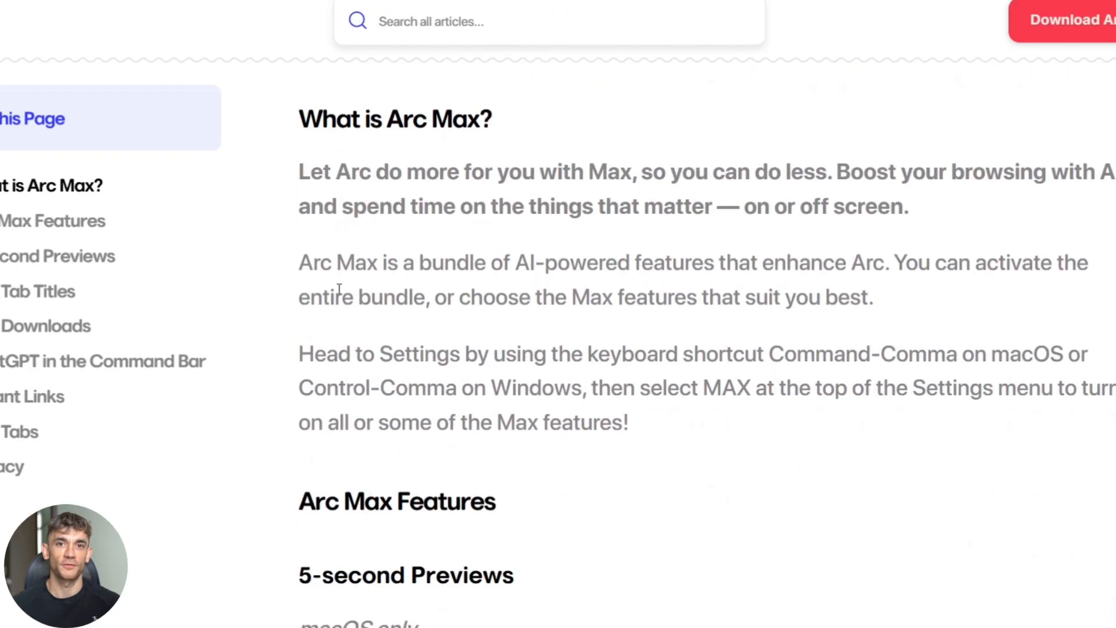
{"action": "scroll", "scroll_direction": "up", "scroll_amount": 3}
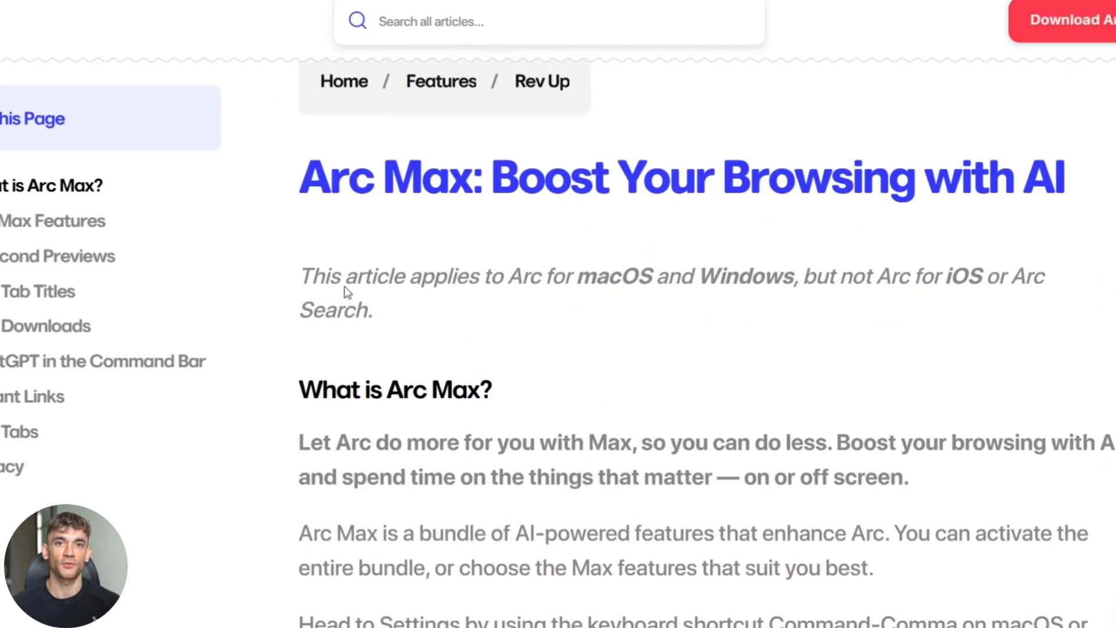
{"action": "scroll", "scroll_direction": "up", "scroll_amount": 3}
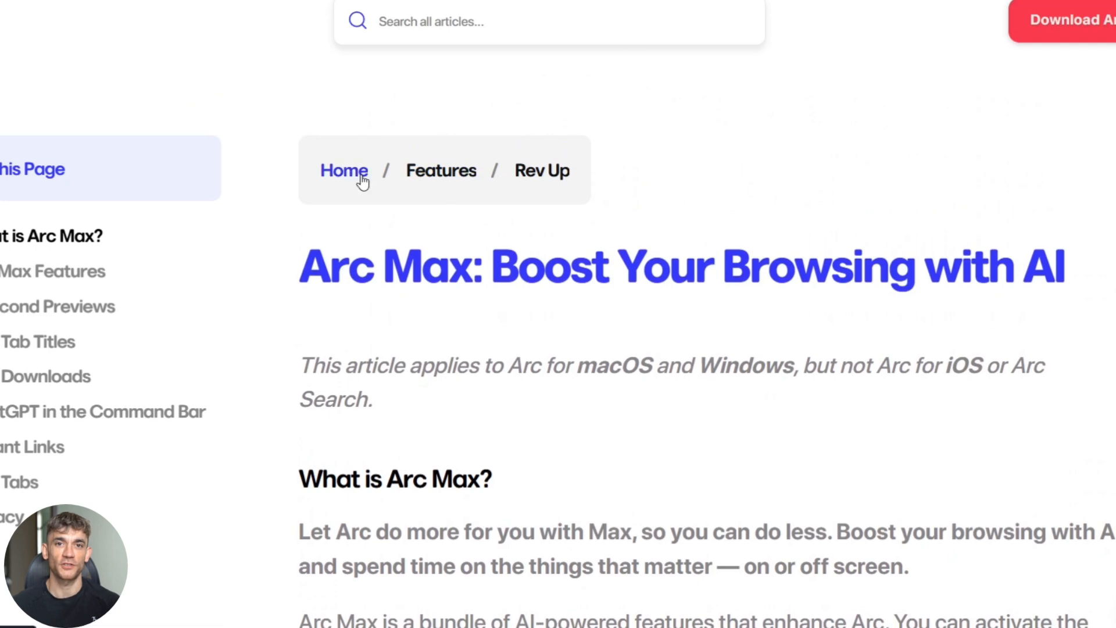
Step: Return to the help centre home page via the Home breadcrumb
{"action": "left_click", "coordinate": [344, 171]}
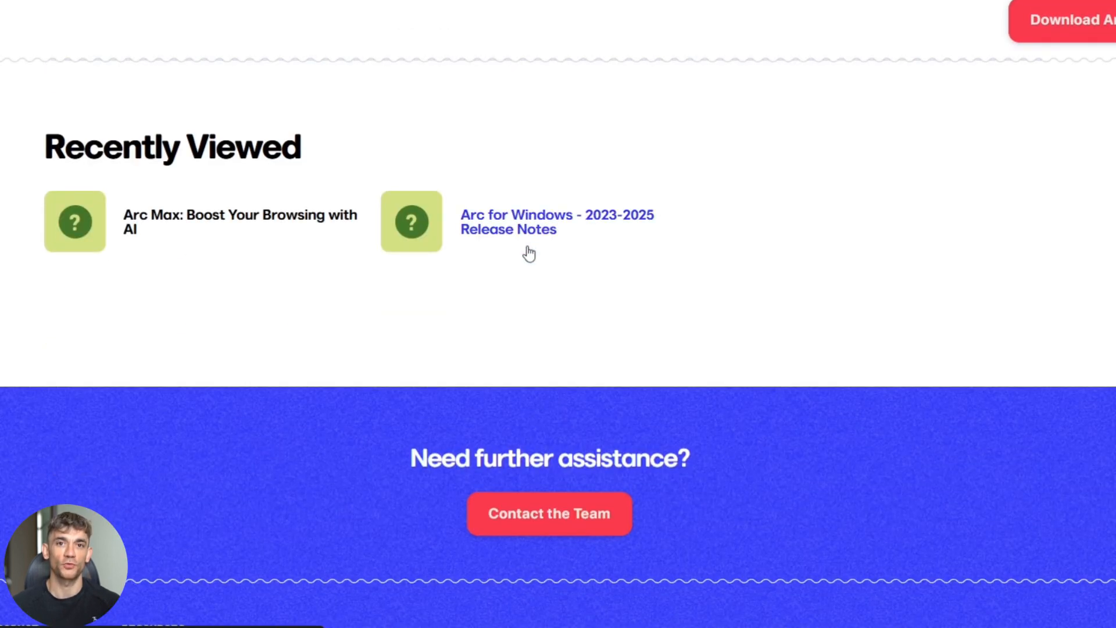
{"action": "scroll", "scroll_direction": "up", "scroll_amount": 3}
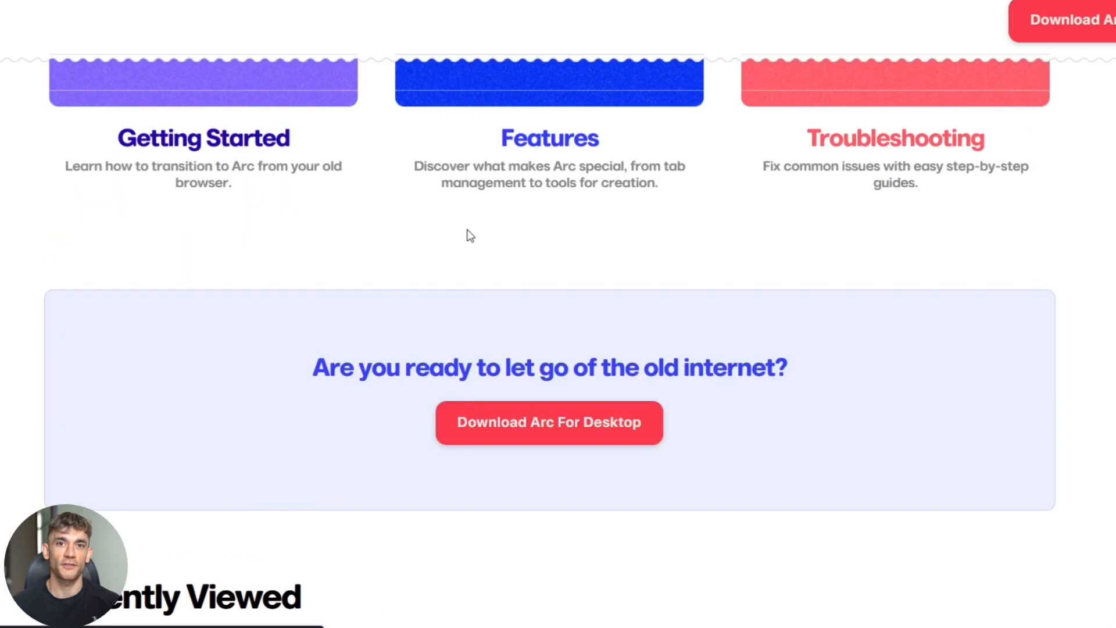
{"action": "scroll", "scroll_direction": "up", "scroll_amount": 3}
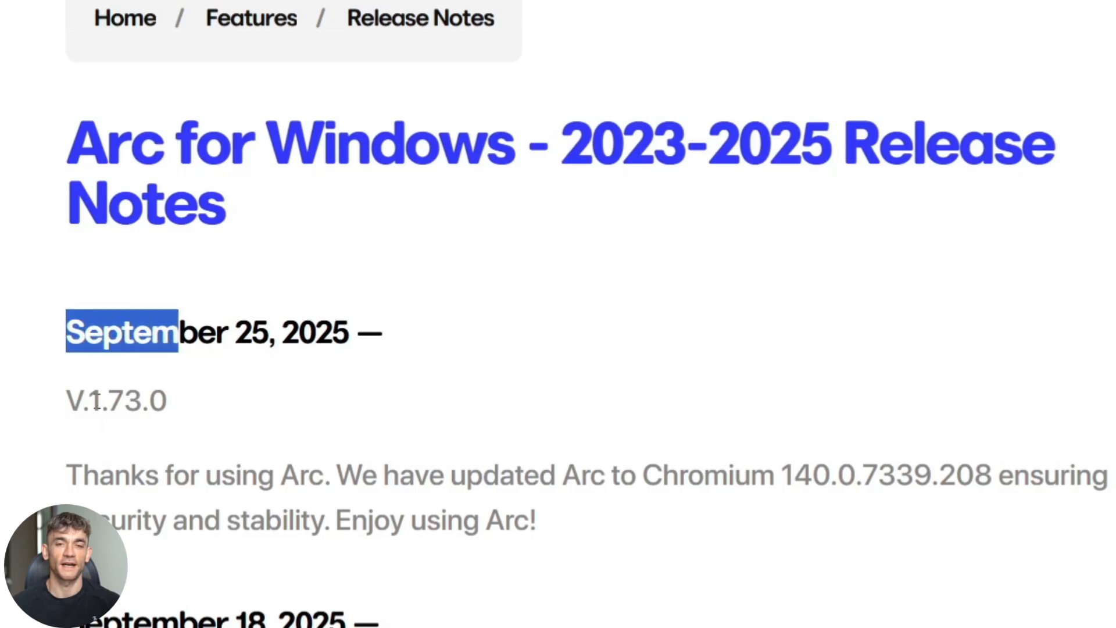
Step: Scroll through the September 2025 entries of the Arc for Windows release notes
{"action": "scroll", "scroll_direction": "down", "scroll_amount": 3}
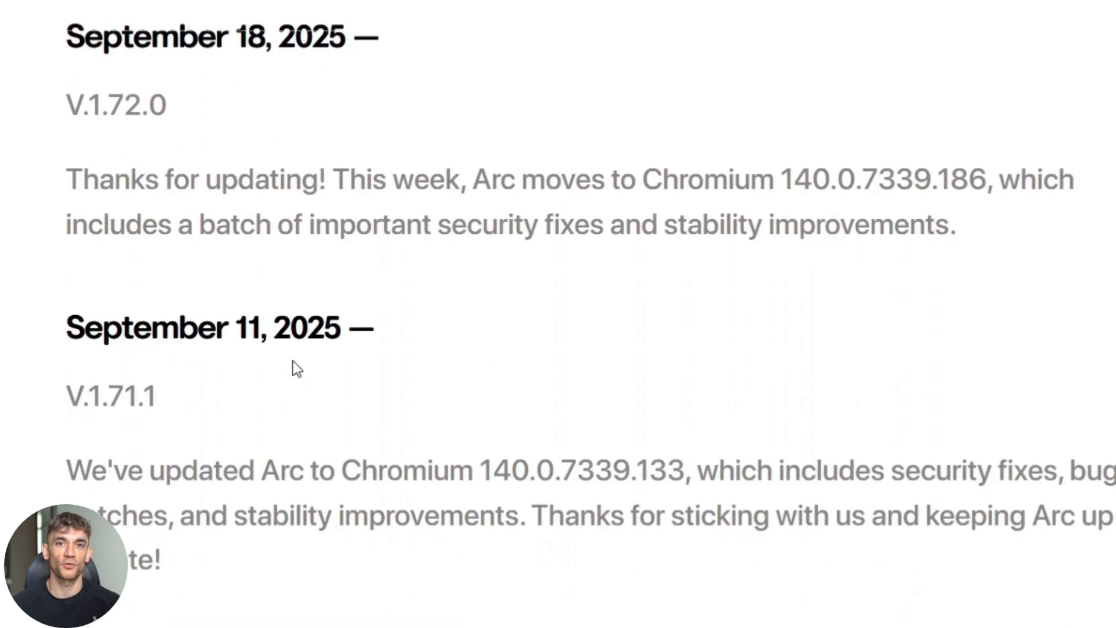
{"action": "scroll", "scroll_direction": "up", "scroll_amount": 3}
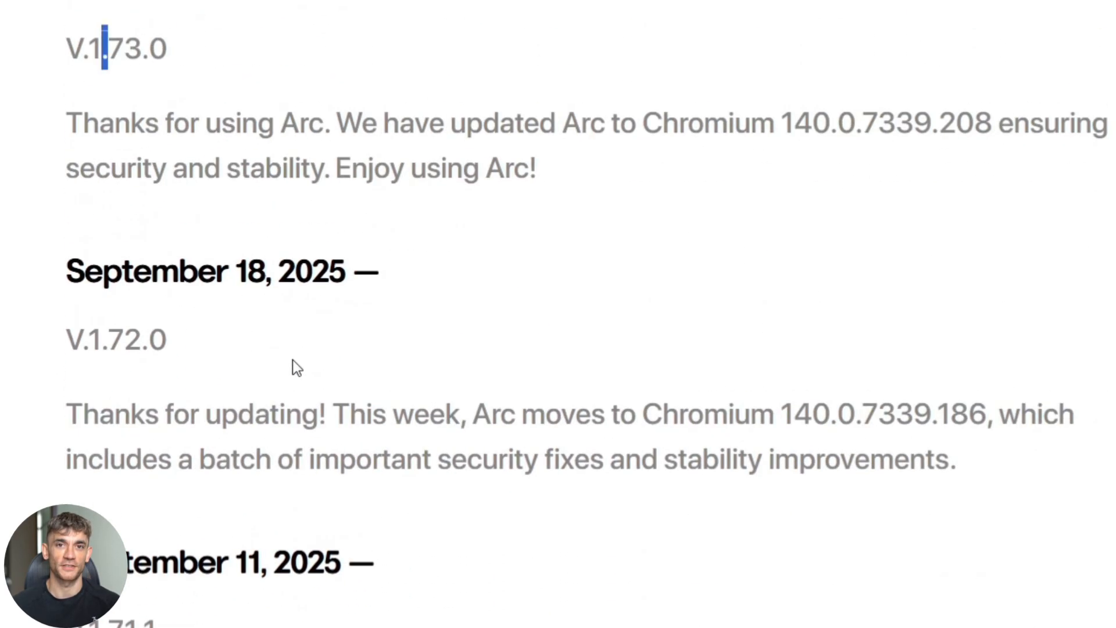
{"action": "scroll", "scroll_direction": "up", "scroll_amount": 3}
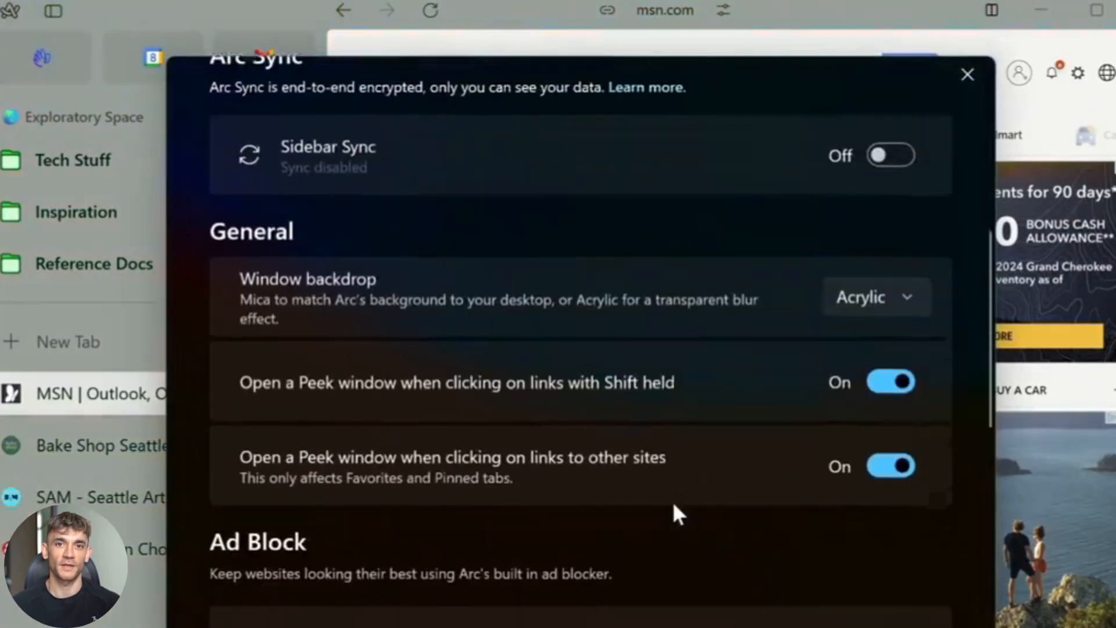
Step: Look past the General and Ad Block settings and close the Settings window
{"action": "scroll", "scroll_direction": "down", "scroll_amount": 3}
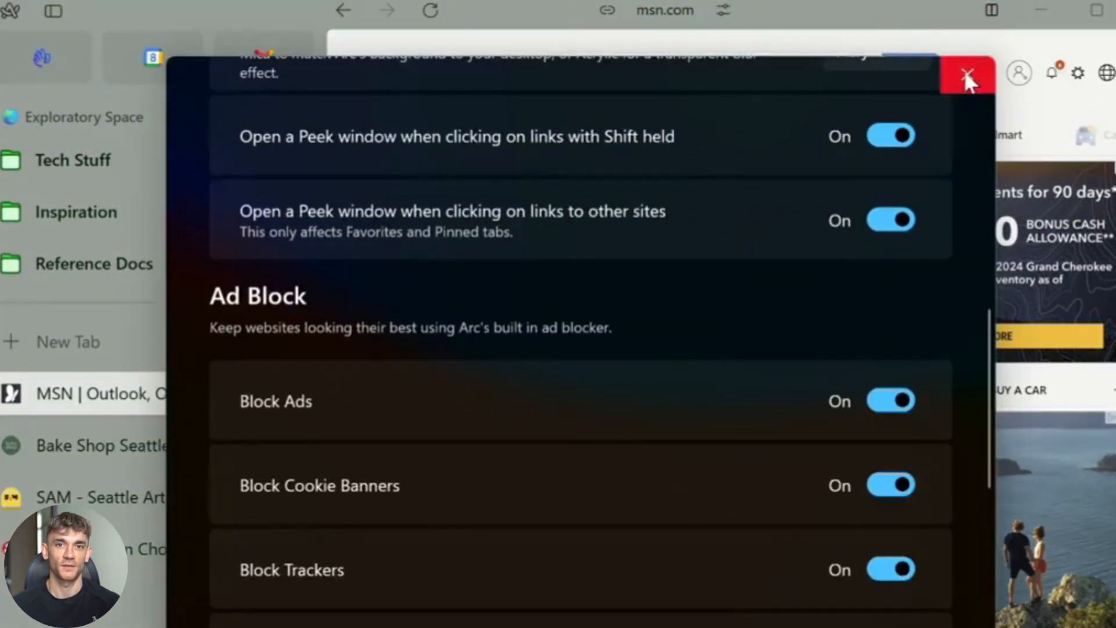
{"action": "left_click", "coordinate": [966, 75]}
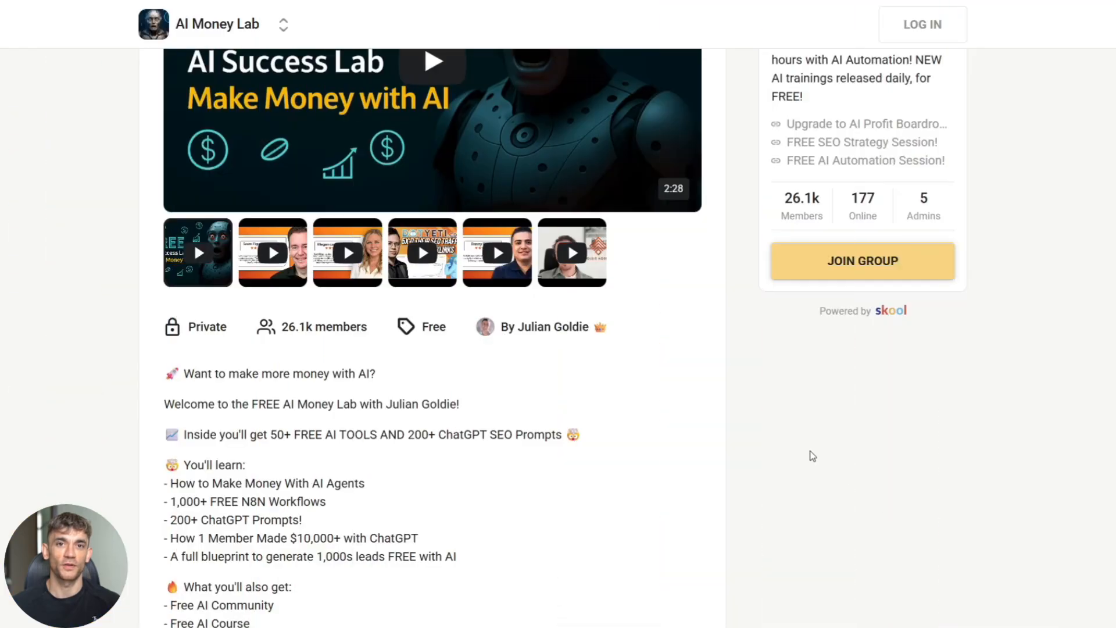
Step: Read through the AI Money Lab group description and testimonials on the About page
{"action": "scroll", "scroll_direction": "up", "scroll_amount": 3}
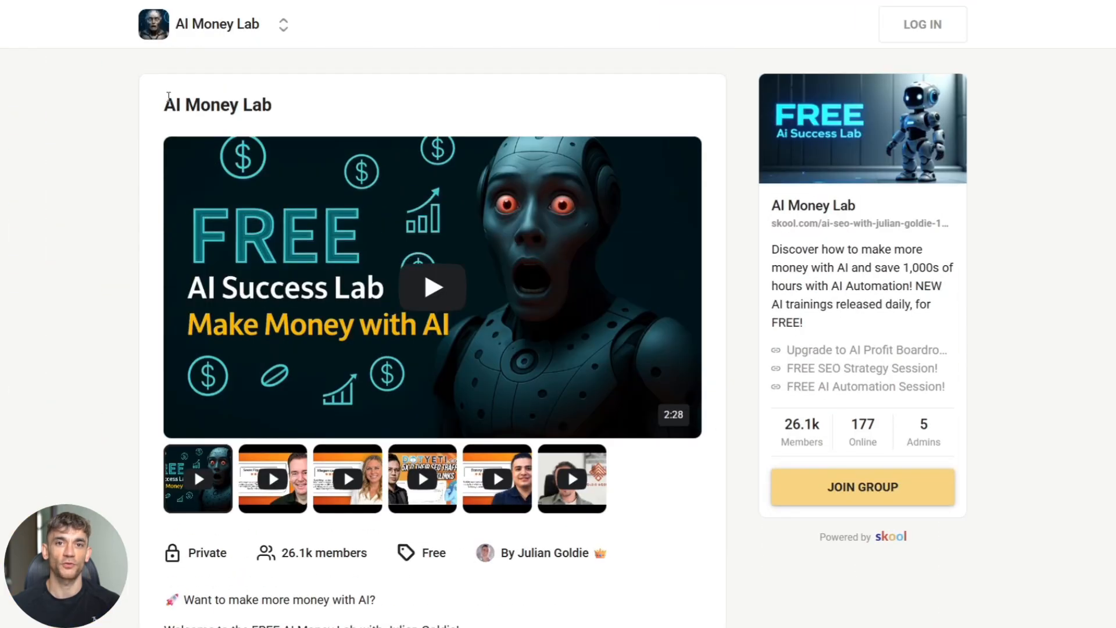
{"action": "scroll", "scroll_direction": "down", "scroll_amount": 3}
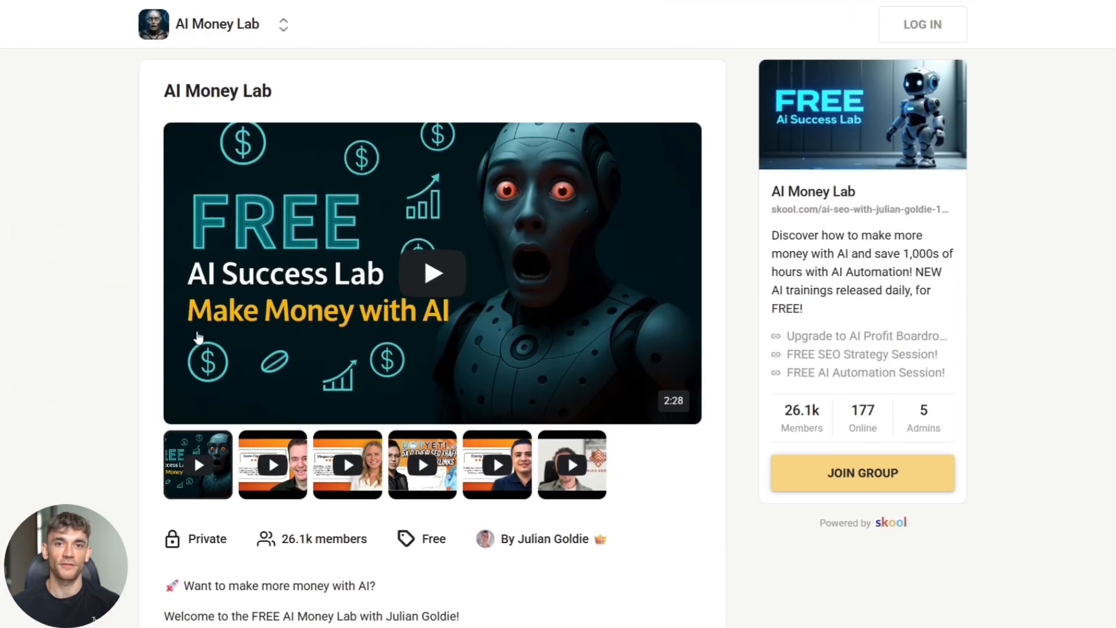
{"action": "scroll", "scroll_direction": "down", "scroll_amount": 3}
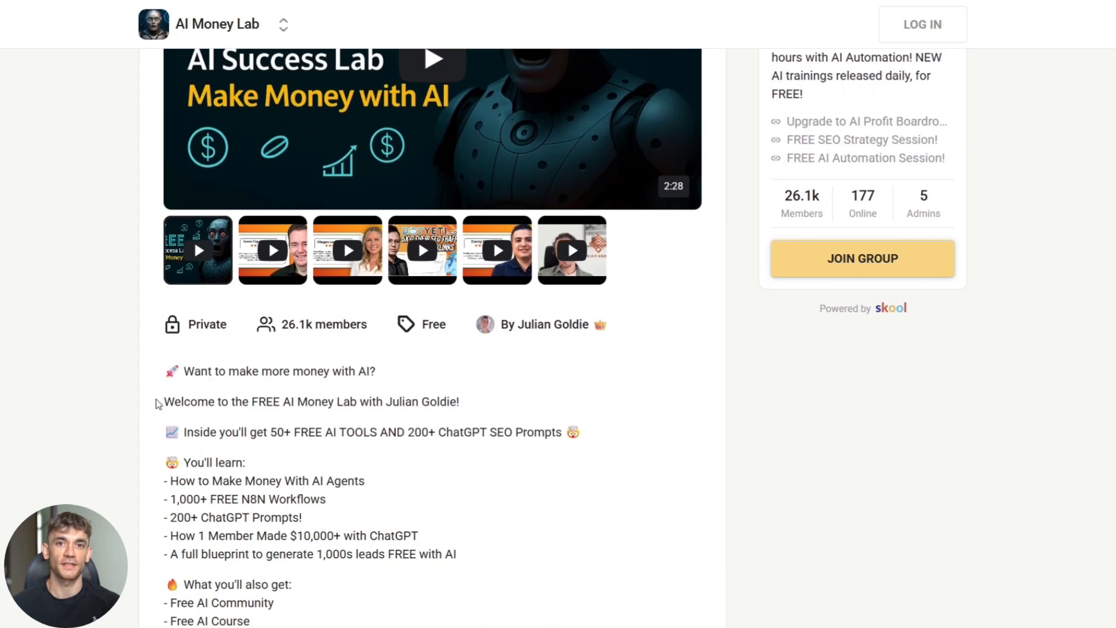
{"action": "scroll", "scroll_direction": "down", "scroll_amount": 3}
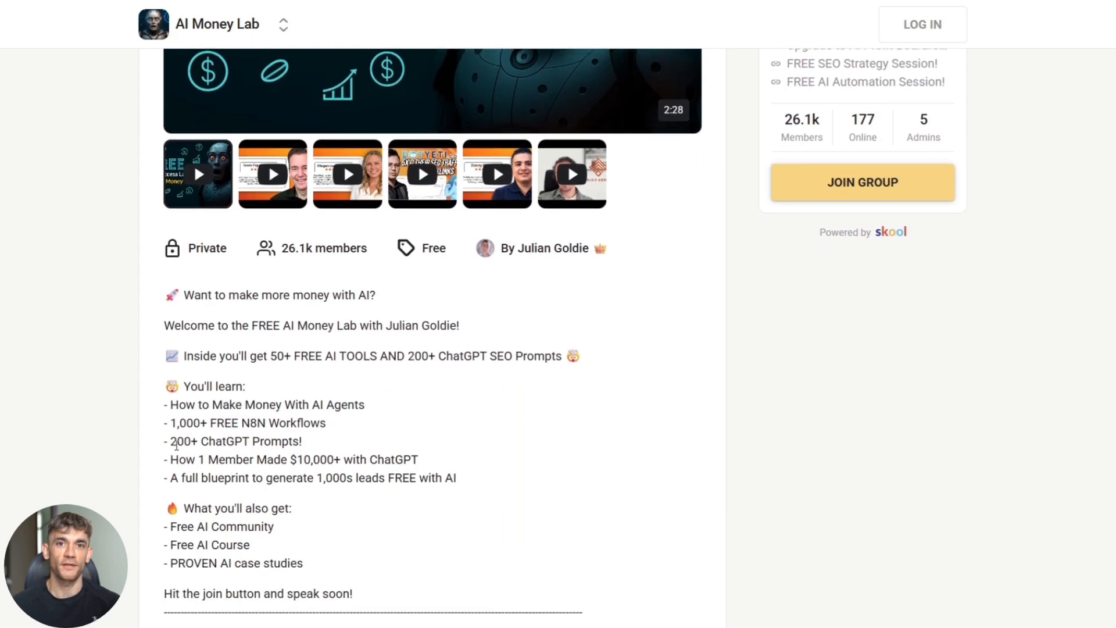
{"action": "mouse_move", "coordinate": [322, 445]}
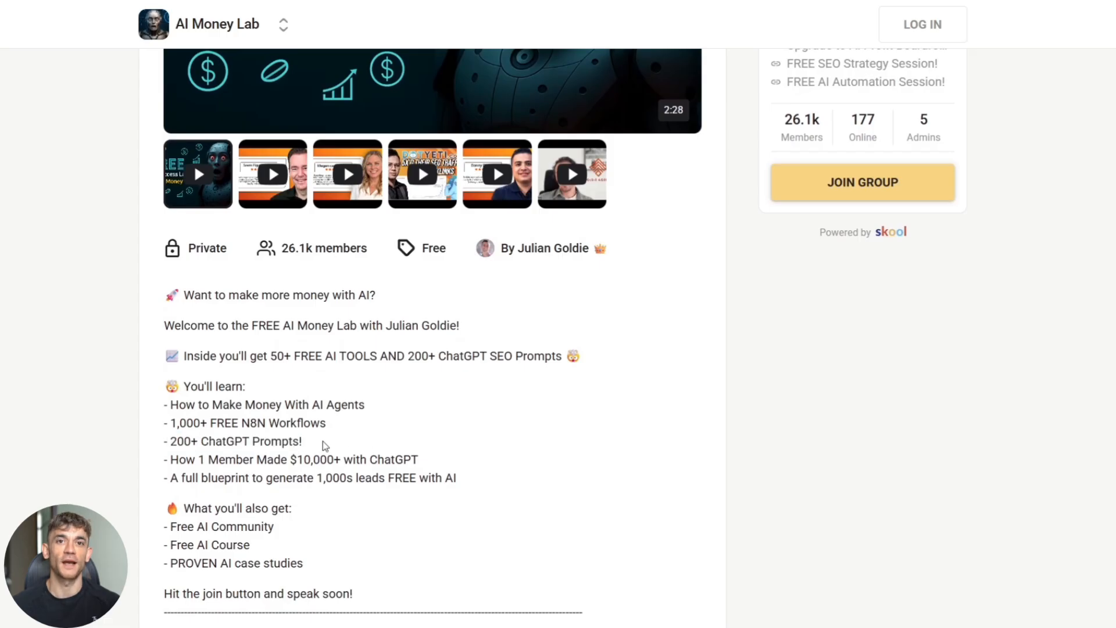
{"action": "mouse_move", "coordinate": [513, 449]}
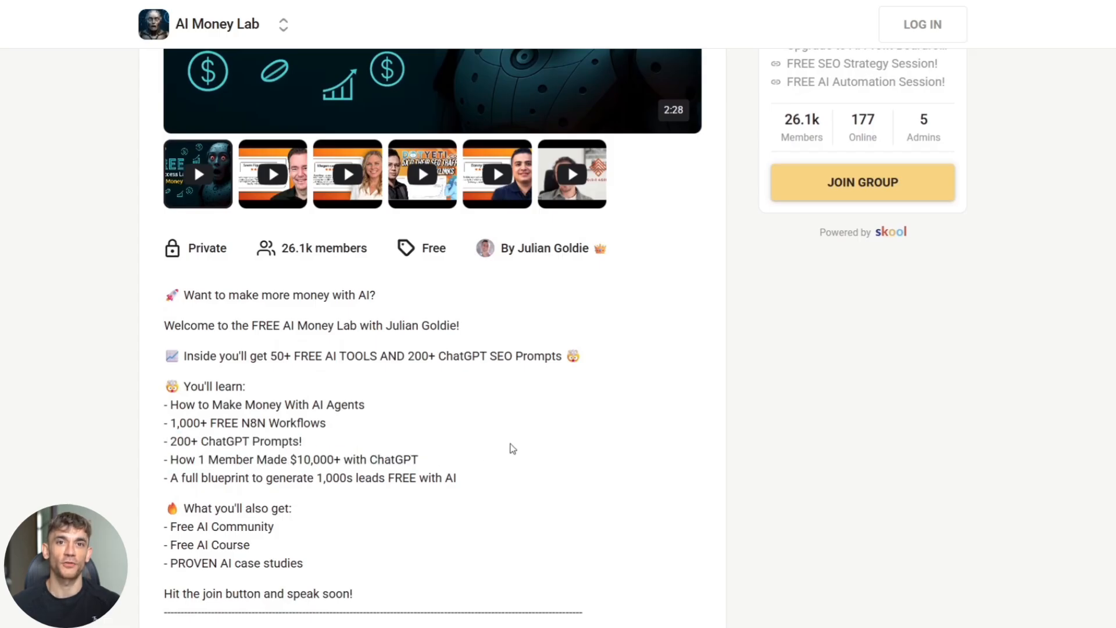
{"action": "scroll", "scroll_direction": "up", "scroll_amount": 3}
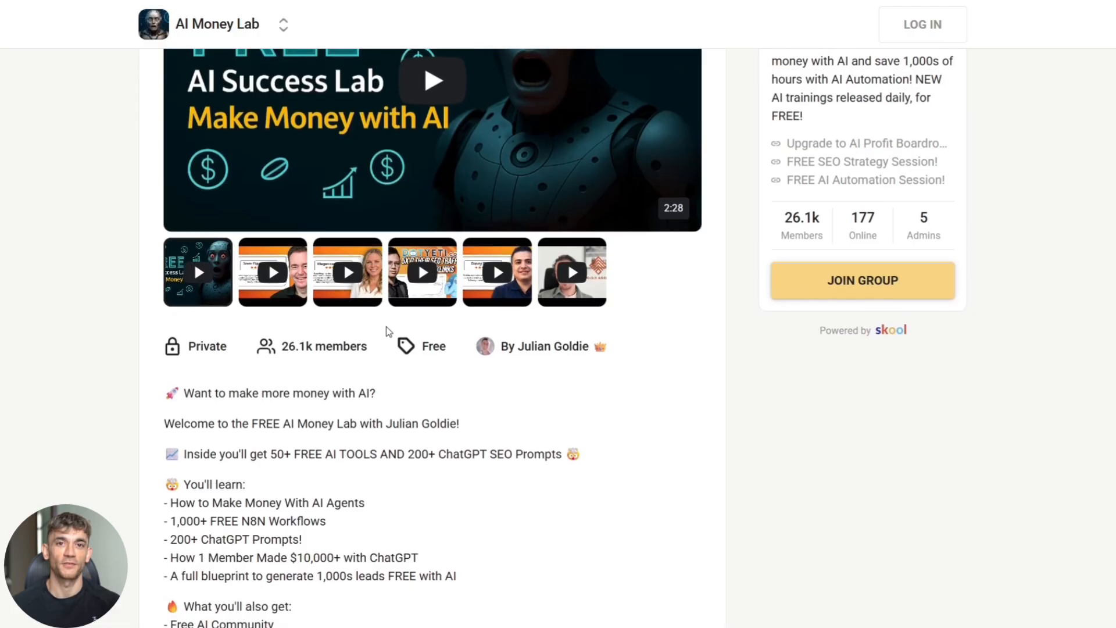
{"action": "scroll", "scroll_direction": "up", "scroll_amount": 3}
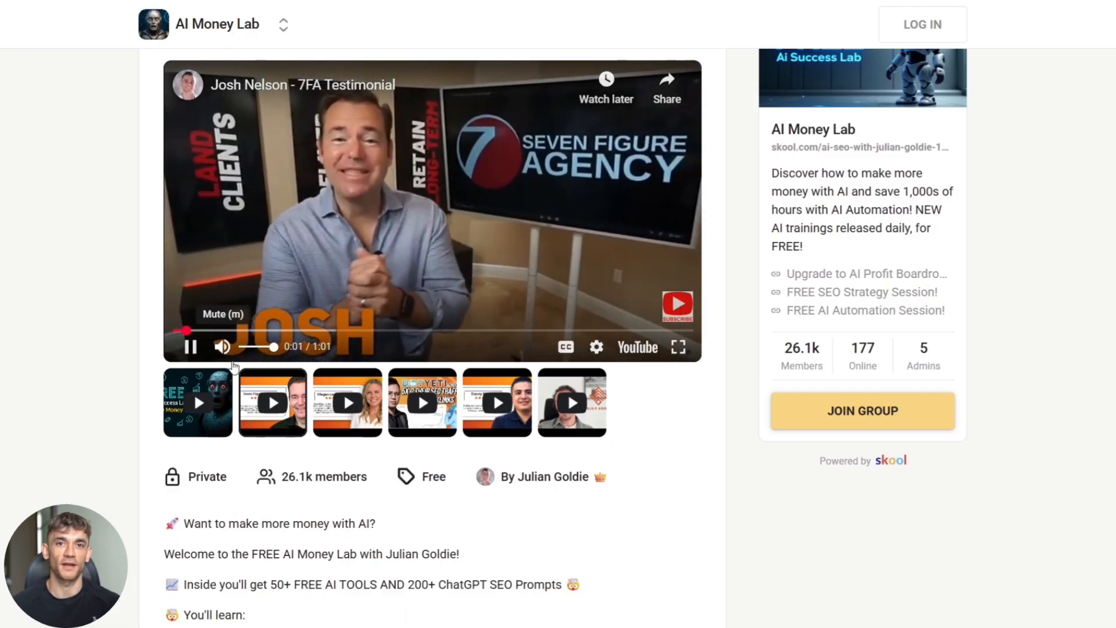
Step: Return to the top of the About page to start the main 2:28 intro video
{"action": "scroll", "scroll_direction": "down", "scroll_amount": 3}
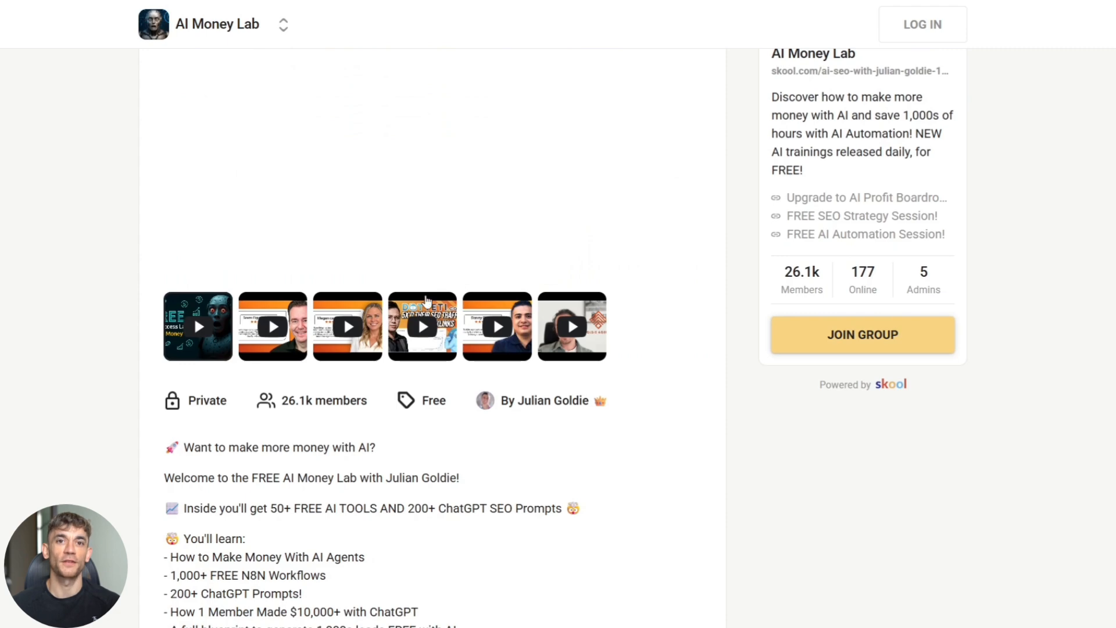
{"action": "scroll", "scroll_direction": "down", "scroll_amount": 3}
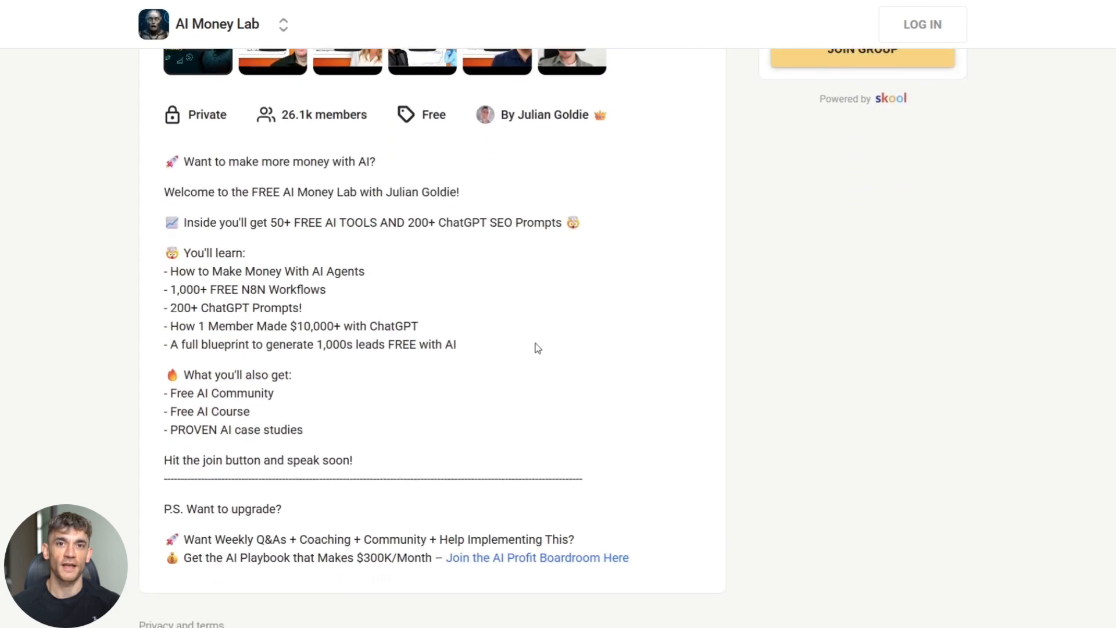
{"action": "scroll", "scroll_direction": "up", "scroll_amount": 3}
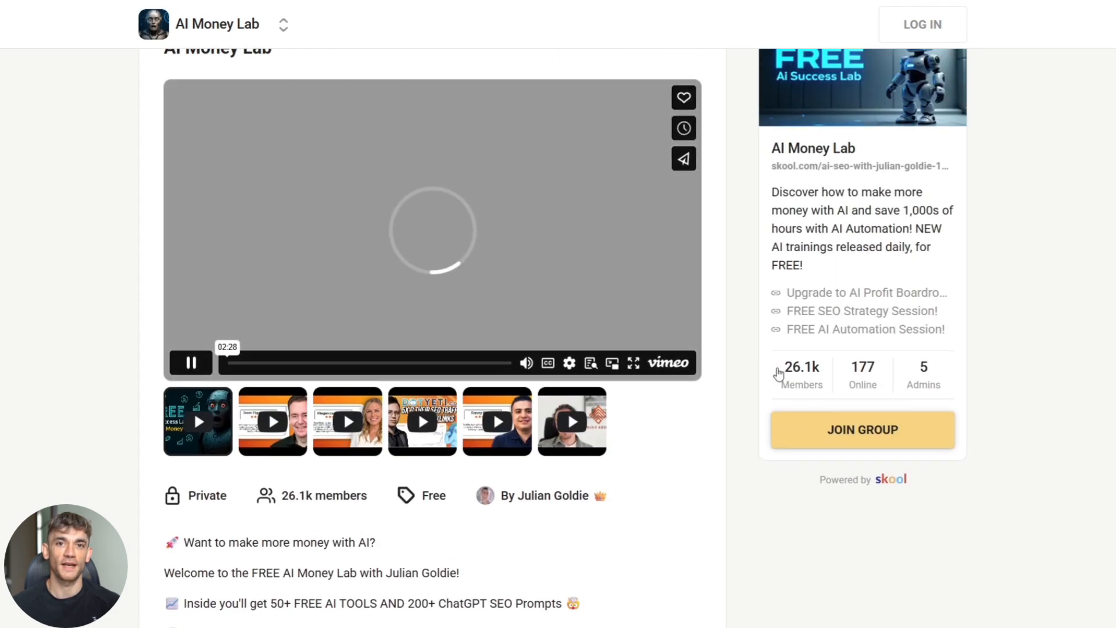
{"action": "mouse_move", "coordinate": [885, 402]}
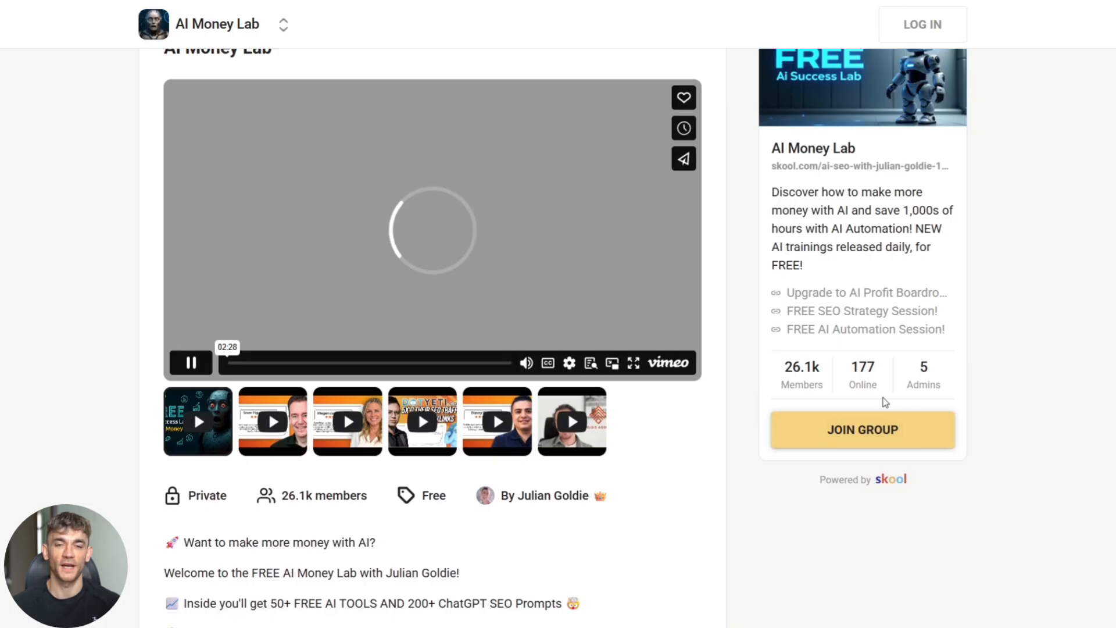
{"action": "scroll", "scroll_direction": "up", "scroll_amount": 3}
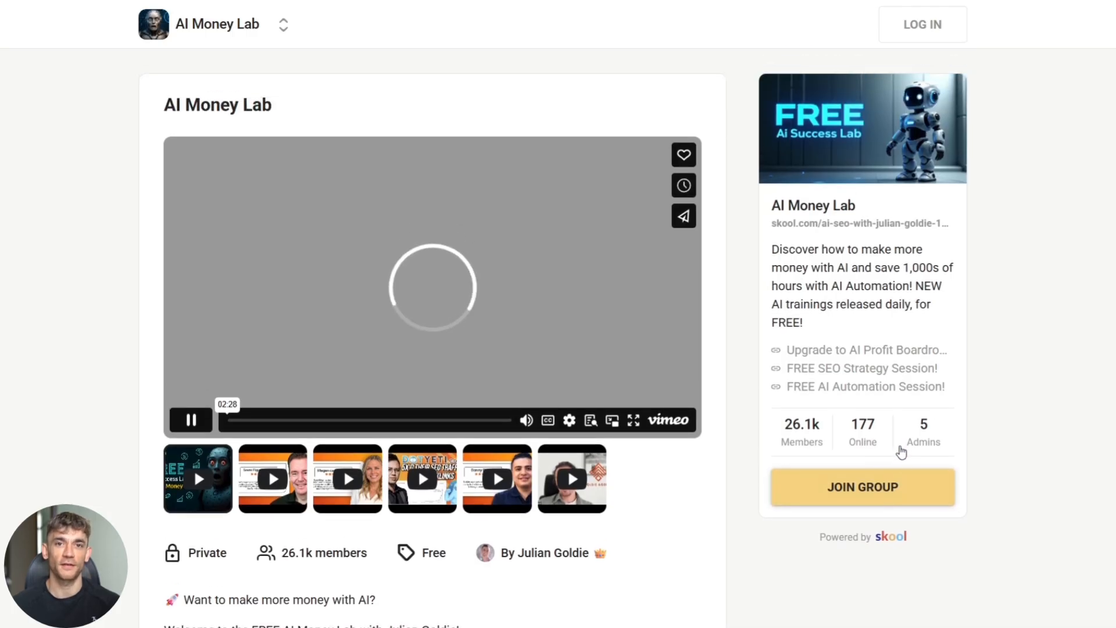